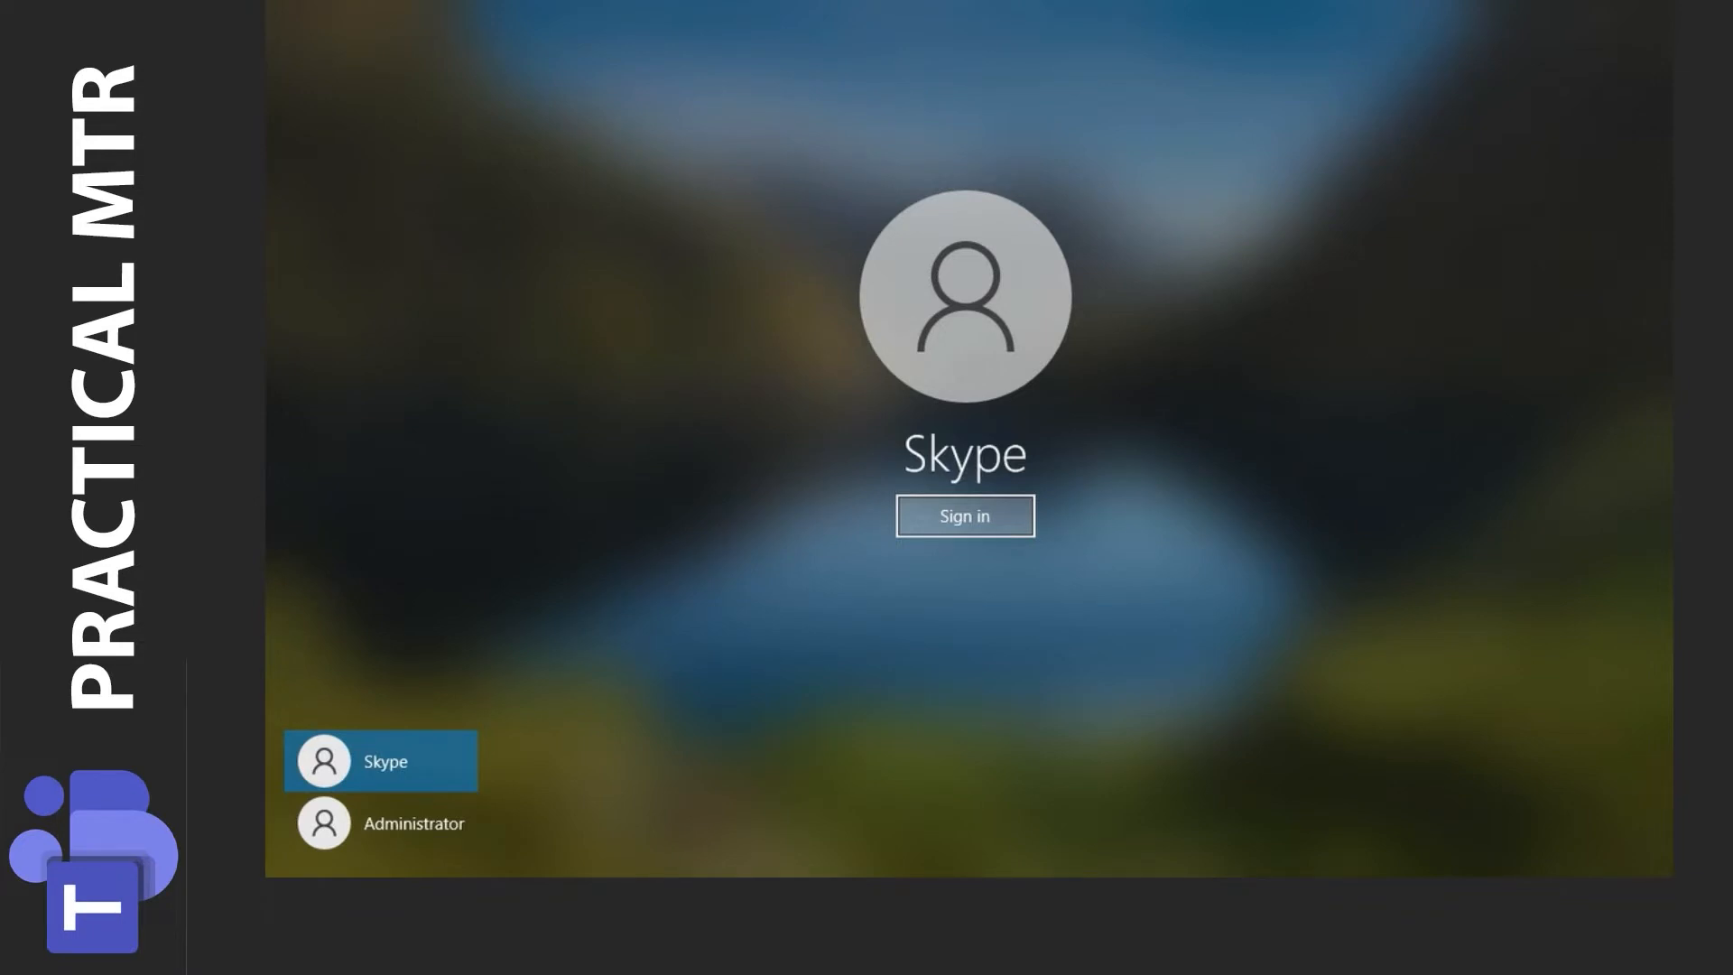
Step: Sign in to Windows as Administrator with its password, not the Skype account
left_click(413, 822)
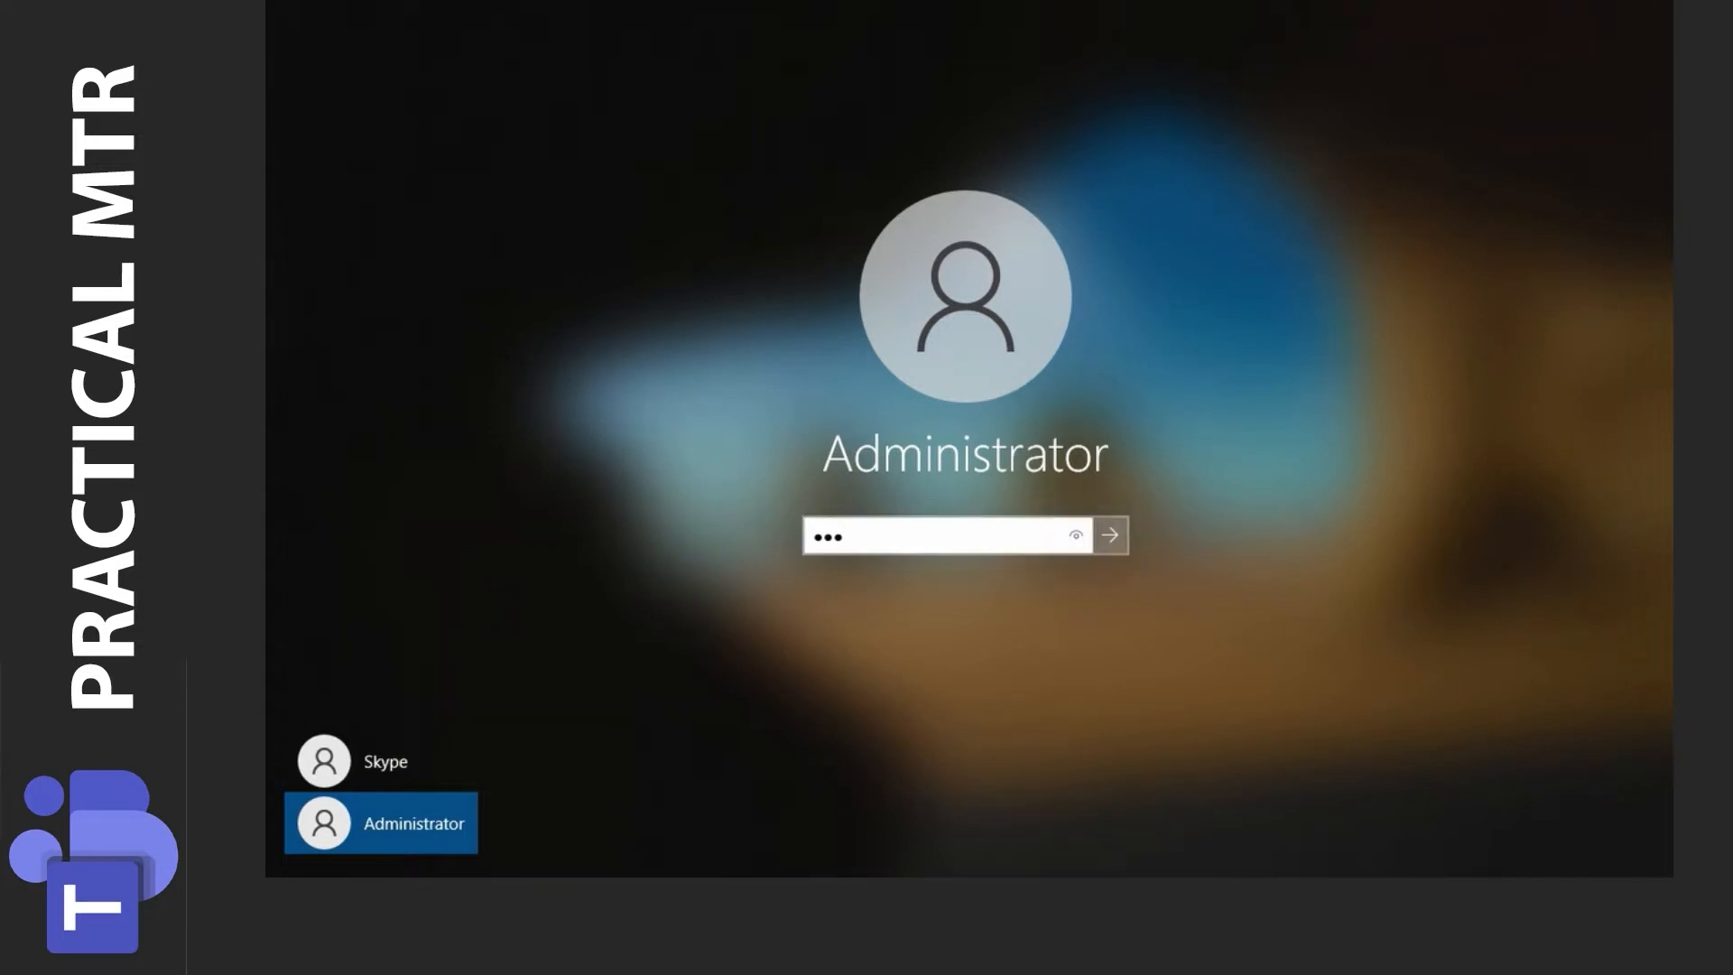
left_click(1109, 535)
type("w")
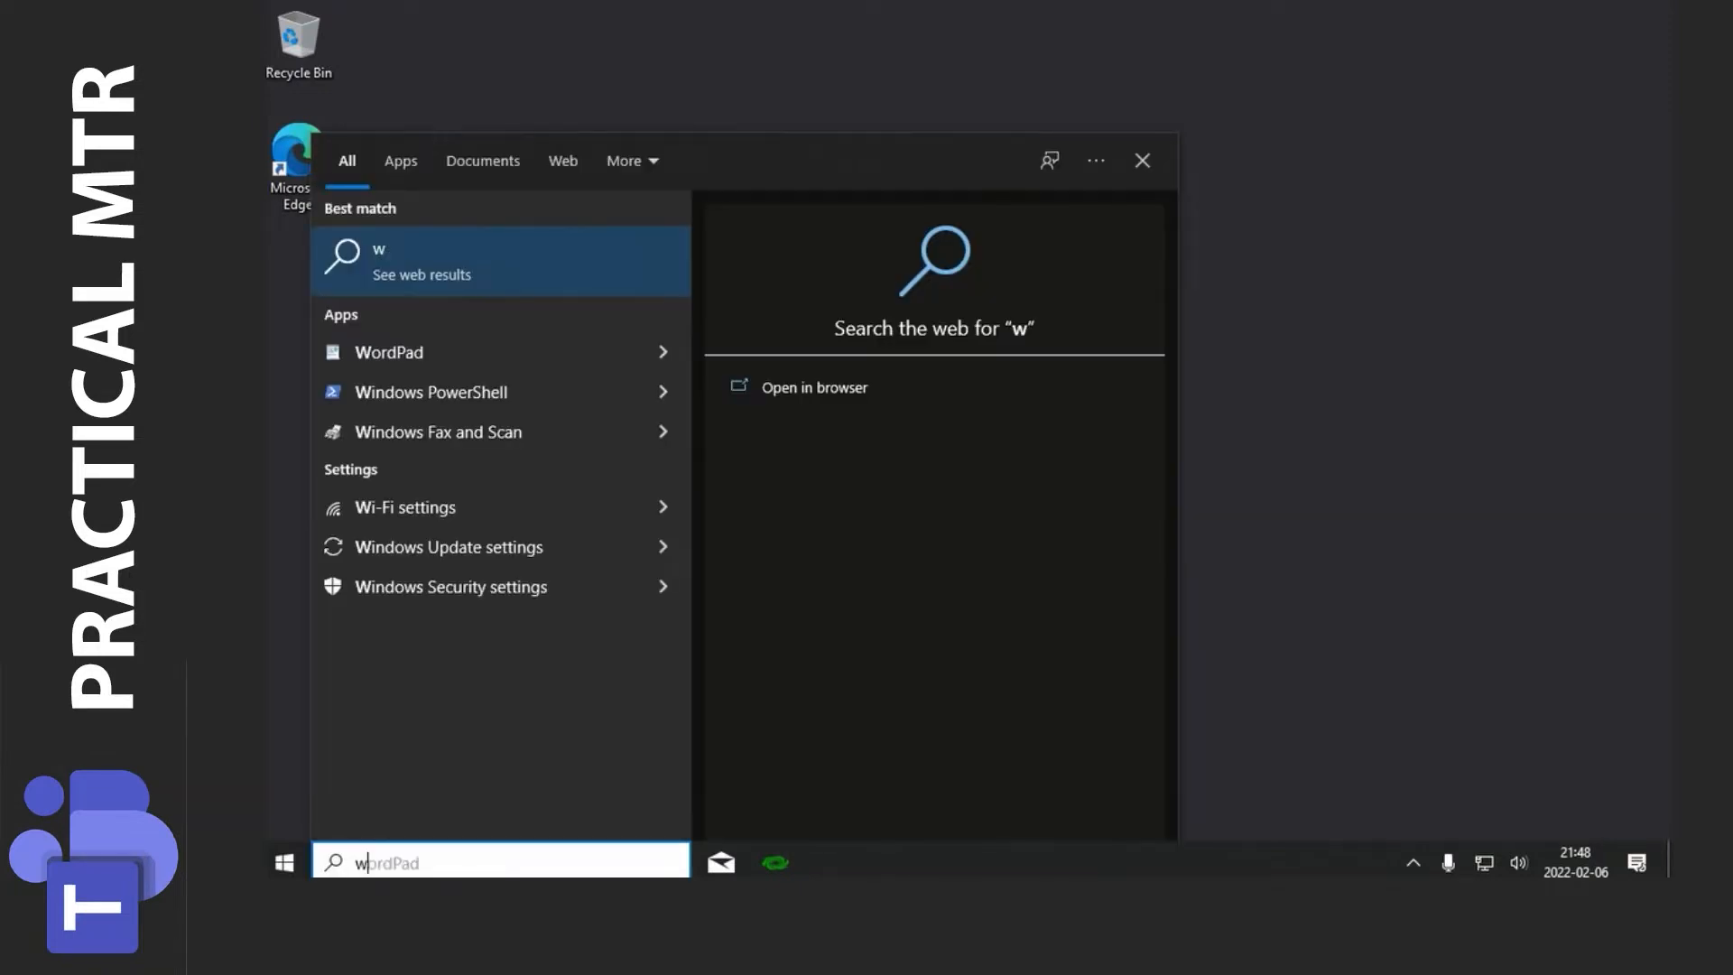
Step: Run winver to show Windows 10 IoT Enterprise 20H2, build 19042.631
type("inv")
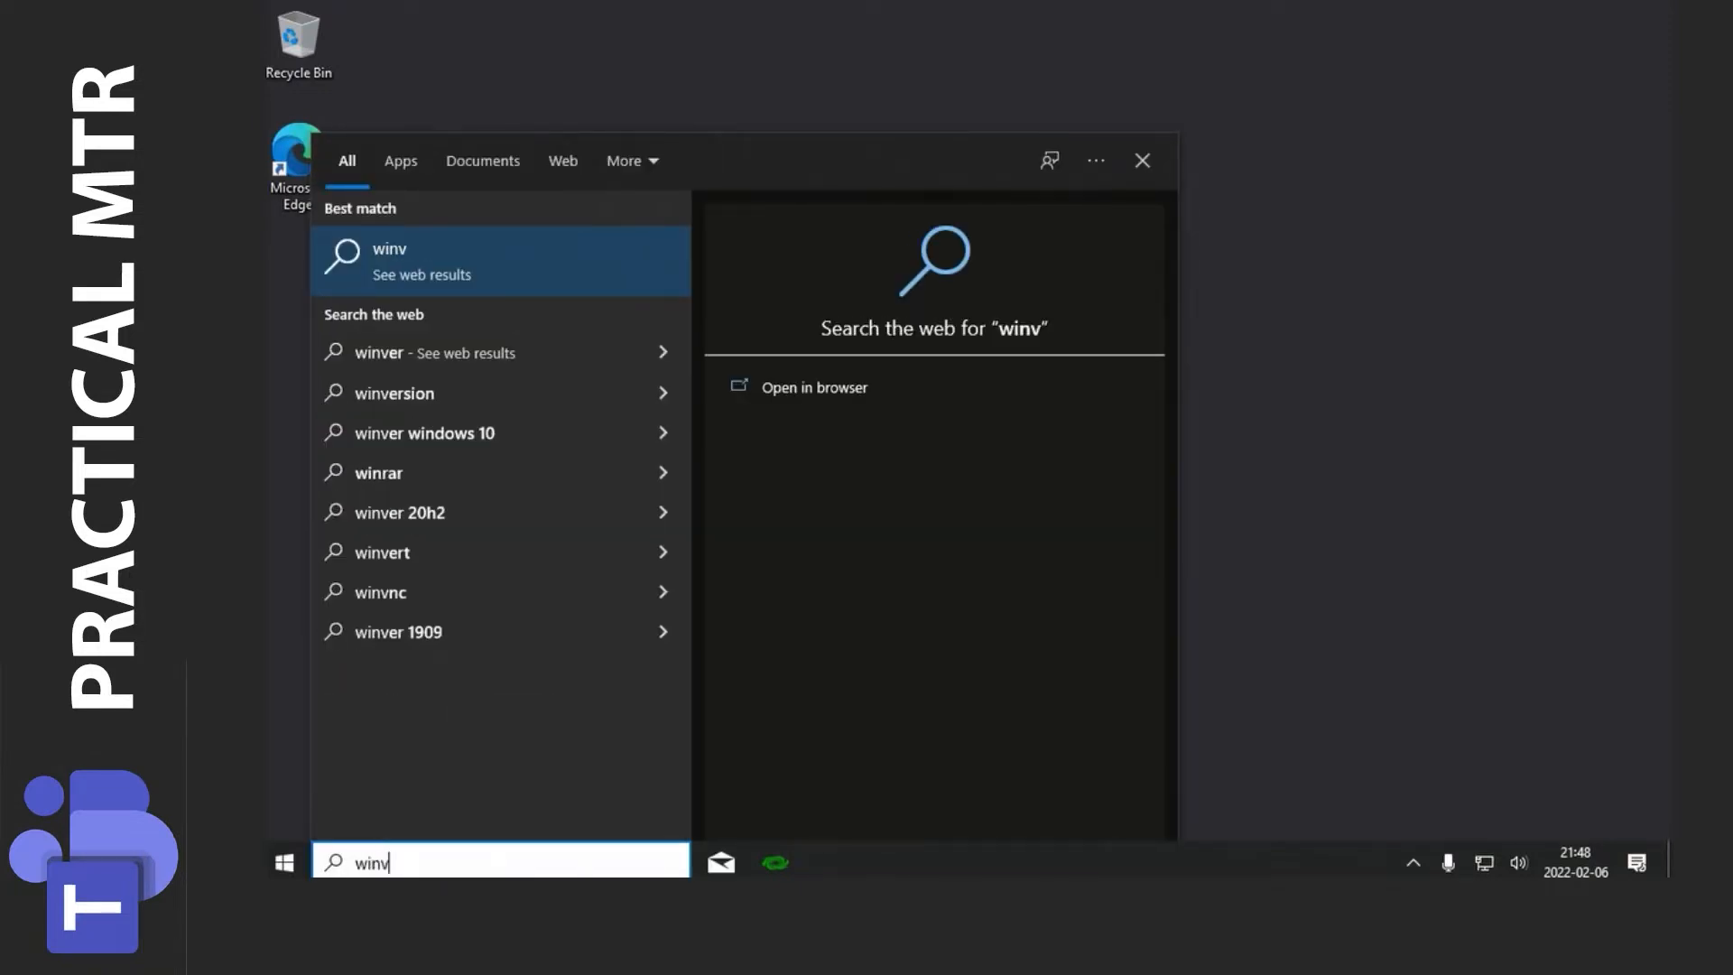
type("er")
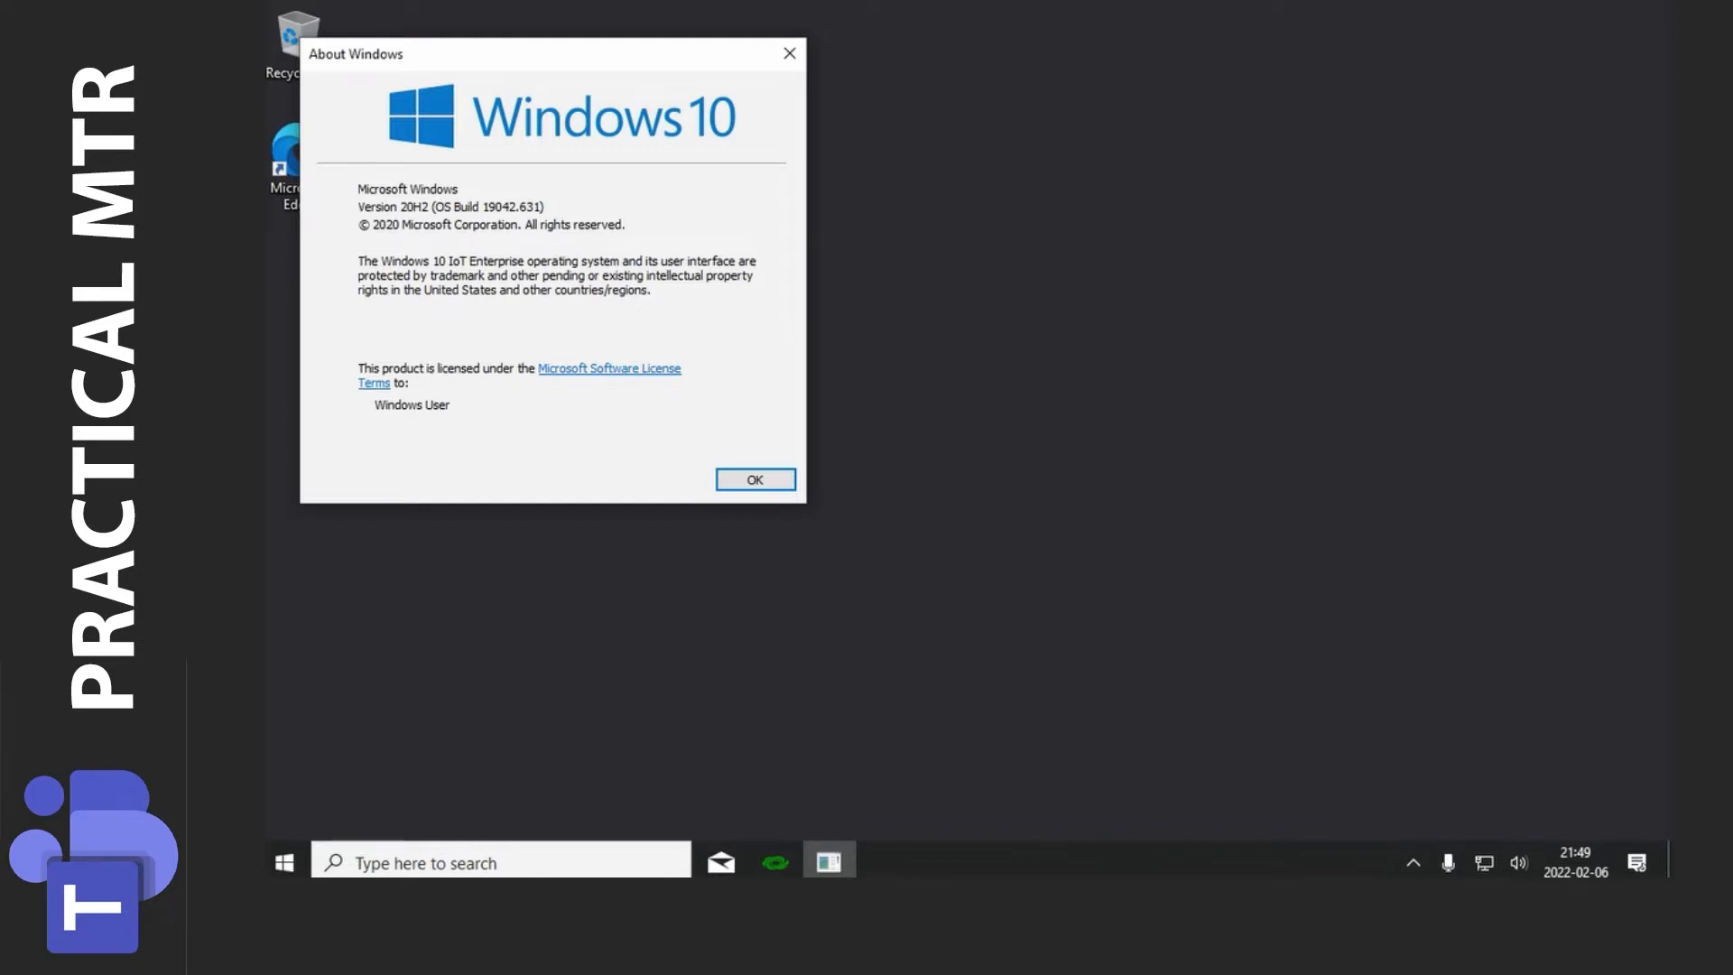
Step: Scroll the Teams Rooms release notes past version history to the 4.8.31.0 entry
left_click(754, 479)
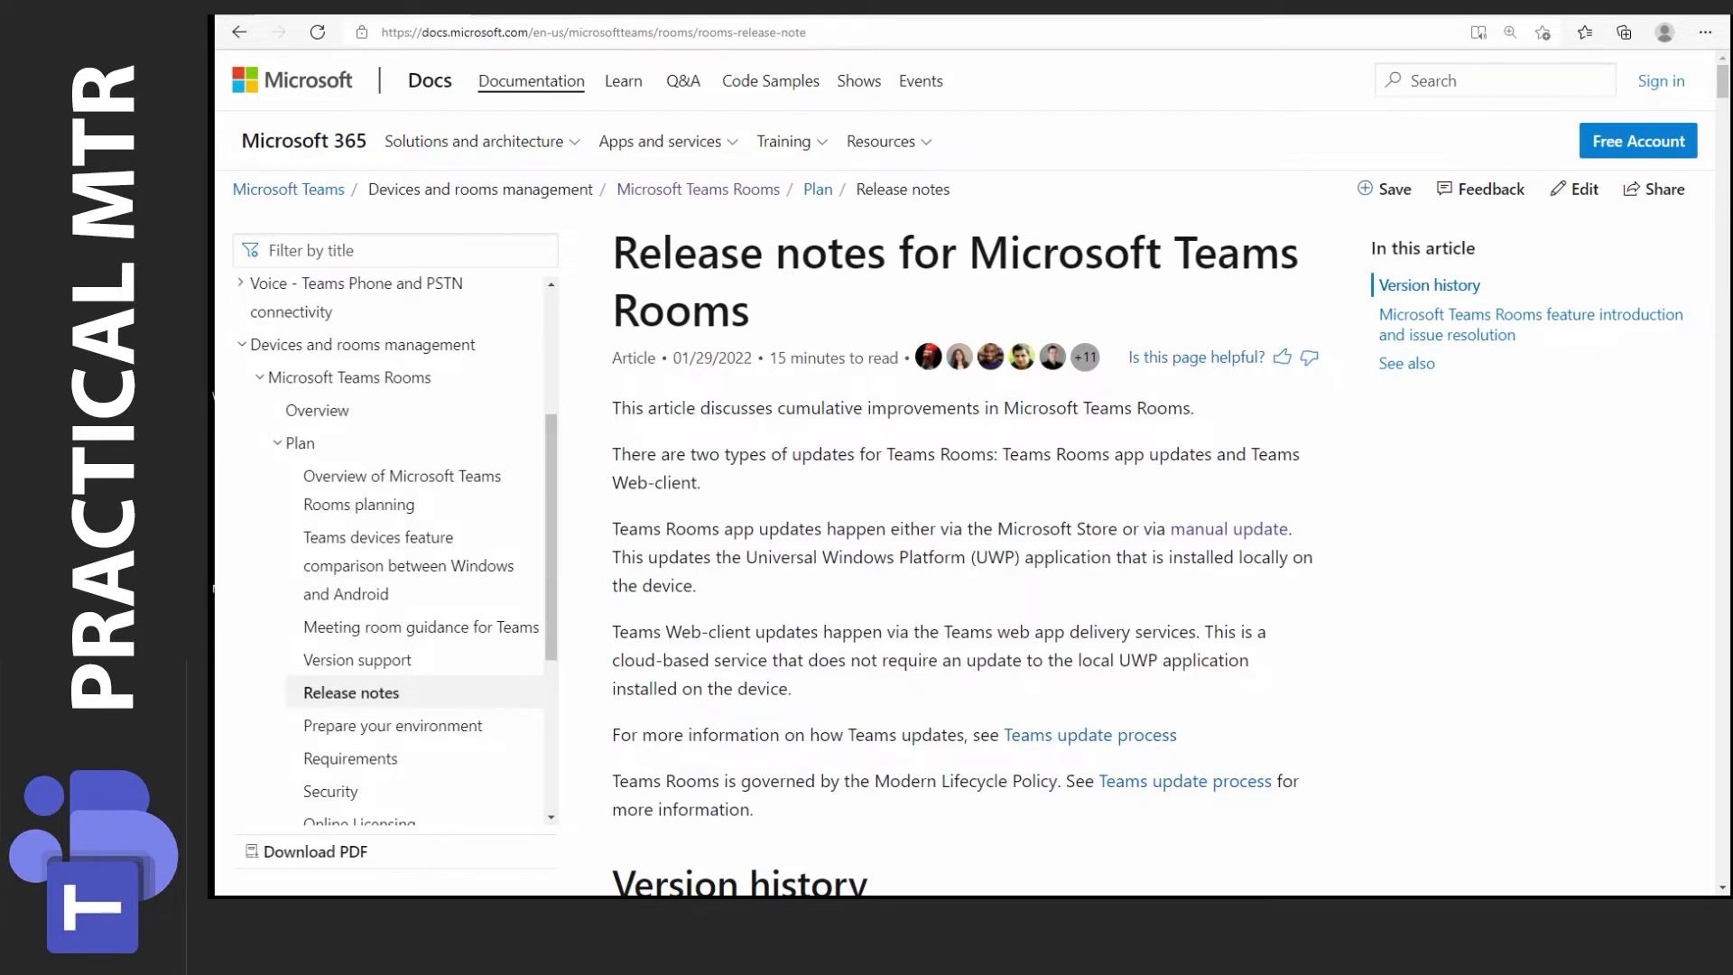
scroll("down", 3)
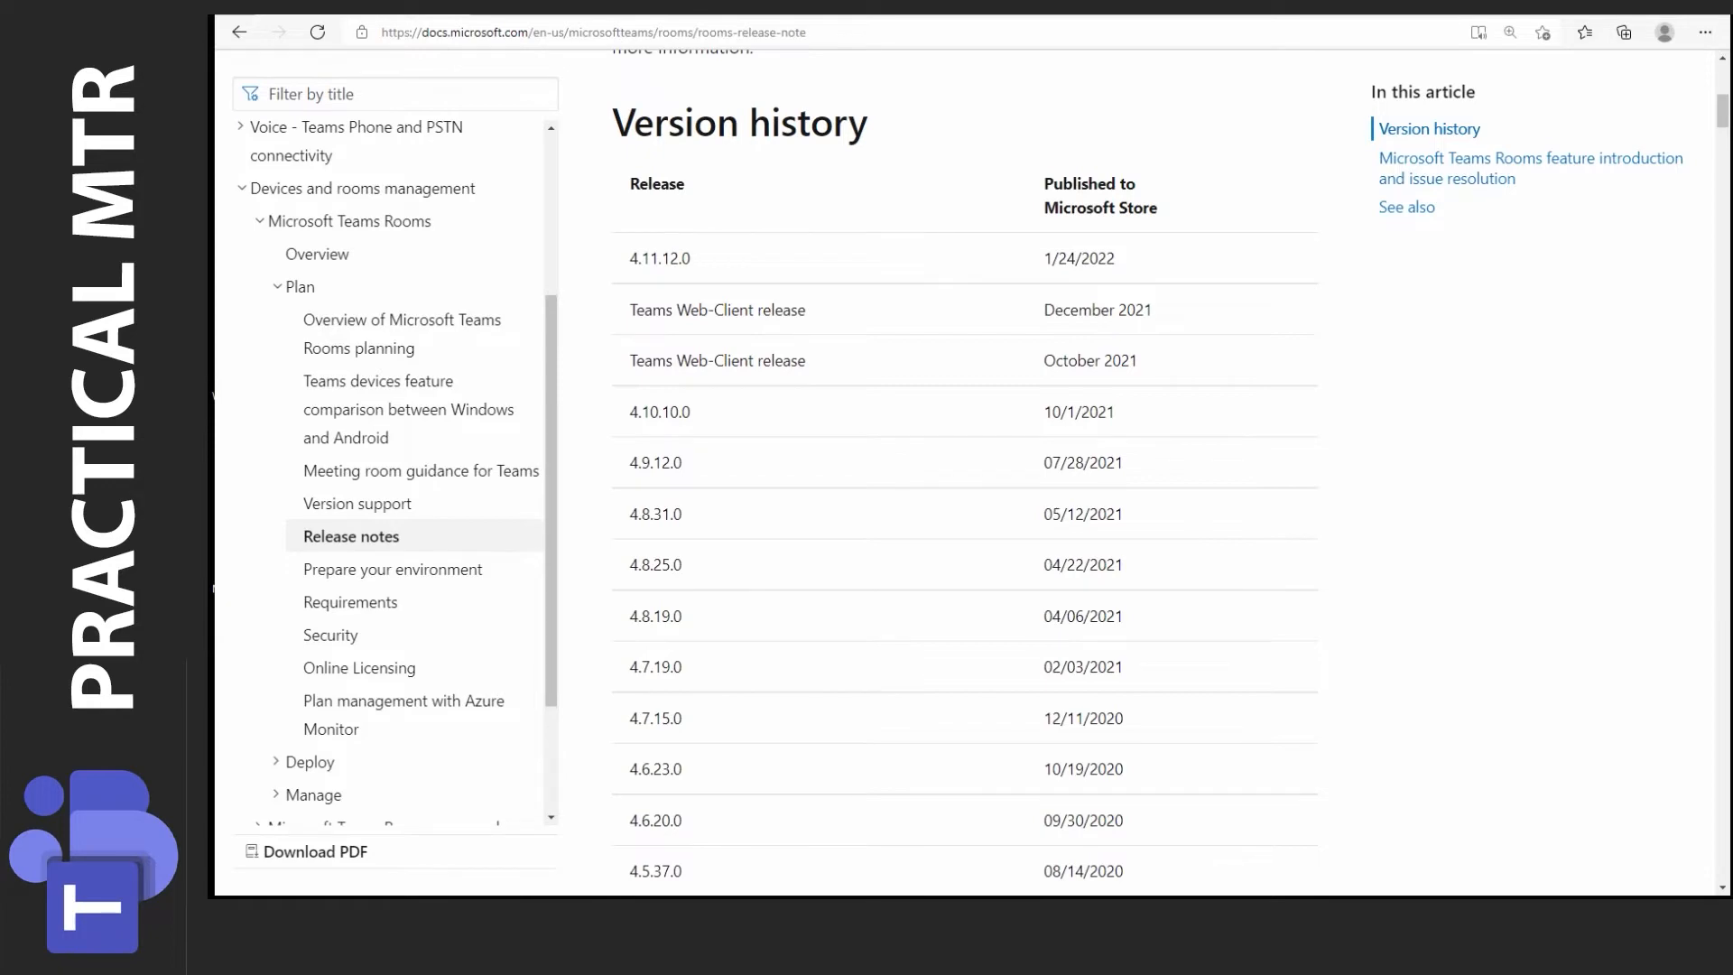
scroll("down", 3)
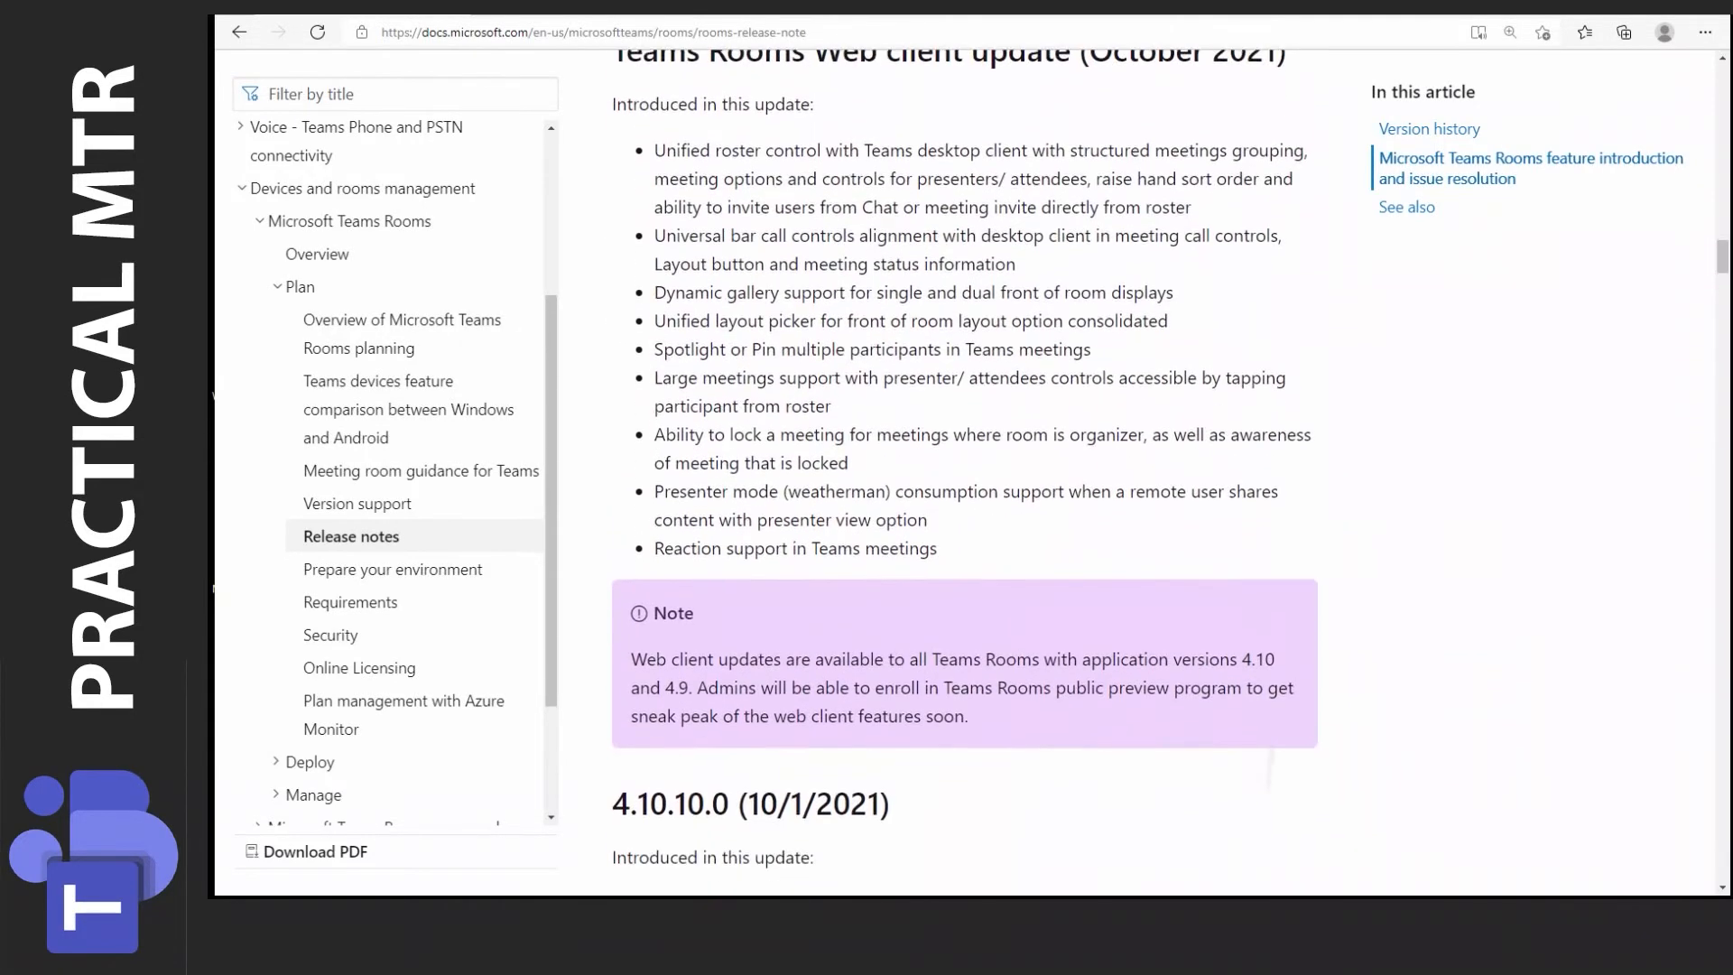
scroll("down", 3)
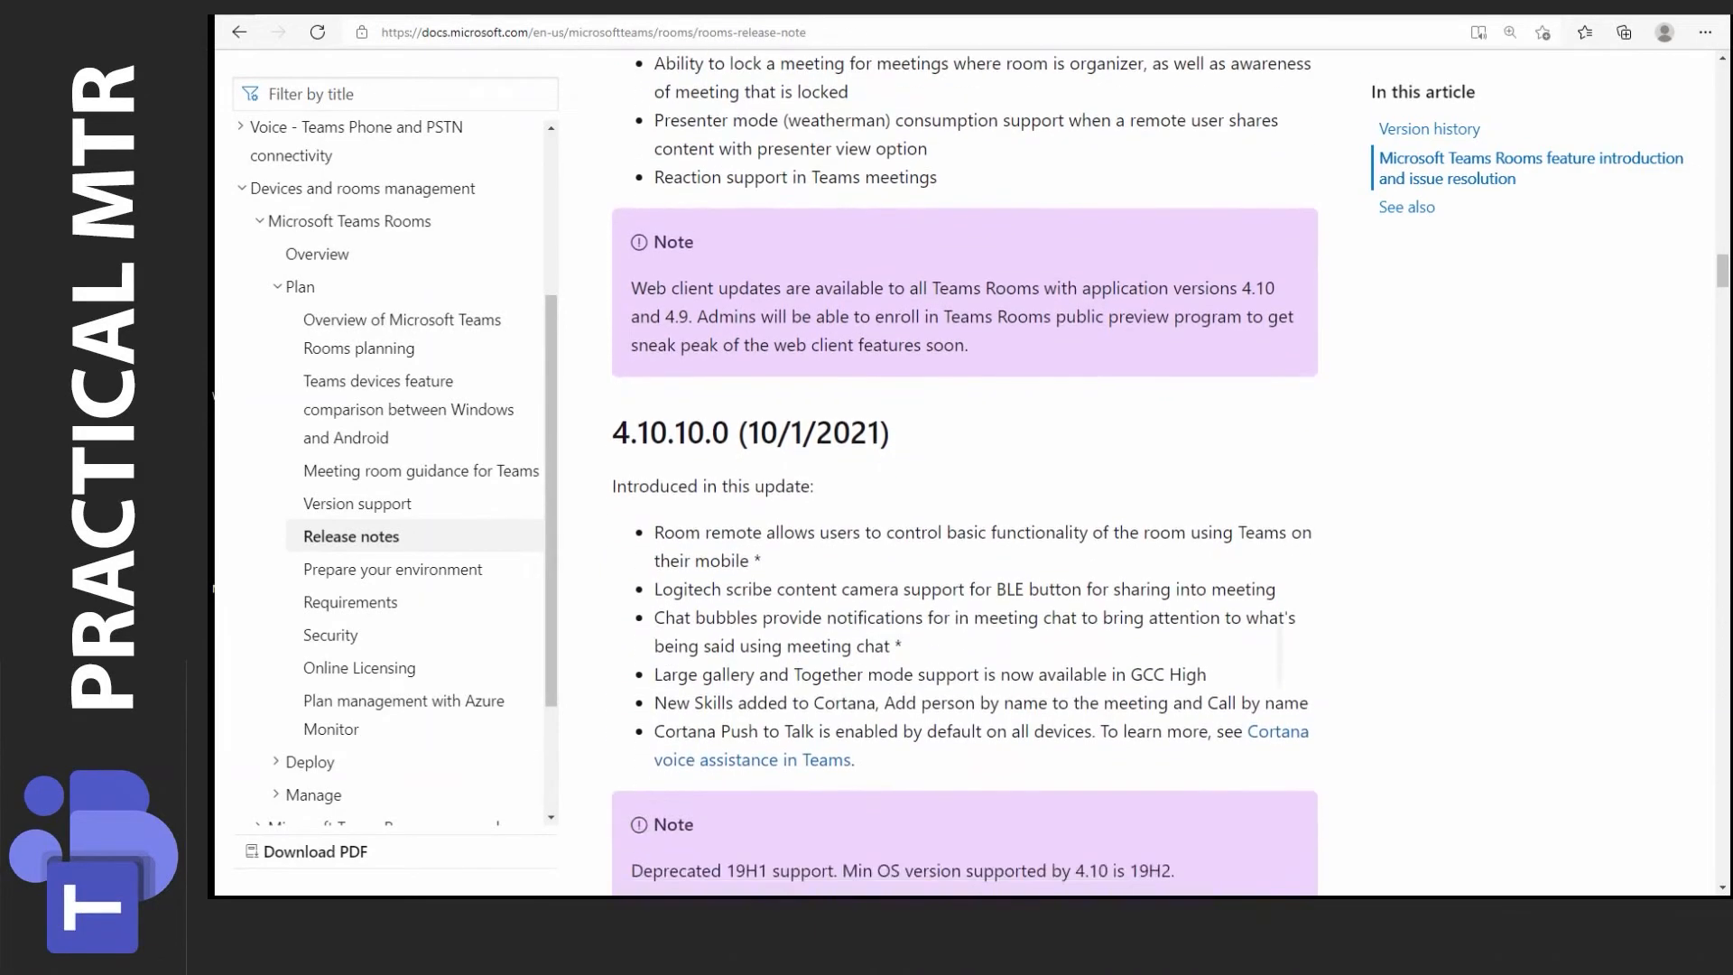
scroll("down", 3)
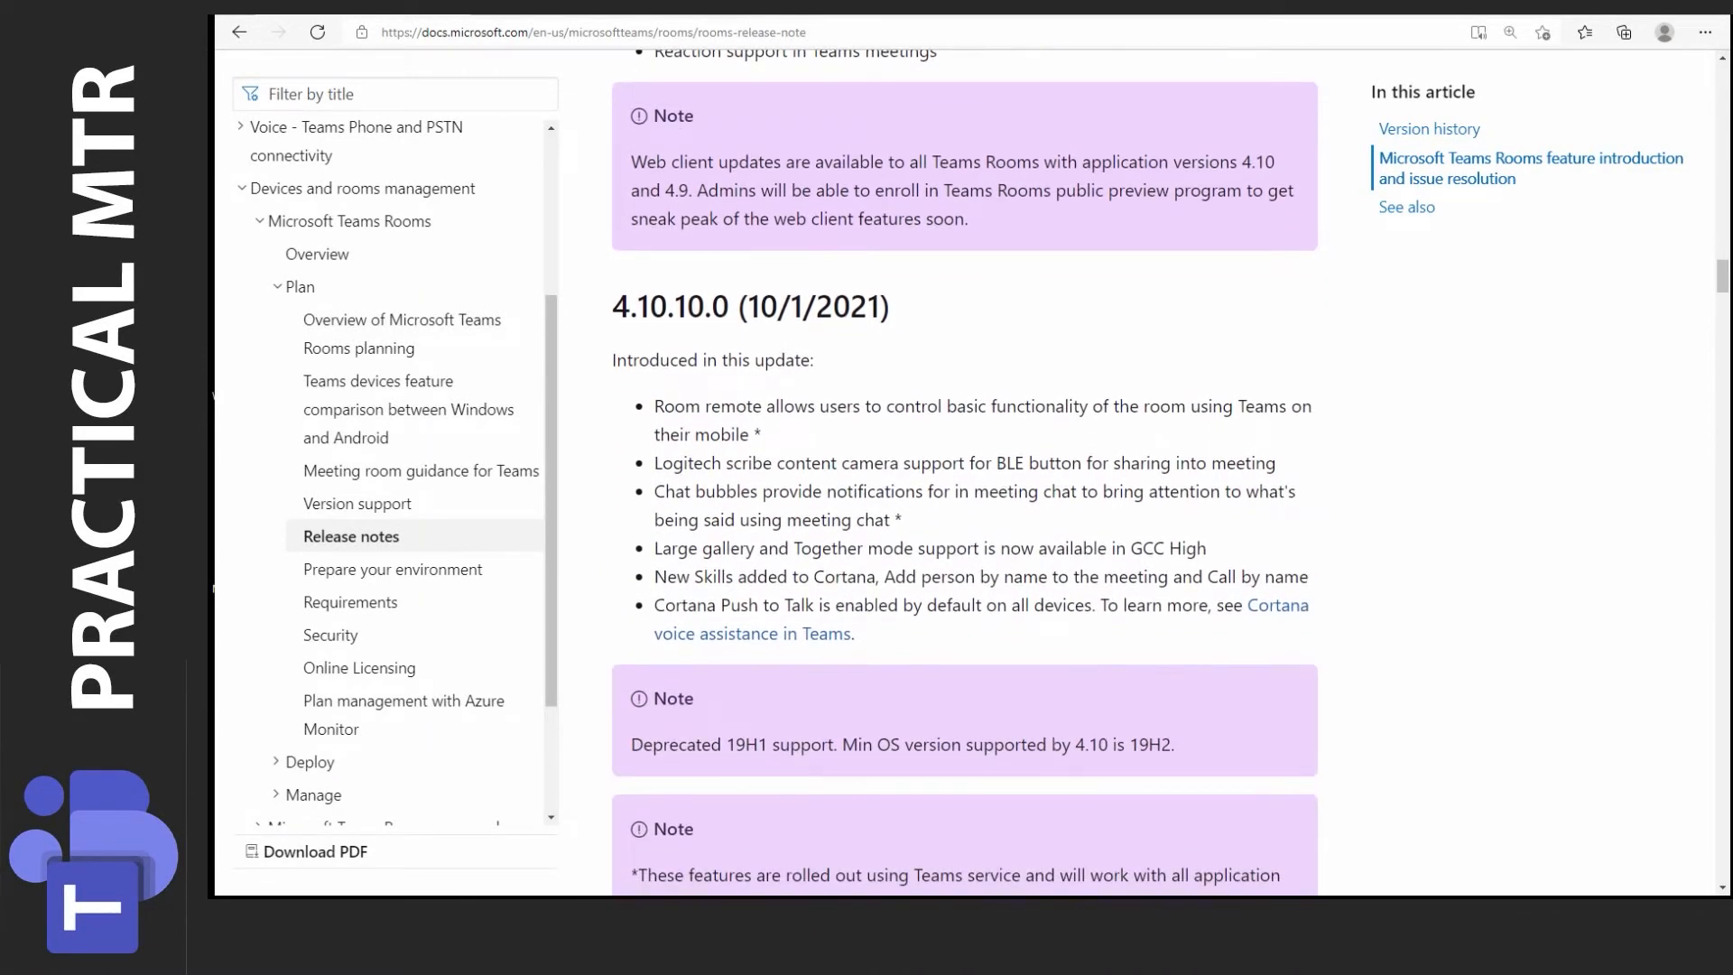
scroll("down", 3)
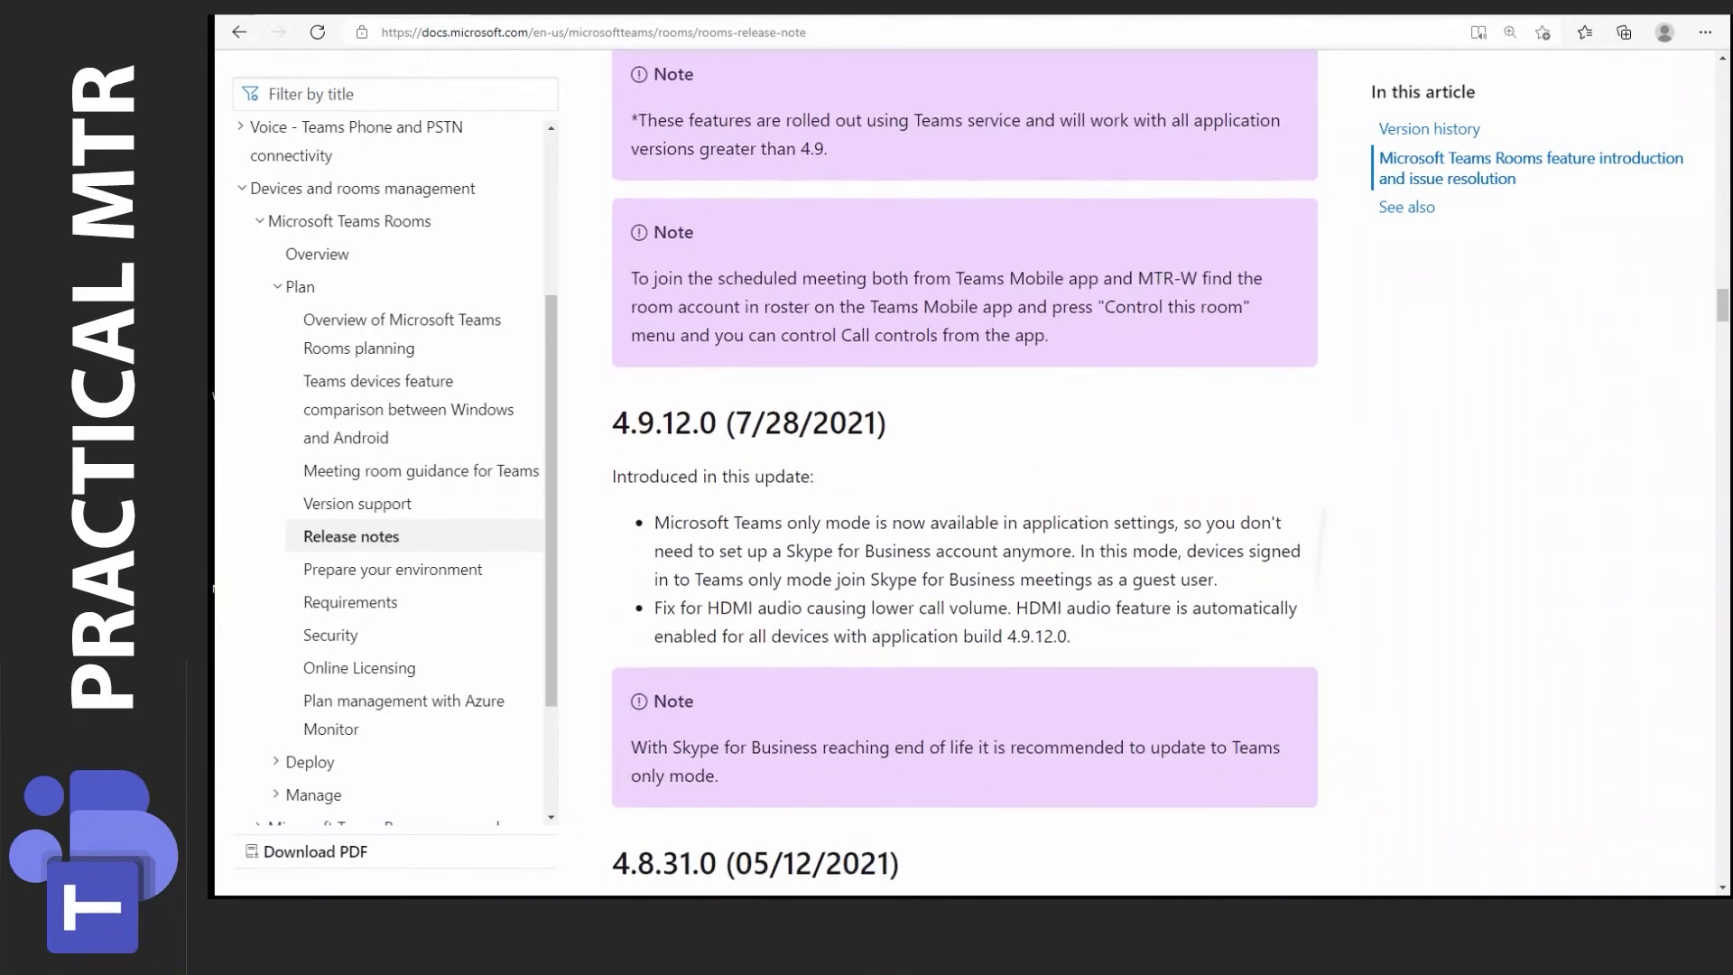
scroll("down", 3)
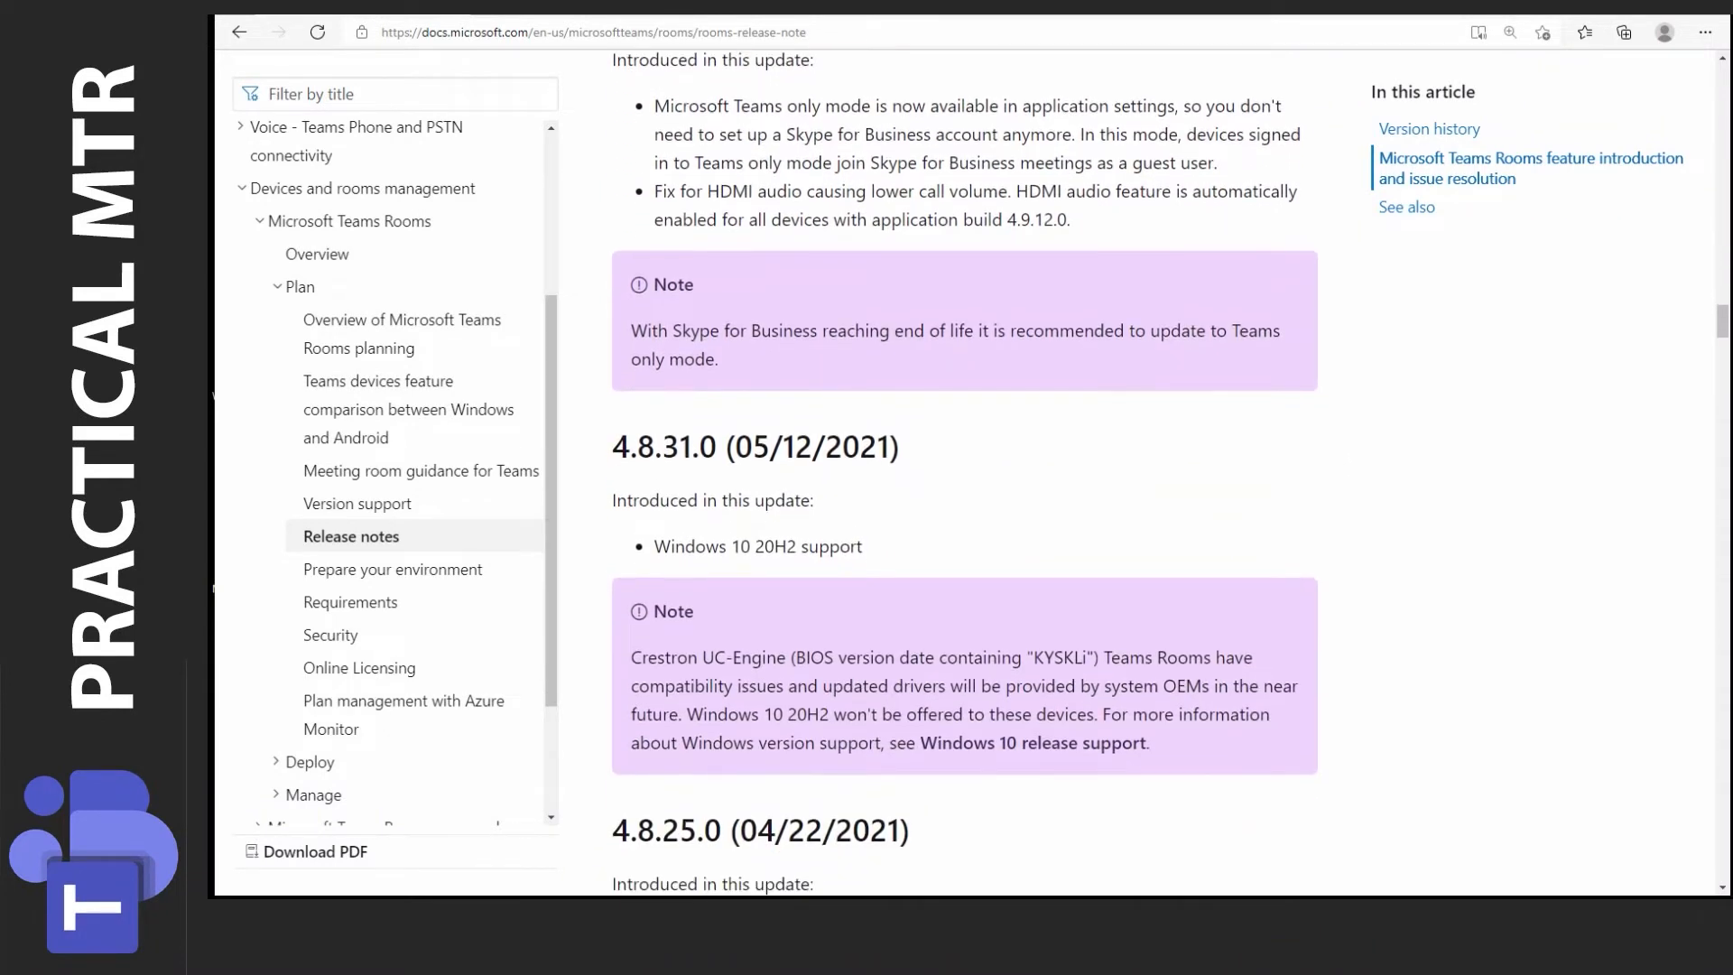
scroll("down", 3)
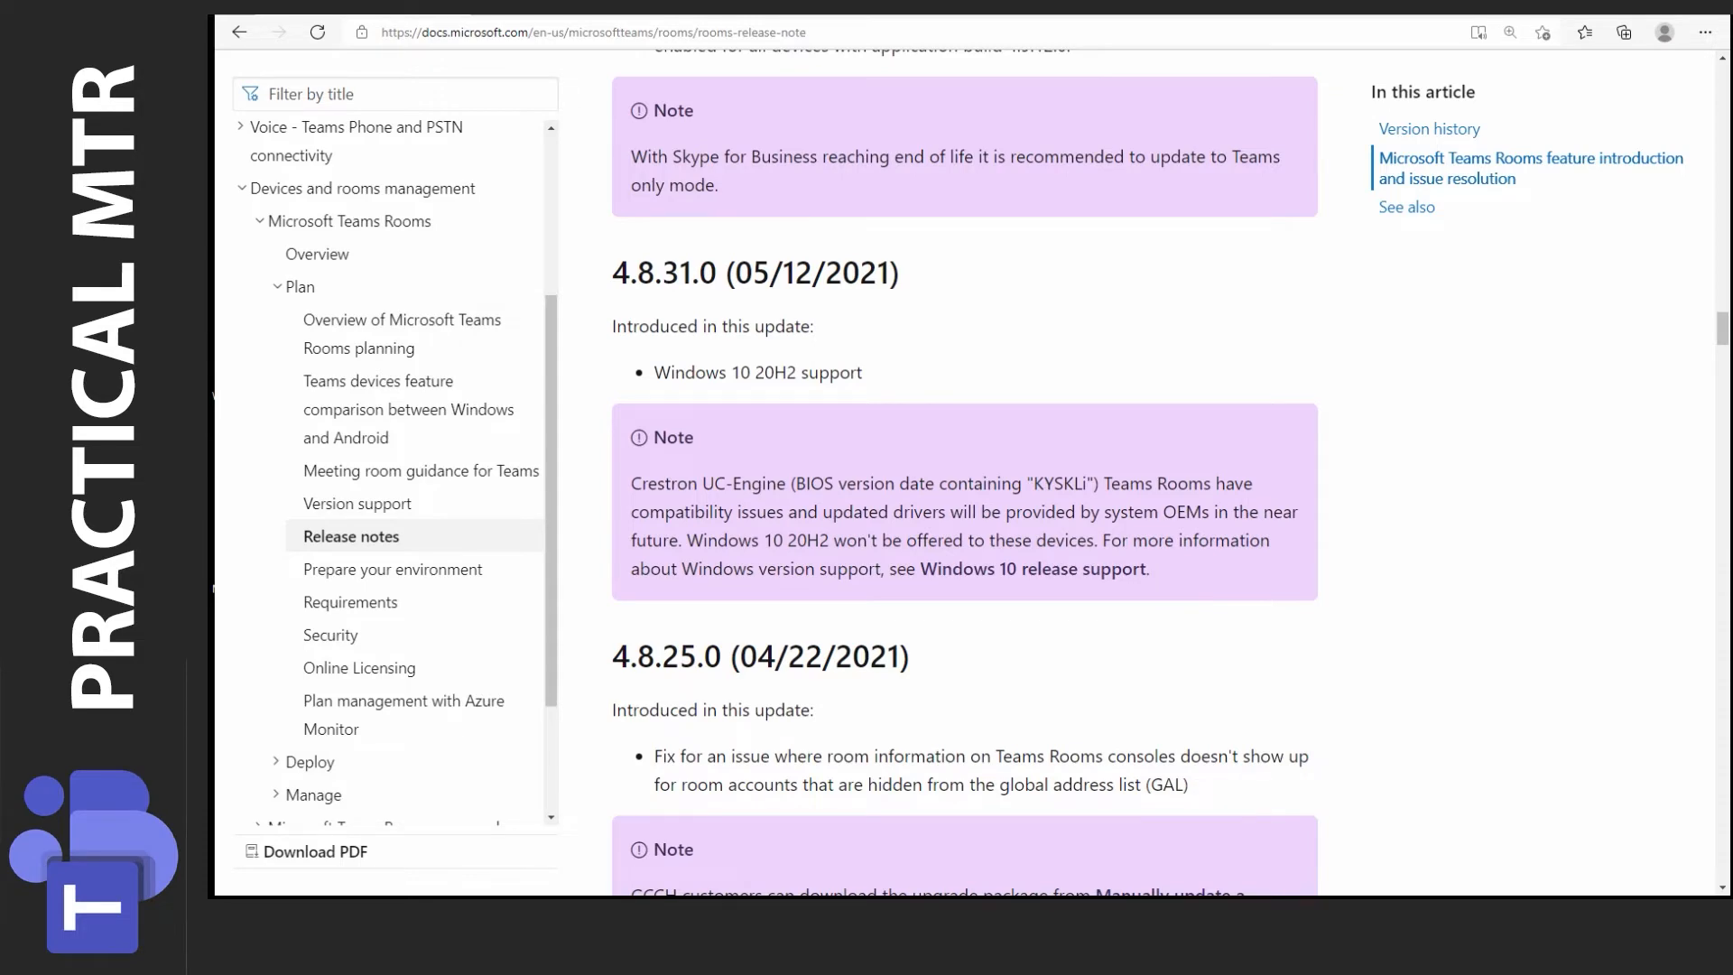
Step: Scroll further down to the 4.5.37.0 and 4.5.35.0 release entries
scroll("down", 3)
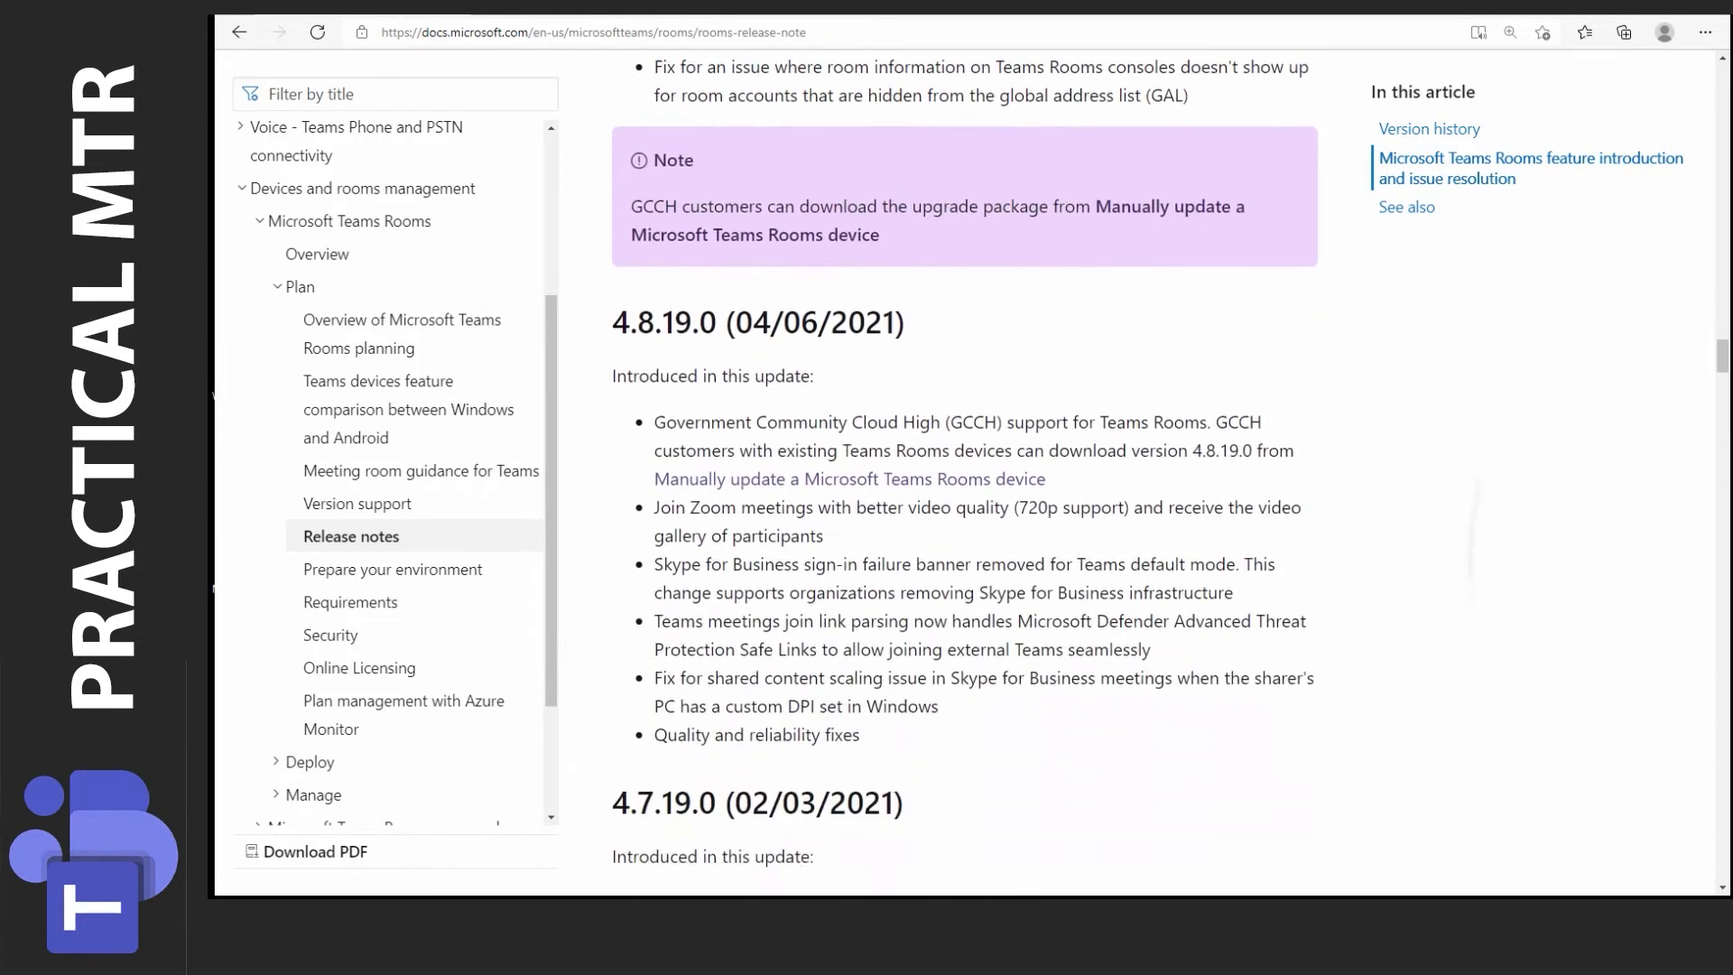
scroll("down", 3)
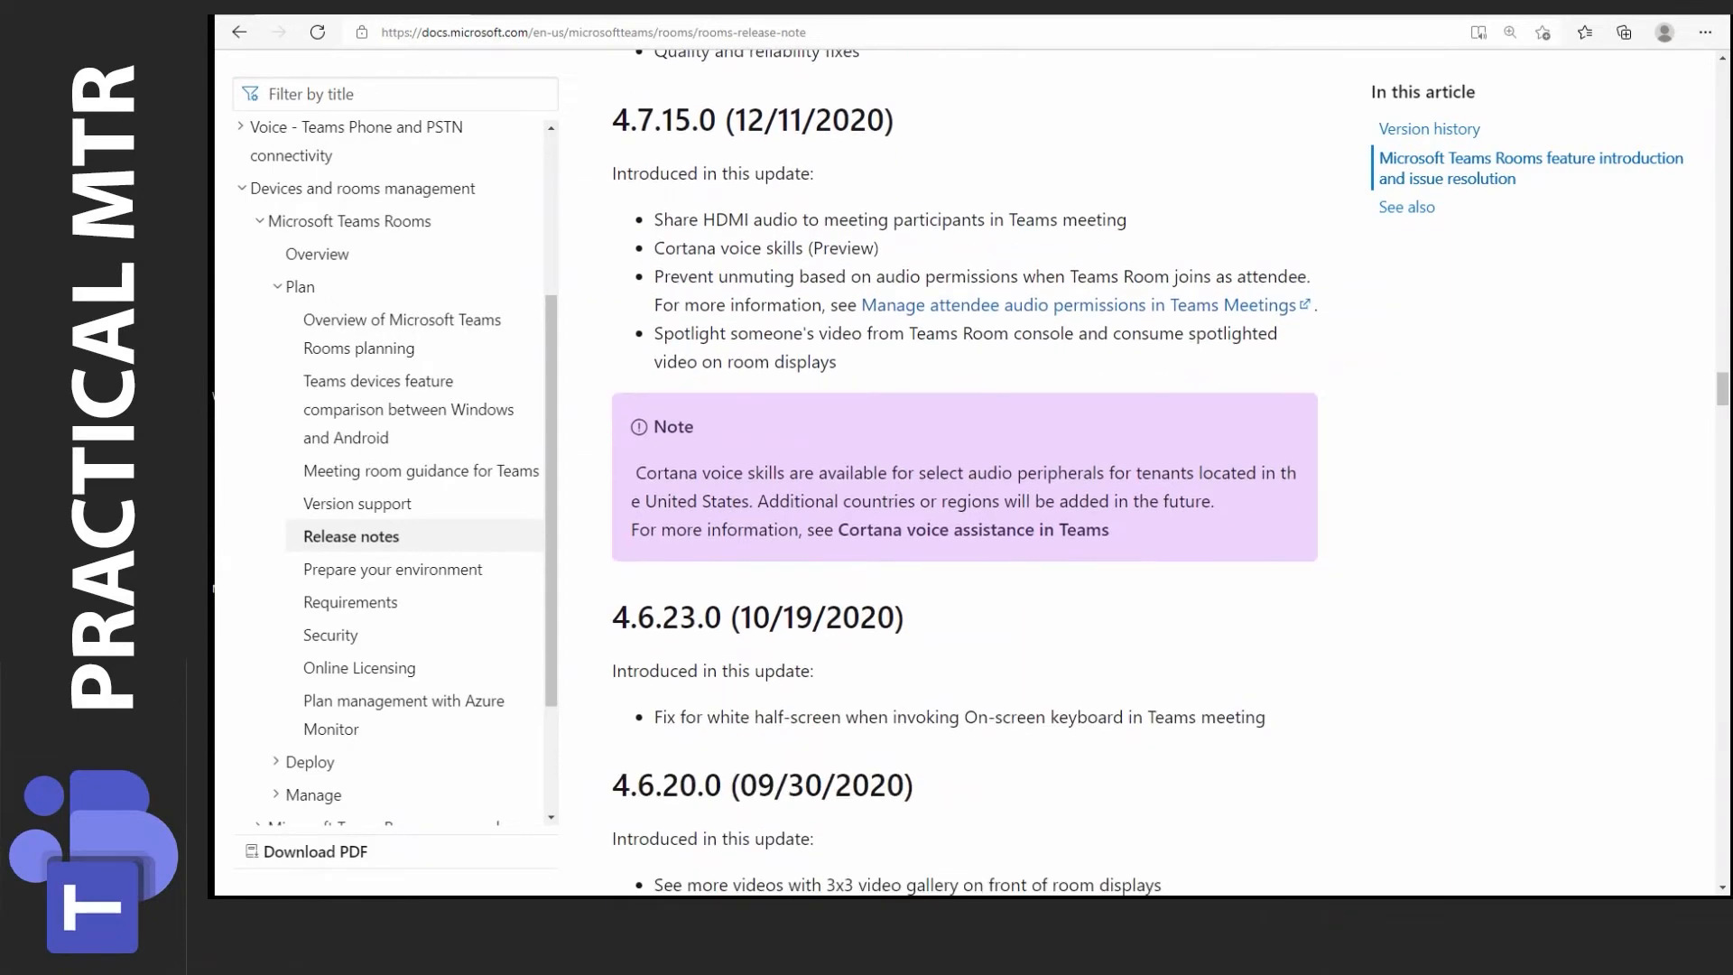
scroll("down", 3)
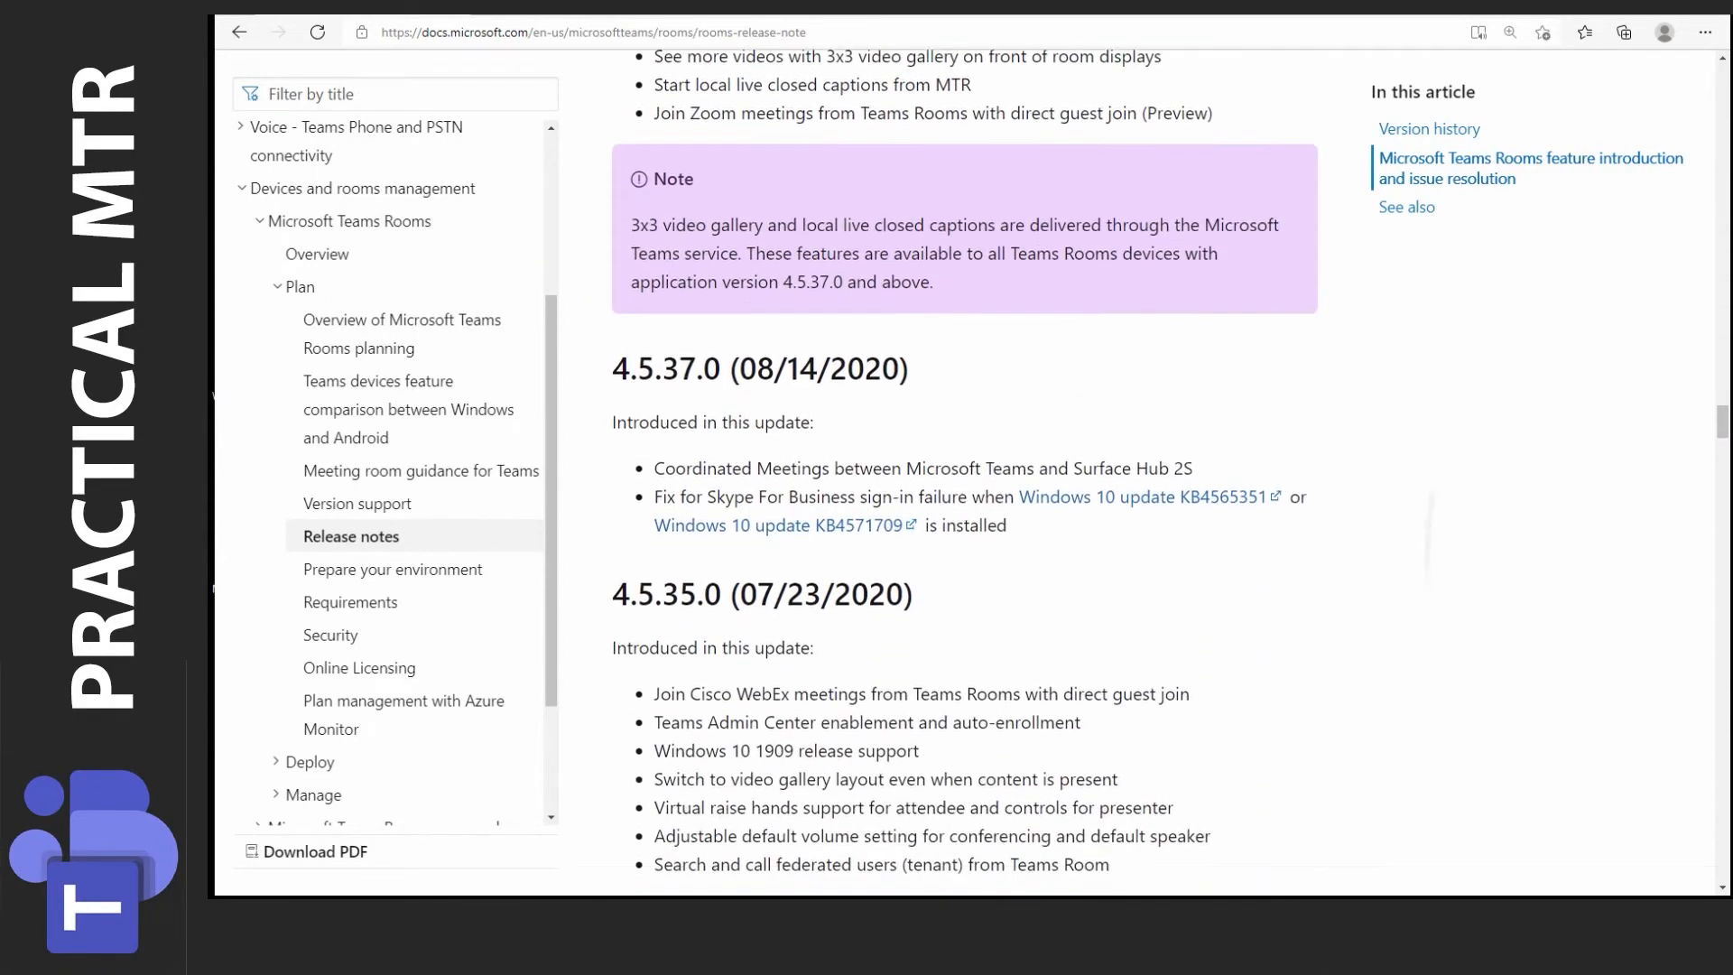
scroll("down", 3)
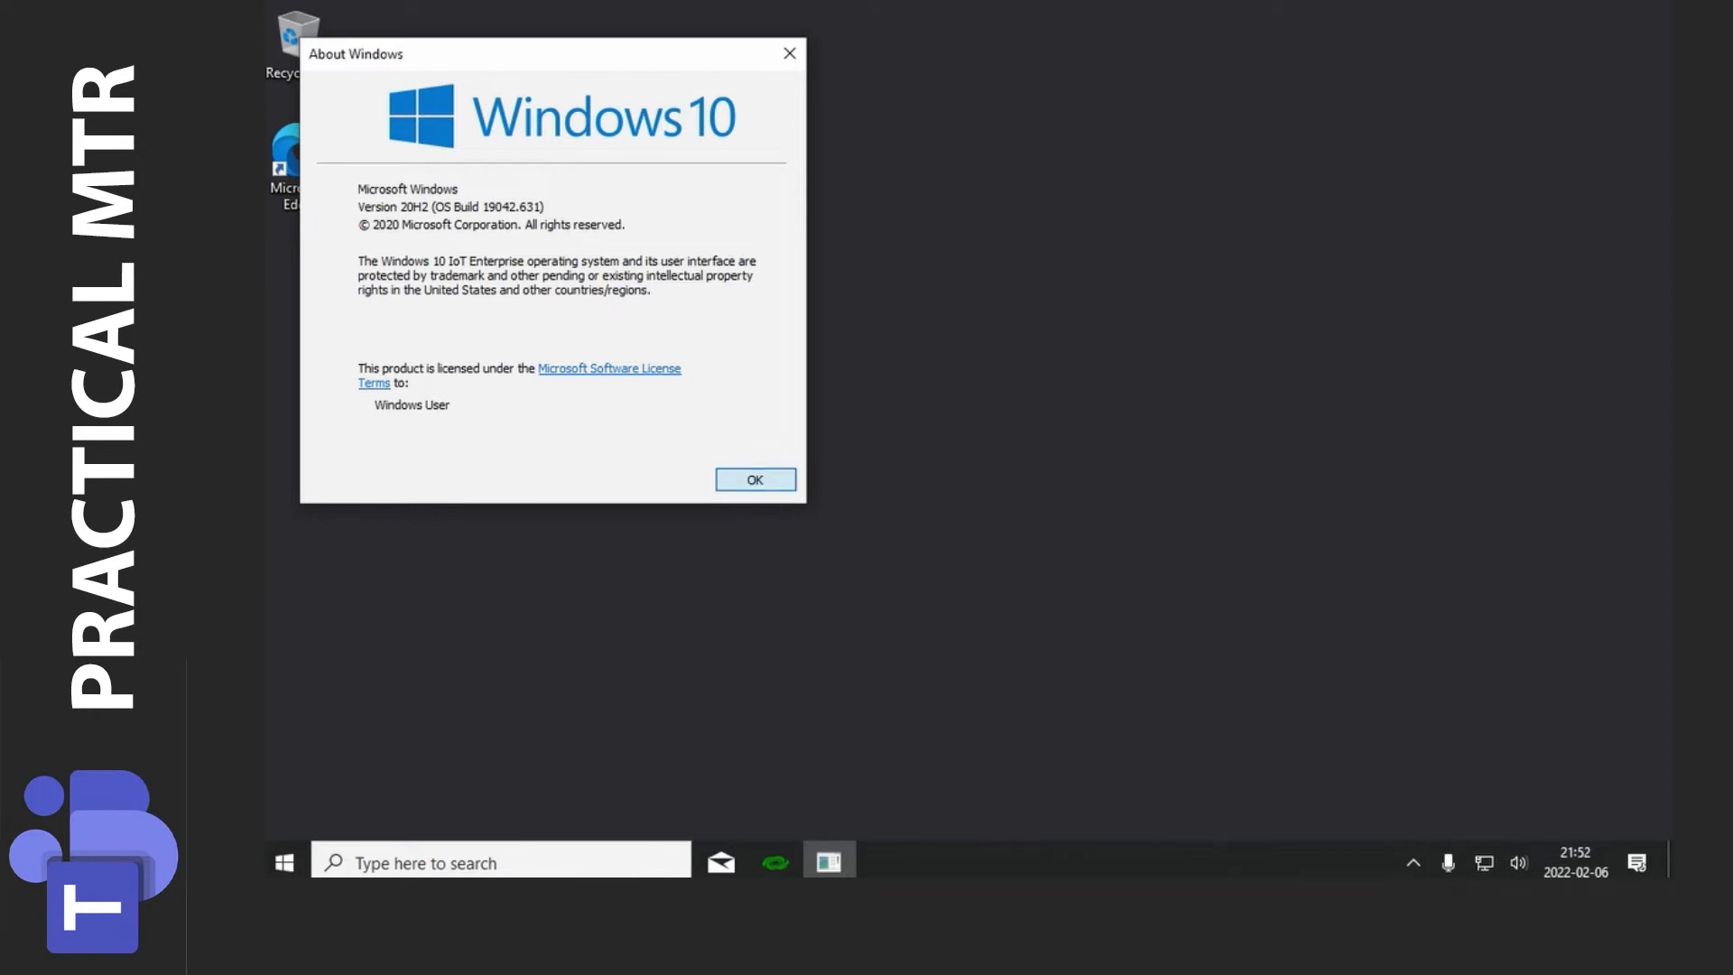
Step: Dismiss About Windows and launch Microsoft Edge from its desktop shortcut
left_click(753, 478)
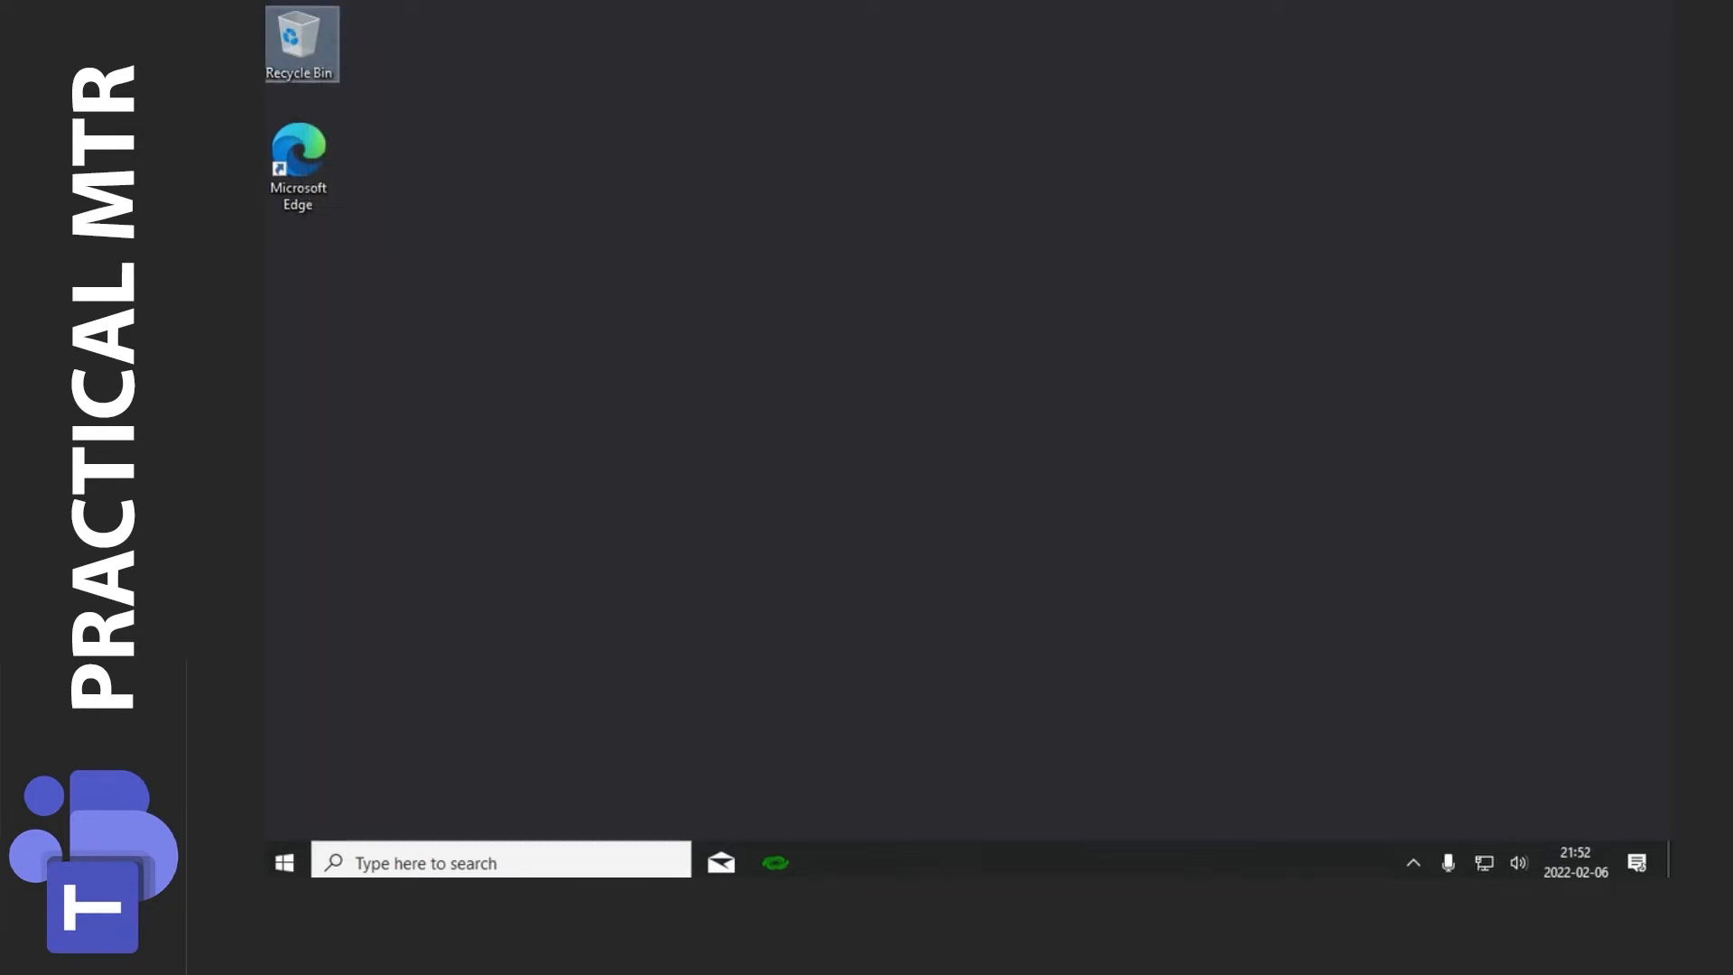
double_click(298, 166)
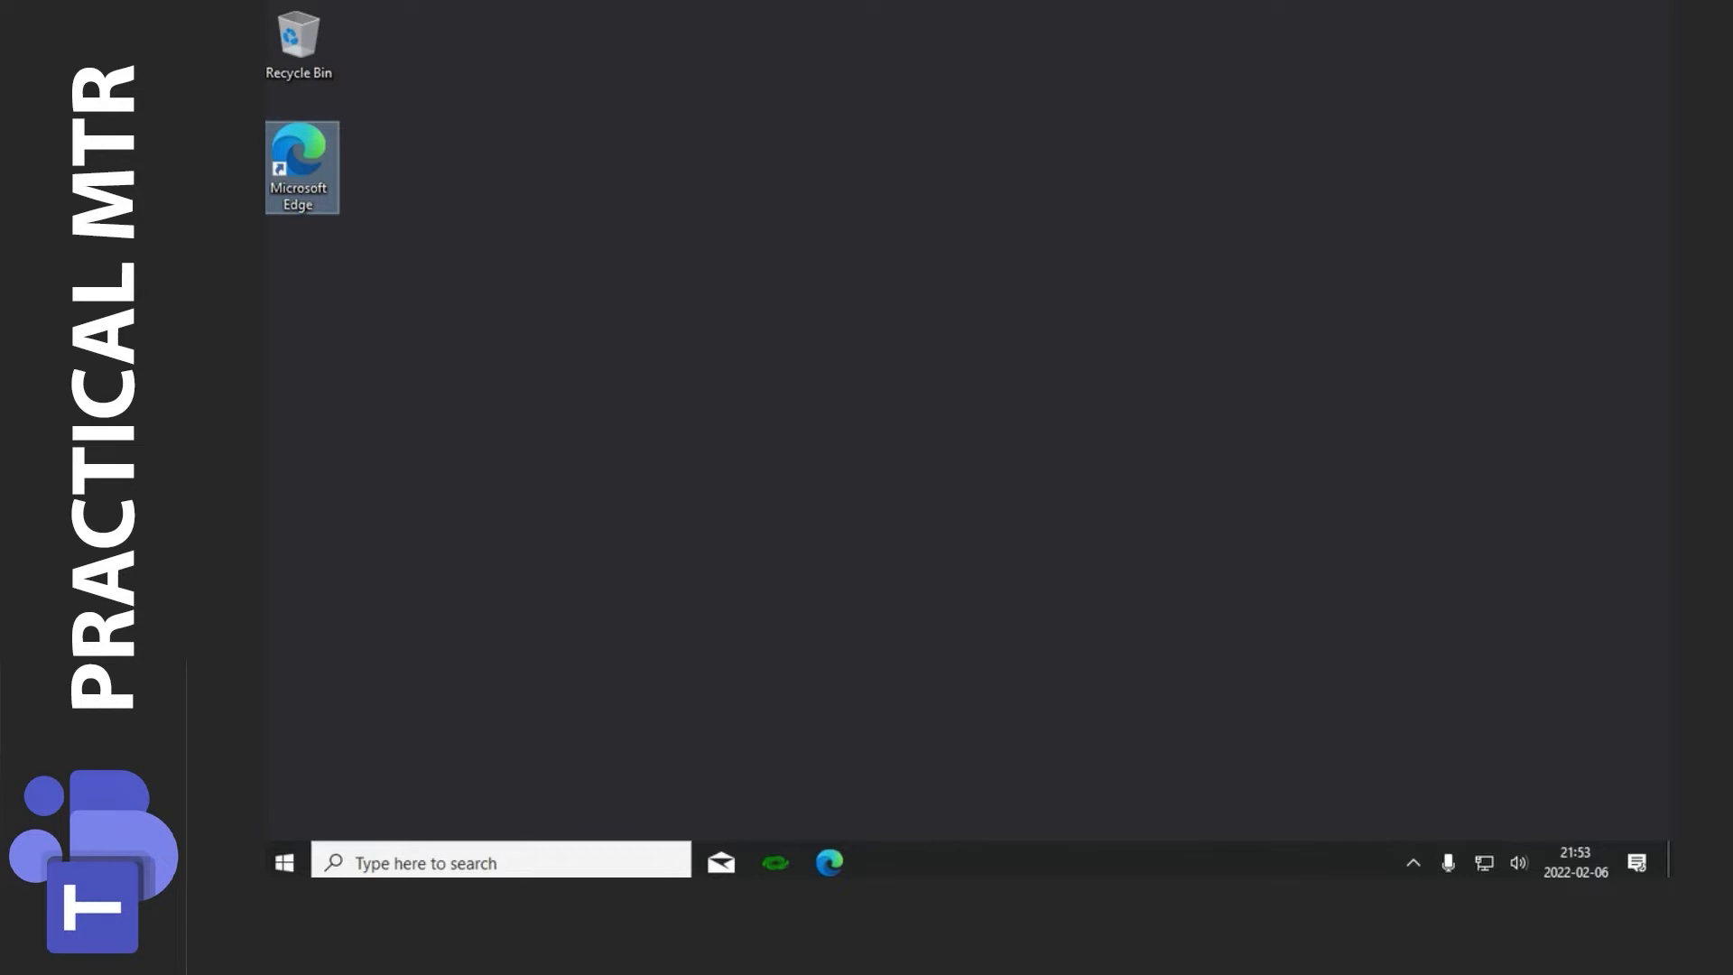
double_click(302, 167)
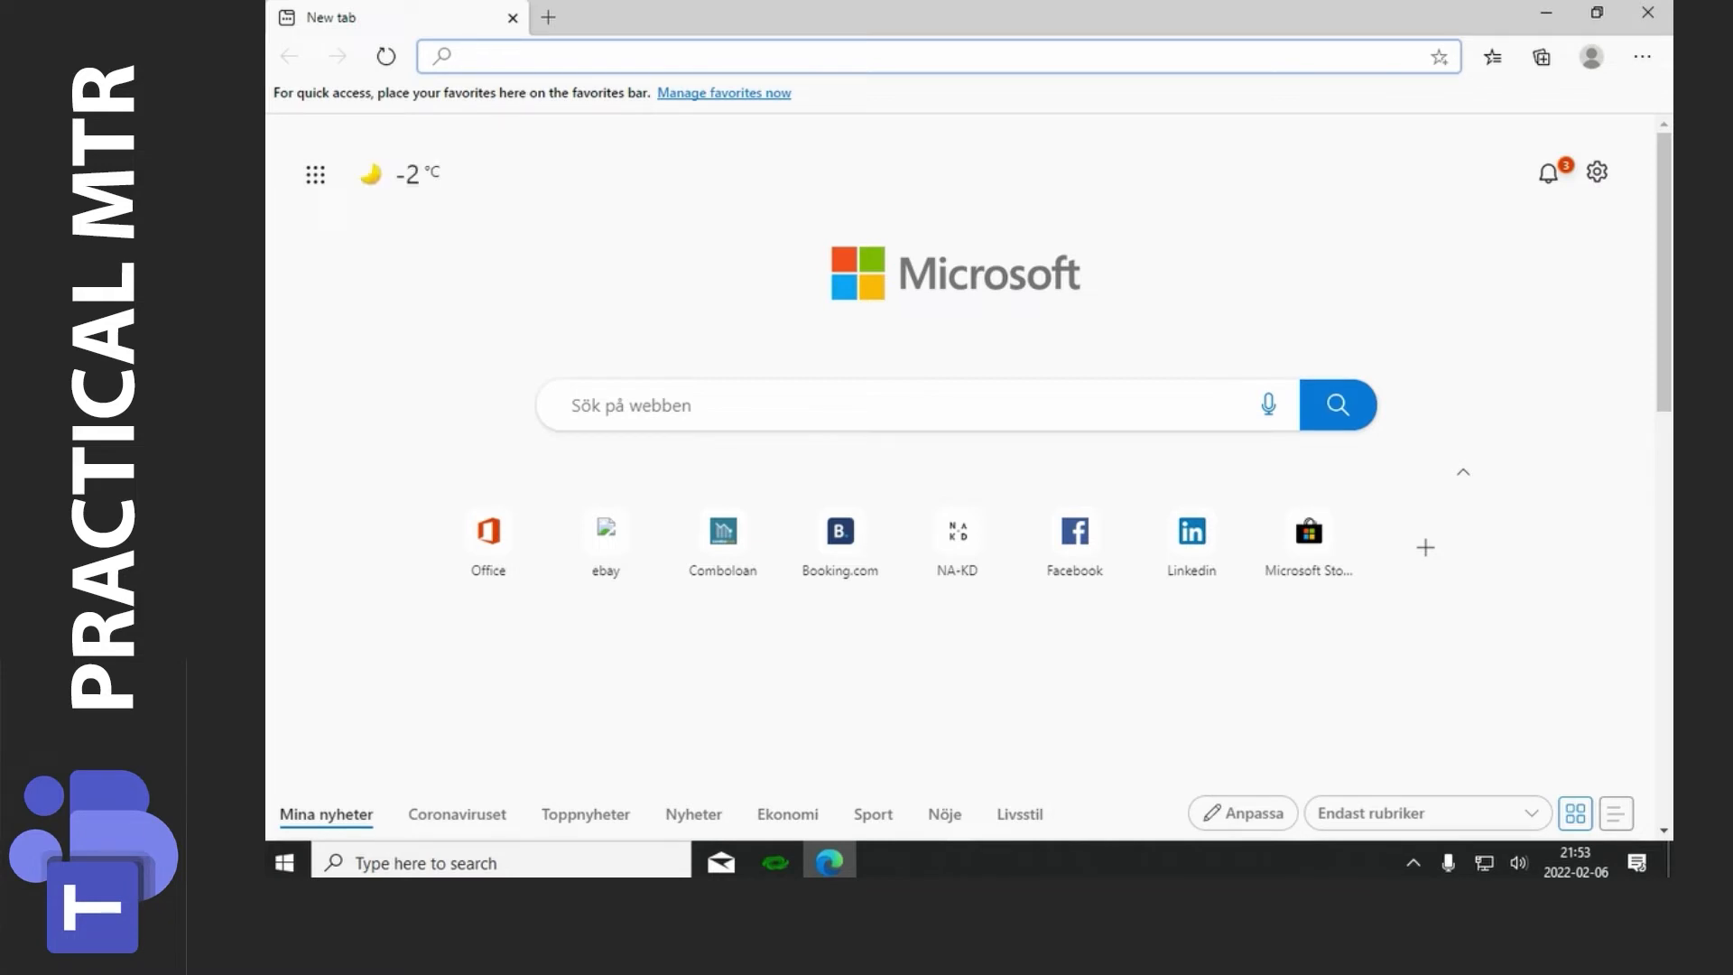
Step: Go to docs.microsoft.com/en-us/microsoftteams/rooms/manual-update in Edge
left_click(774, 55)
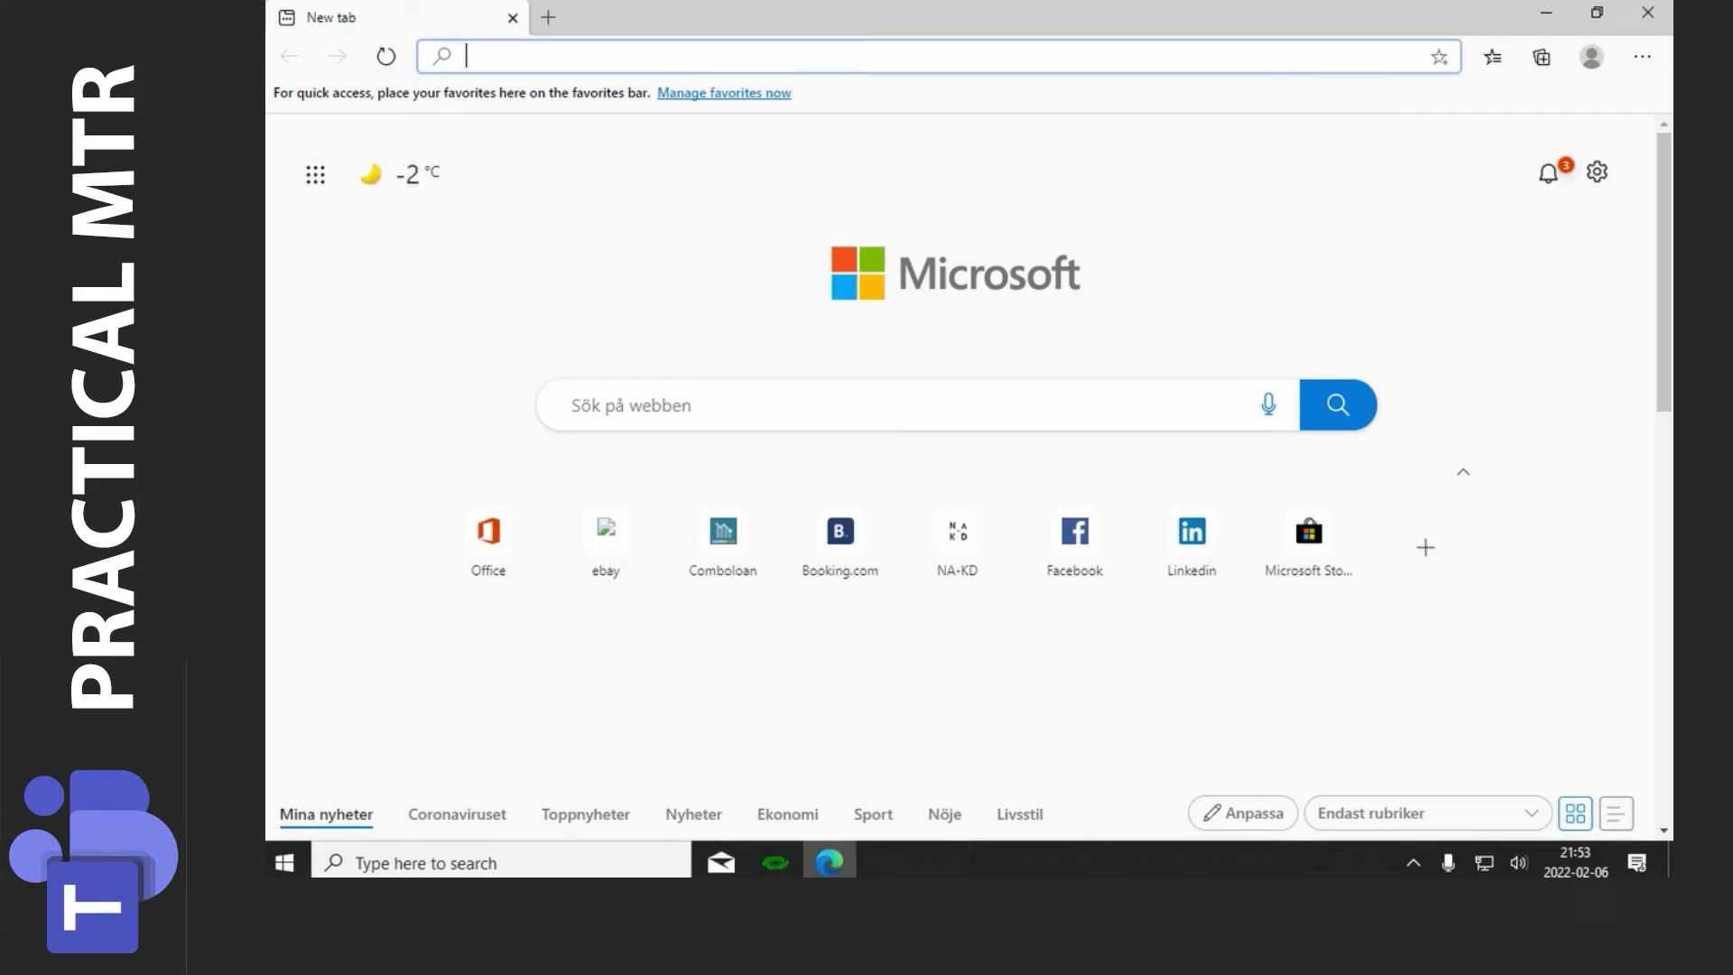
type("docs.microsoft.com/e")
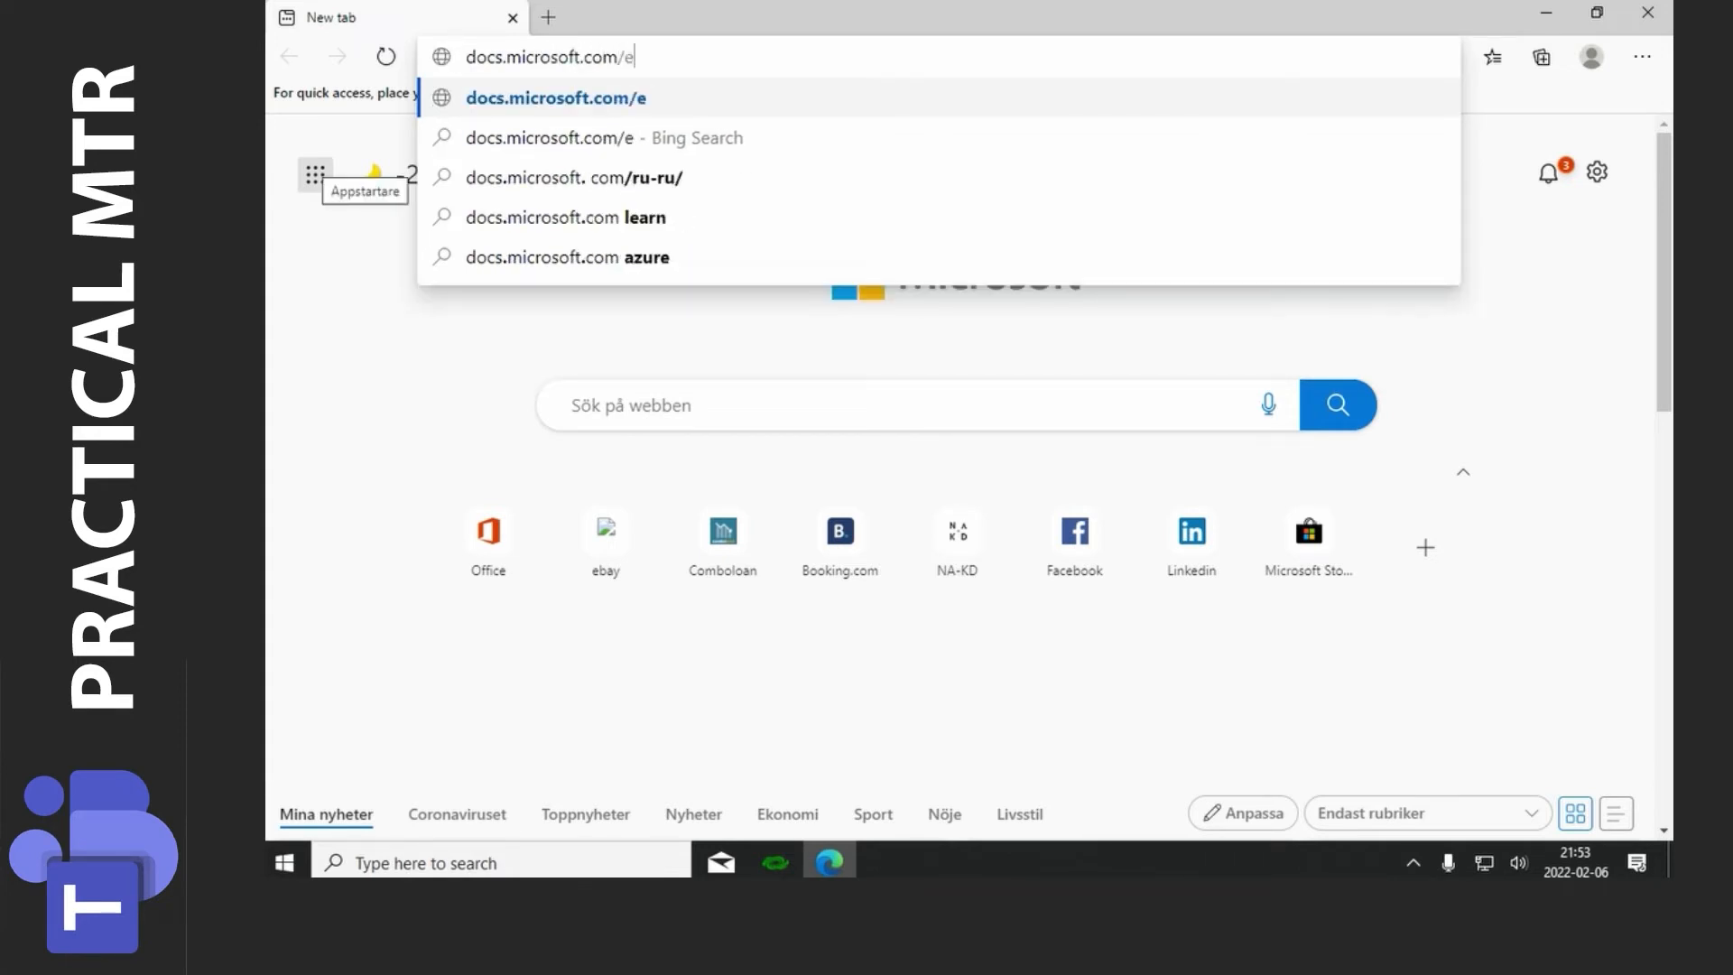
type("n-us")
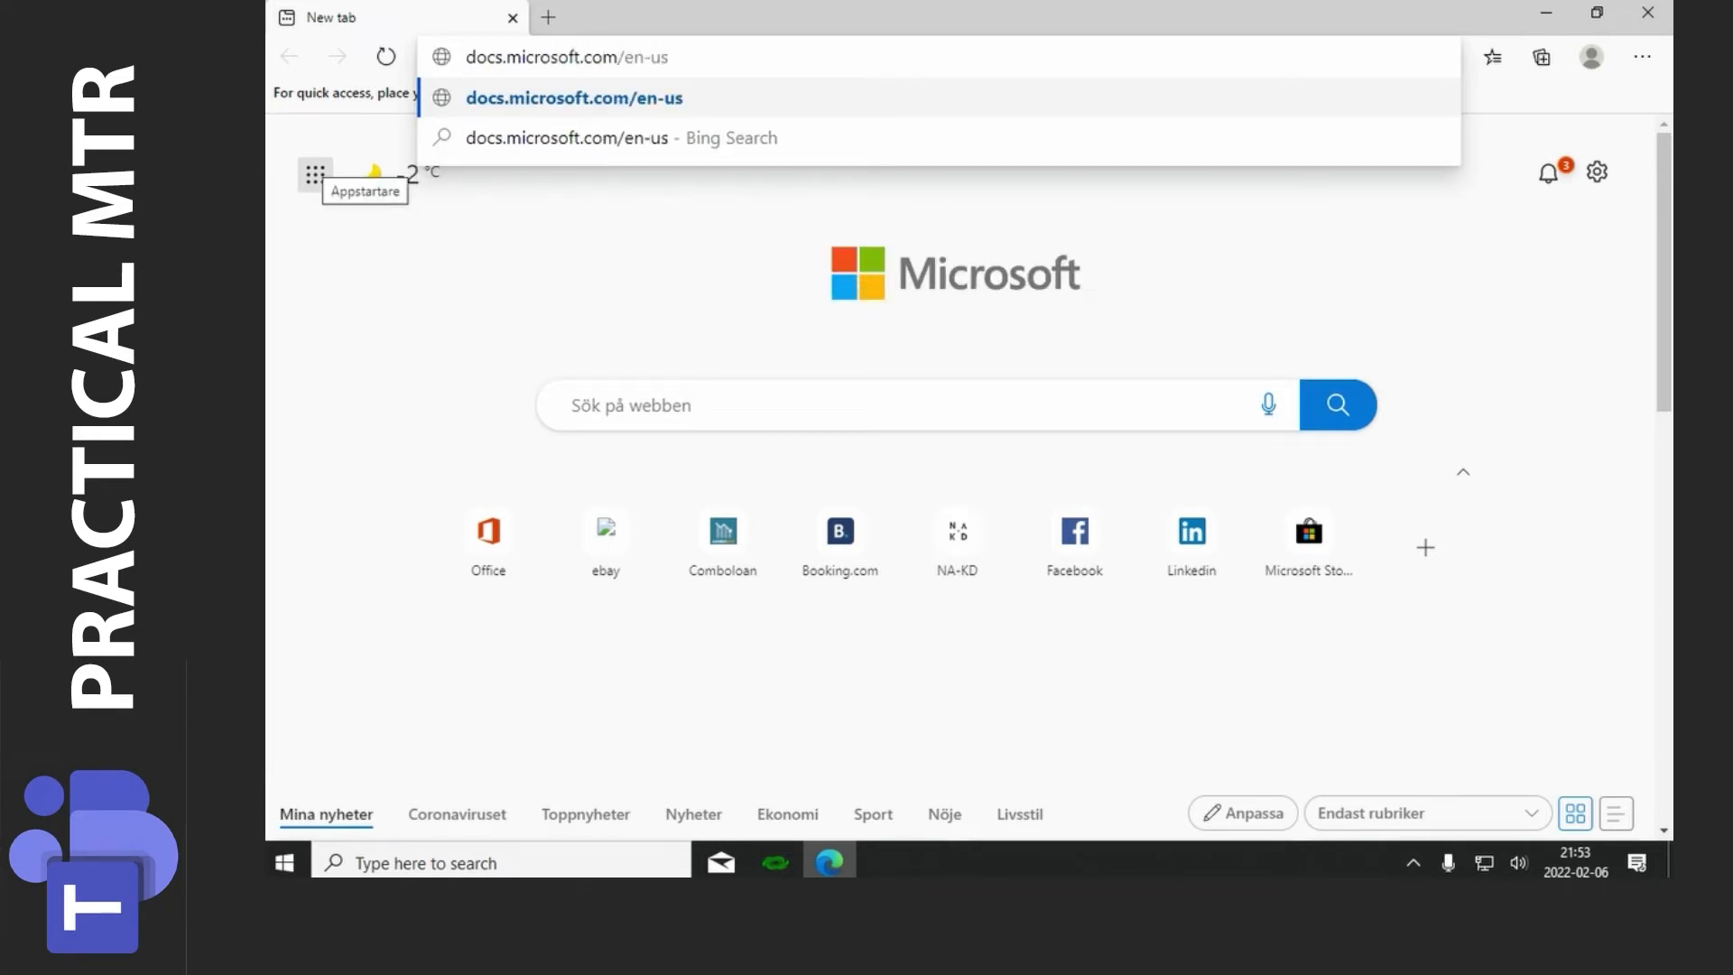
type("/microsoftteams/")
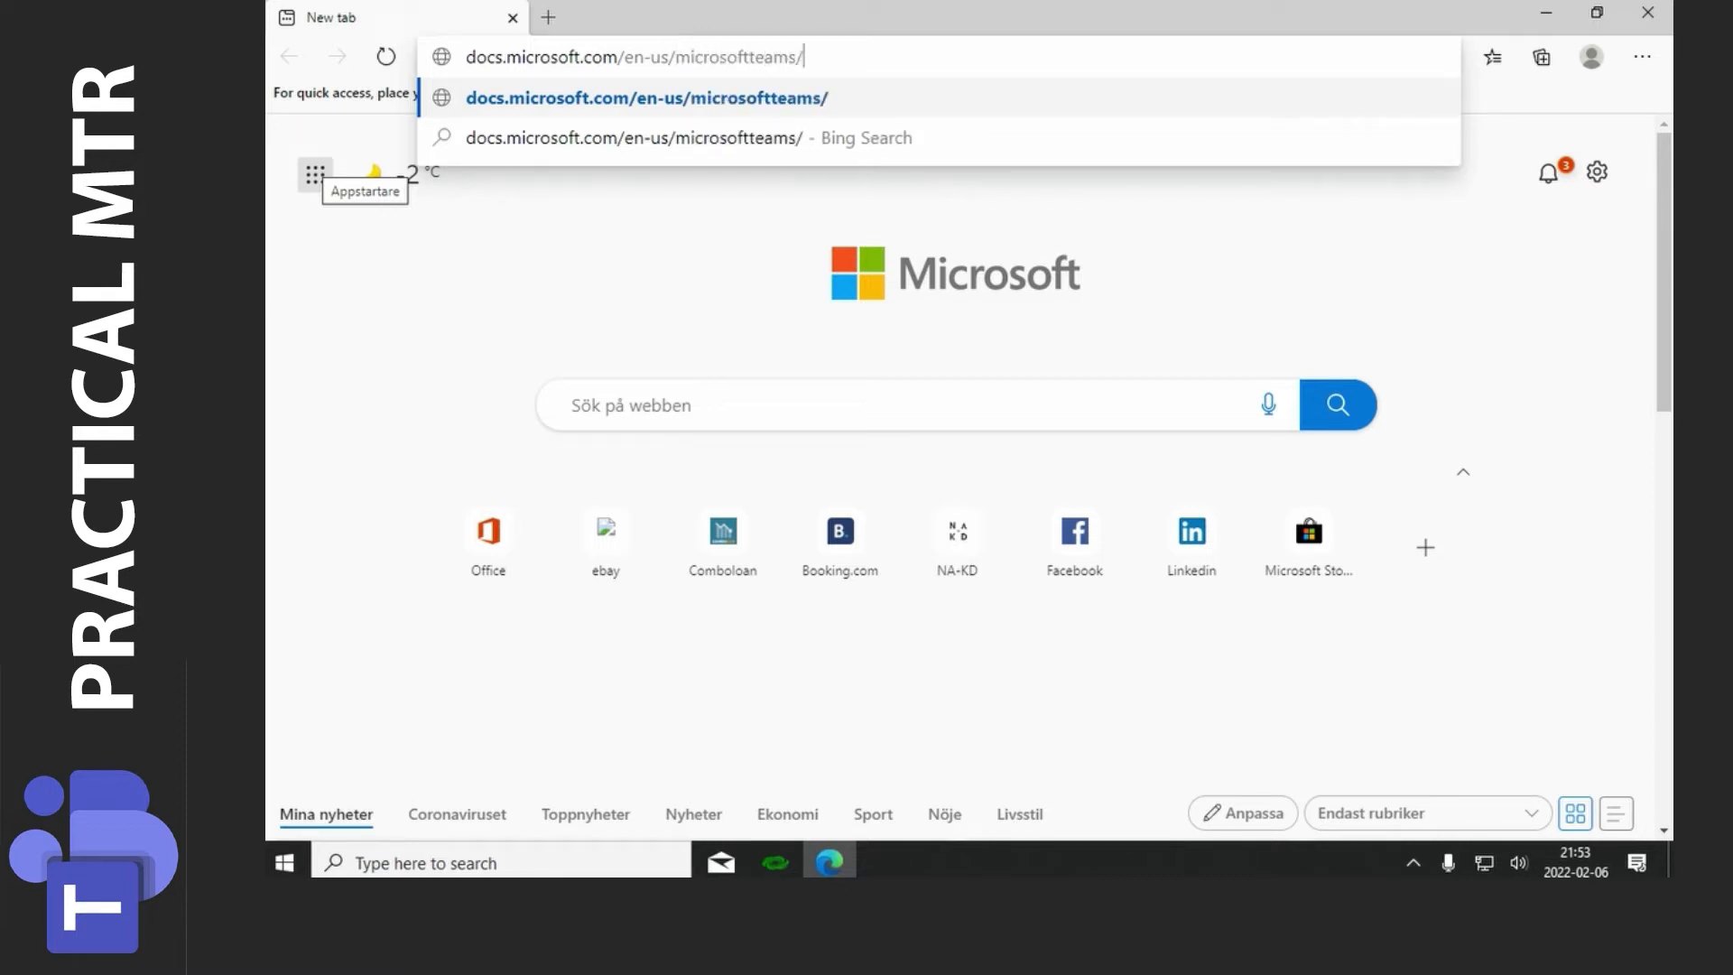
type("rooms/")
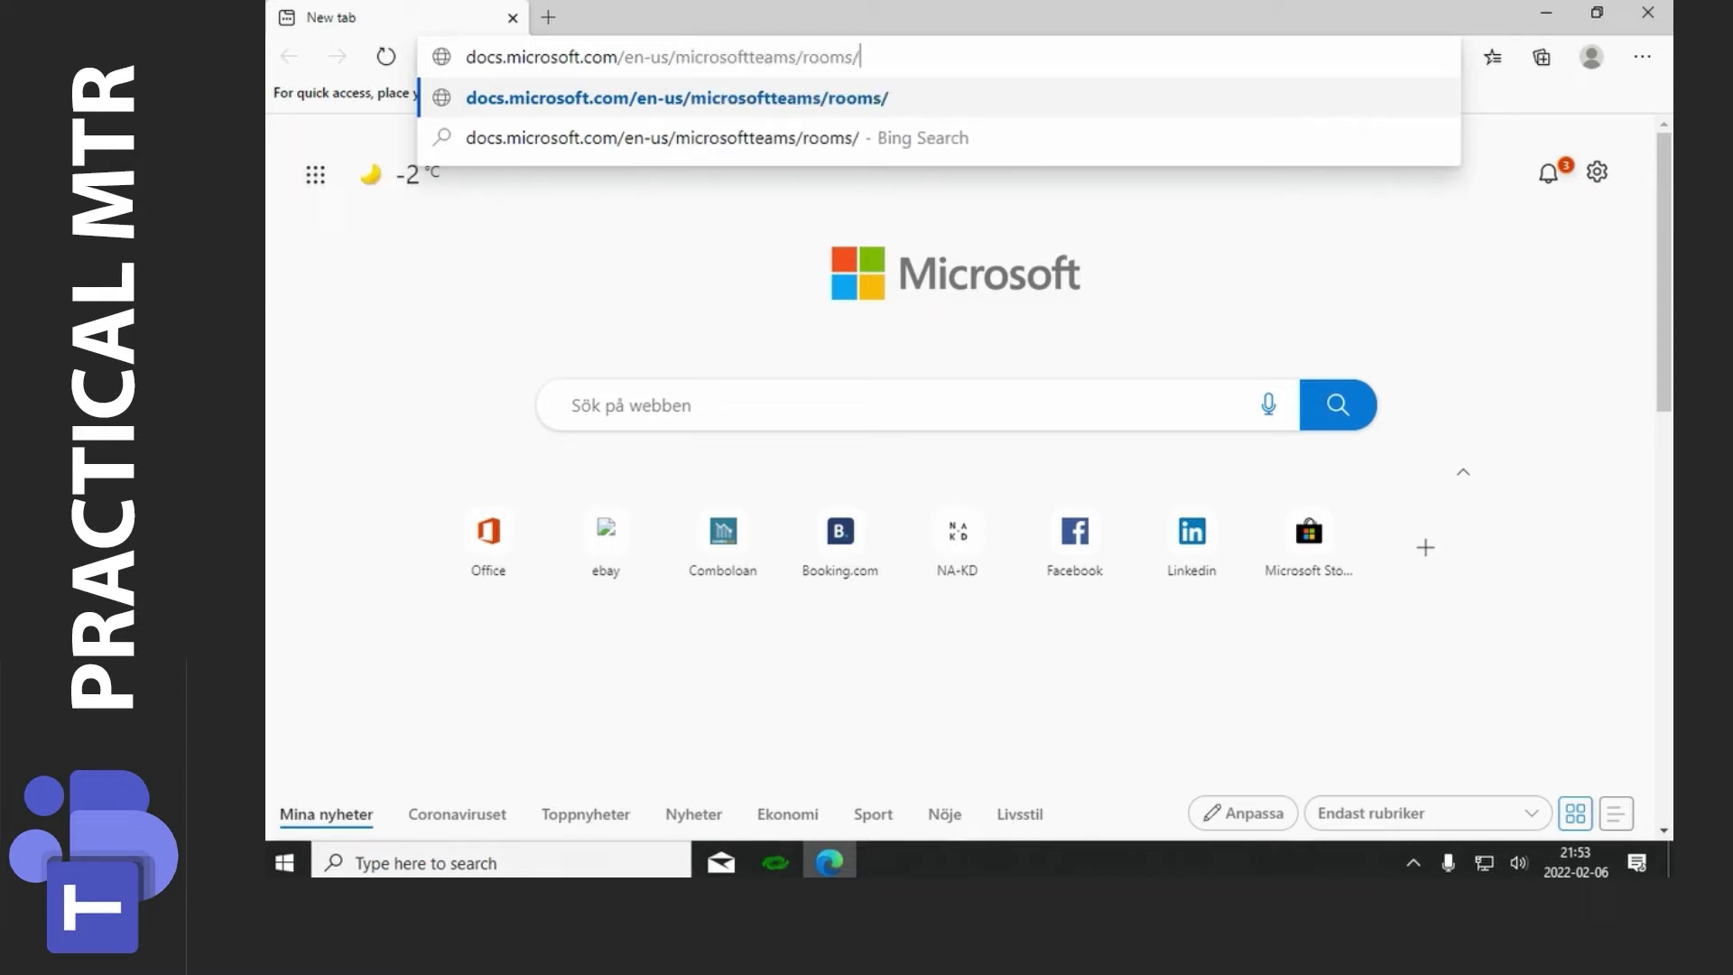
type("manual-update")
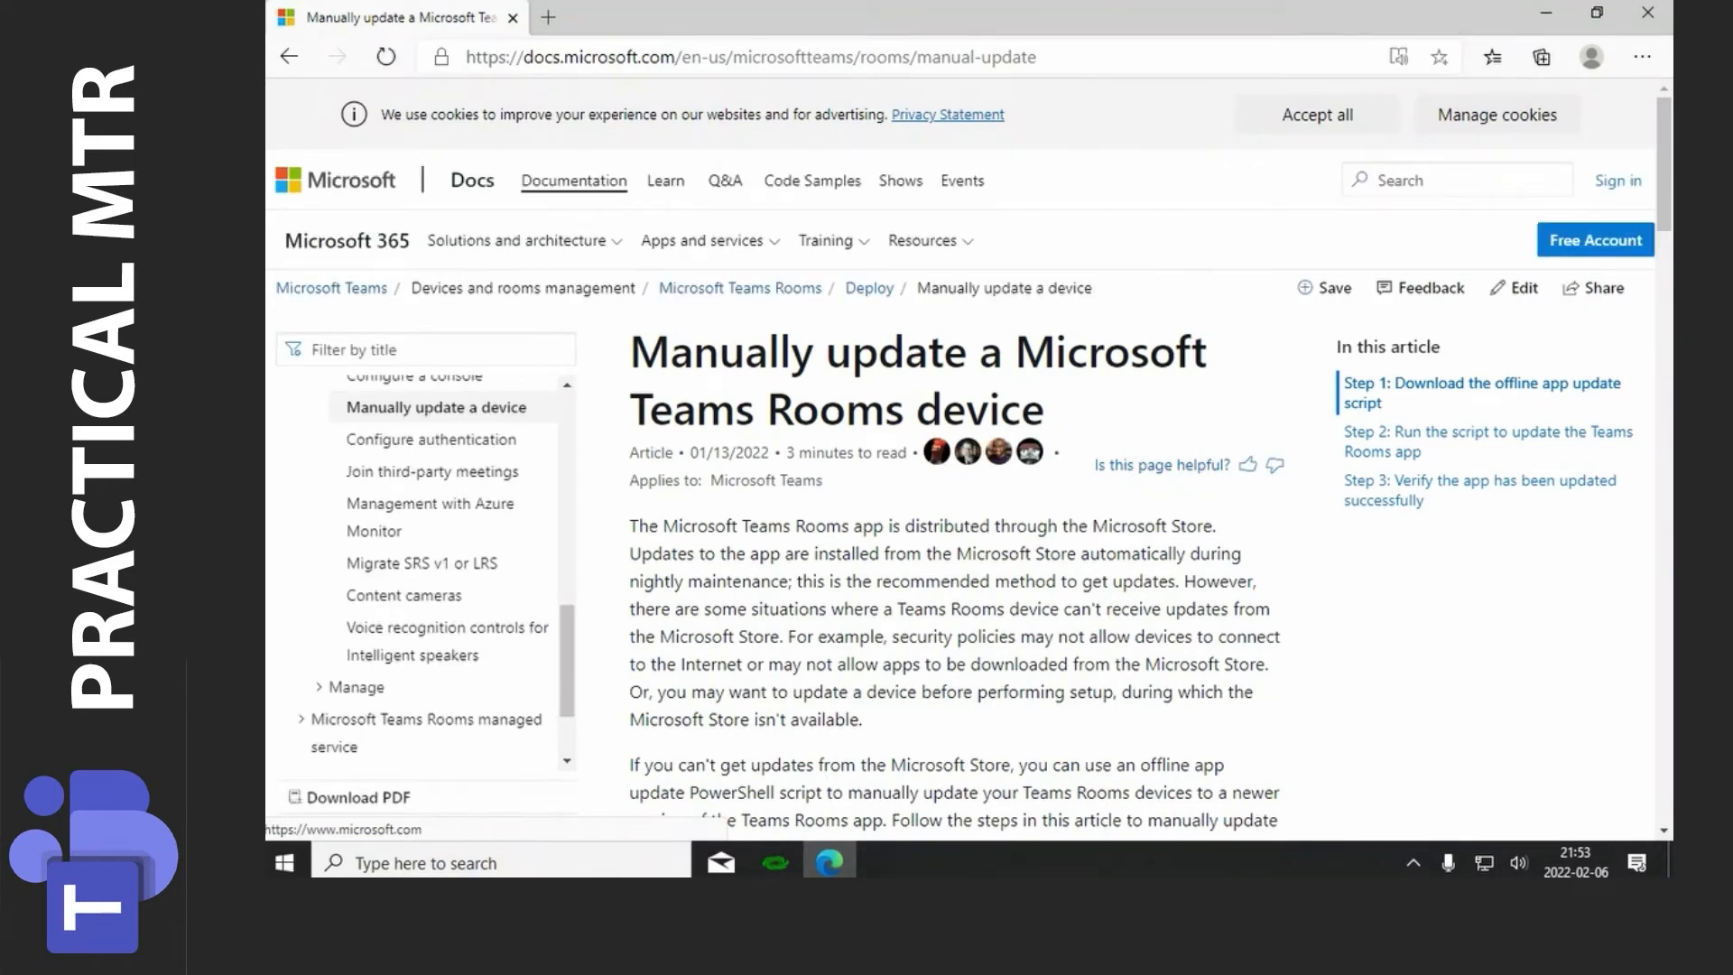
Step: Dismiss the cookie notice, start the MTR-Update-4.11.12 download, and scroll to Step 2
left_click(1315, 114)
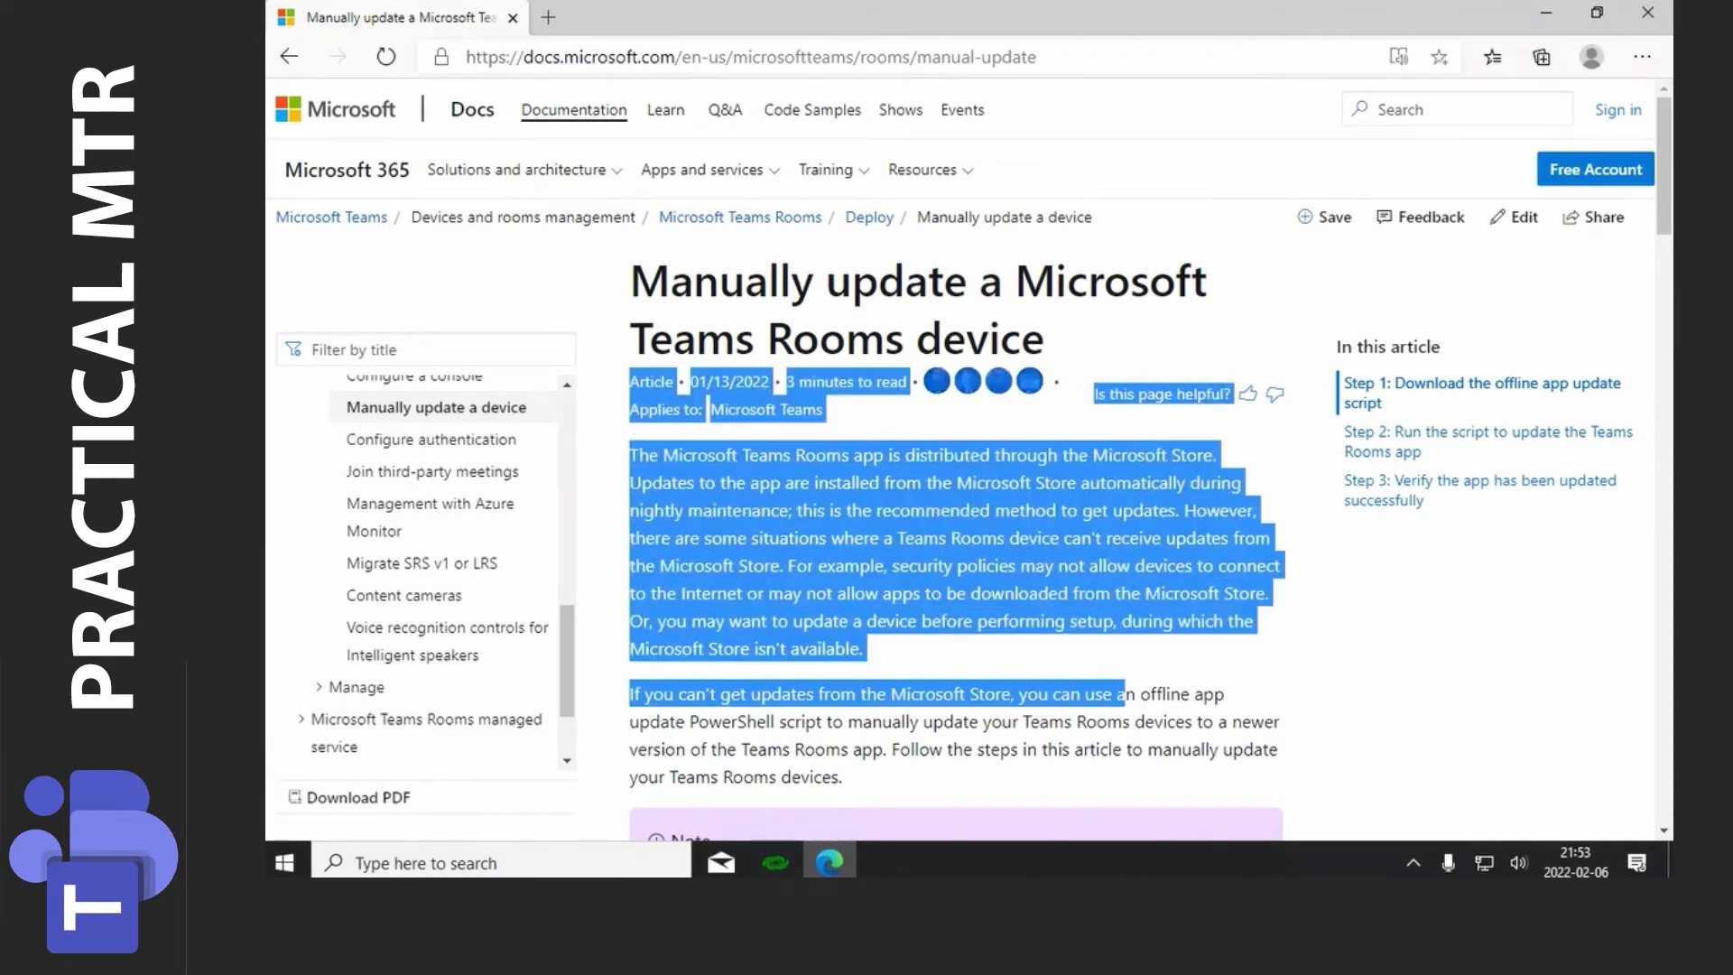
scroll("down", 3)
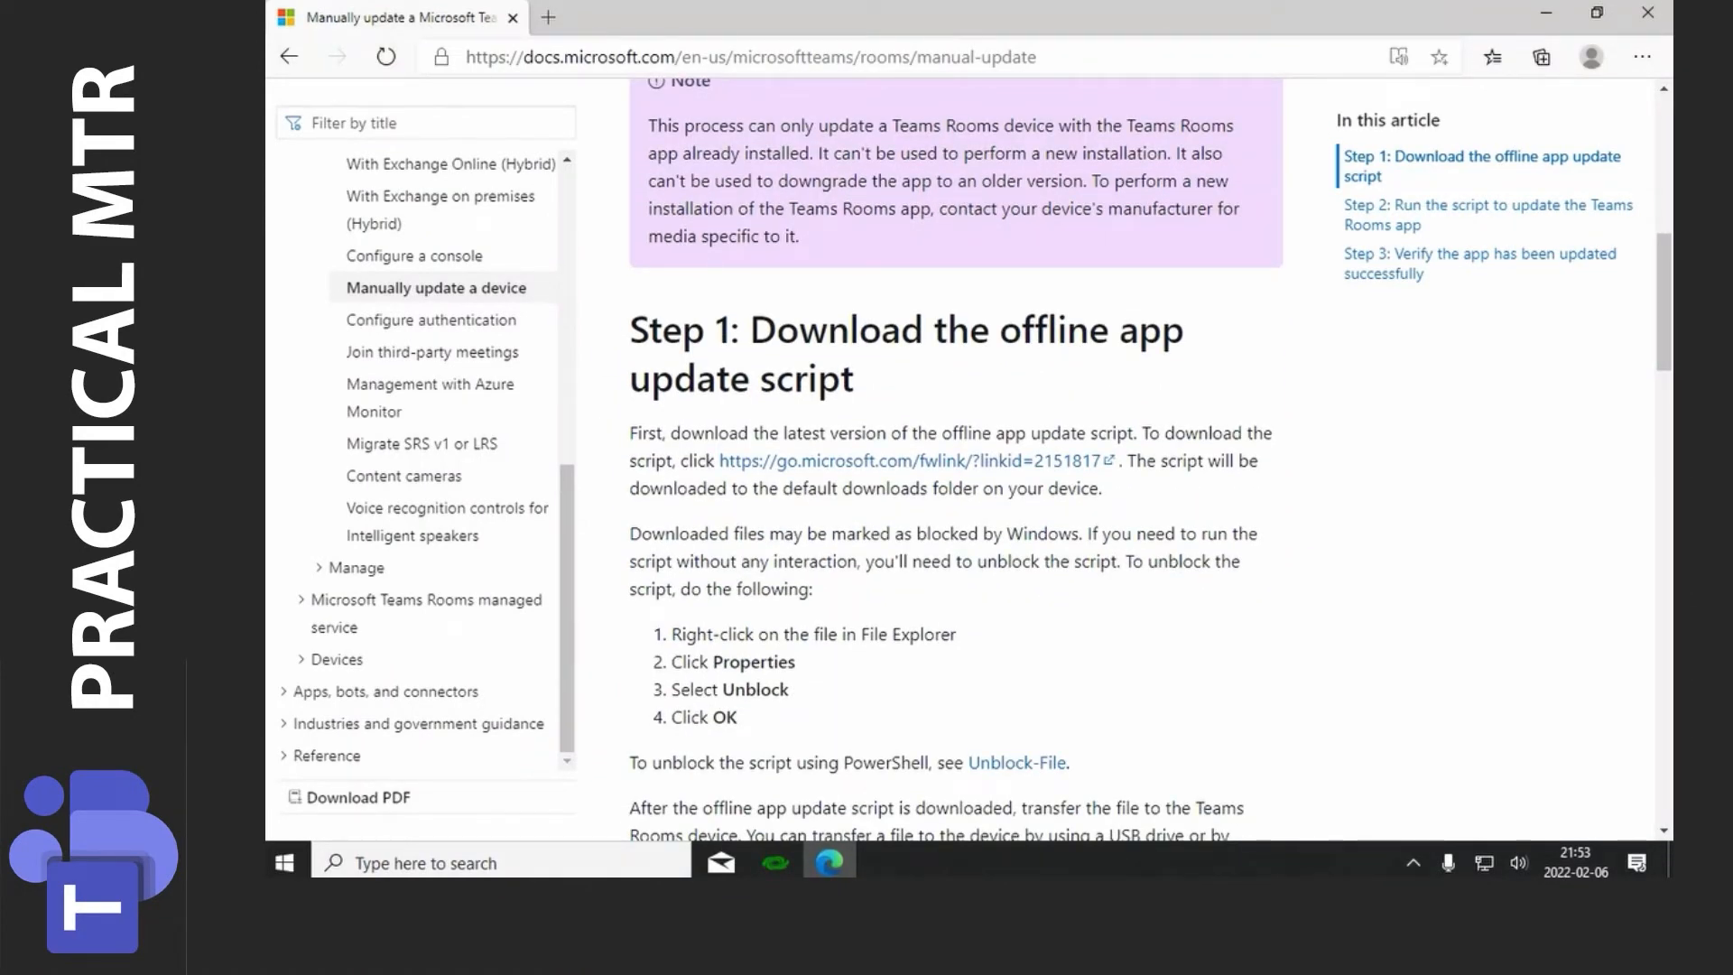
left_click(912, 459)
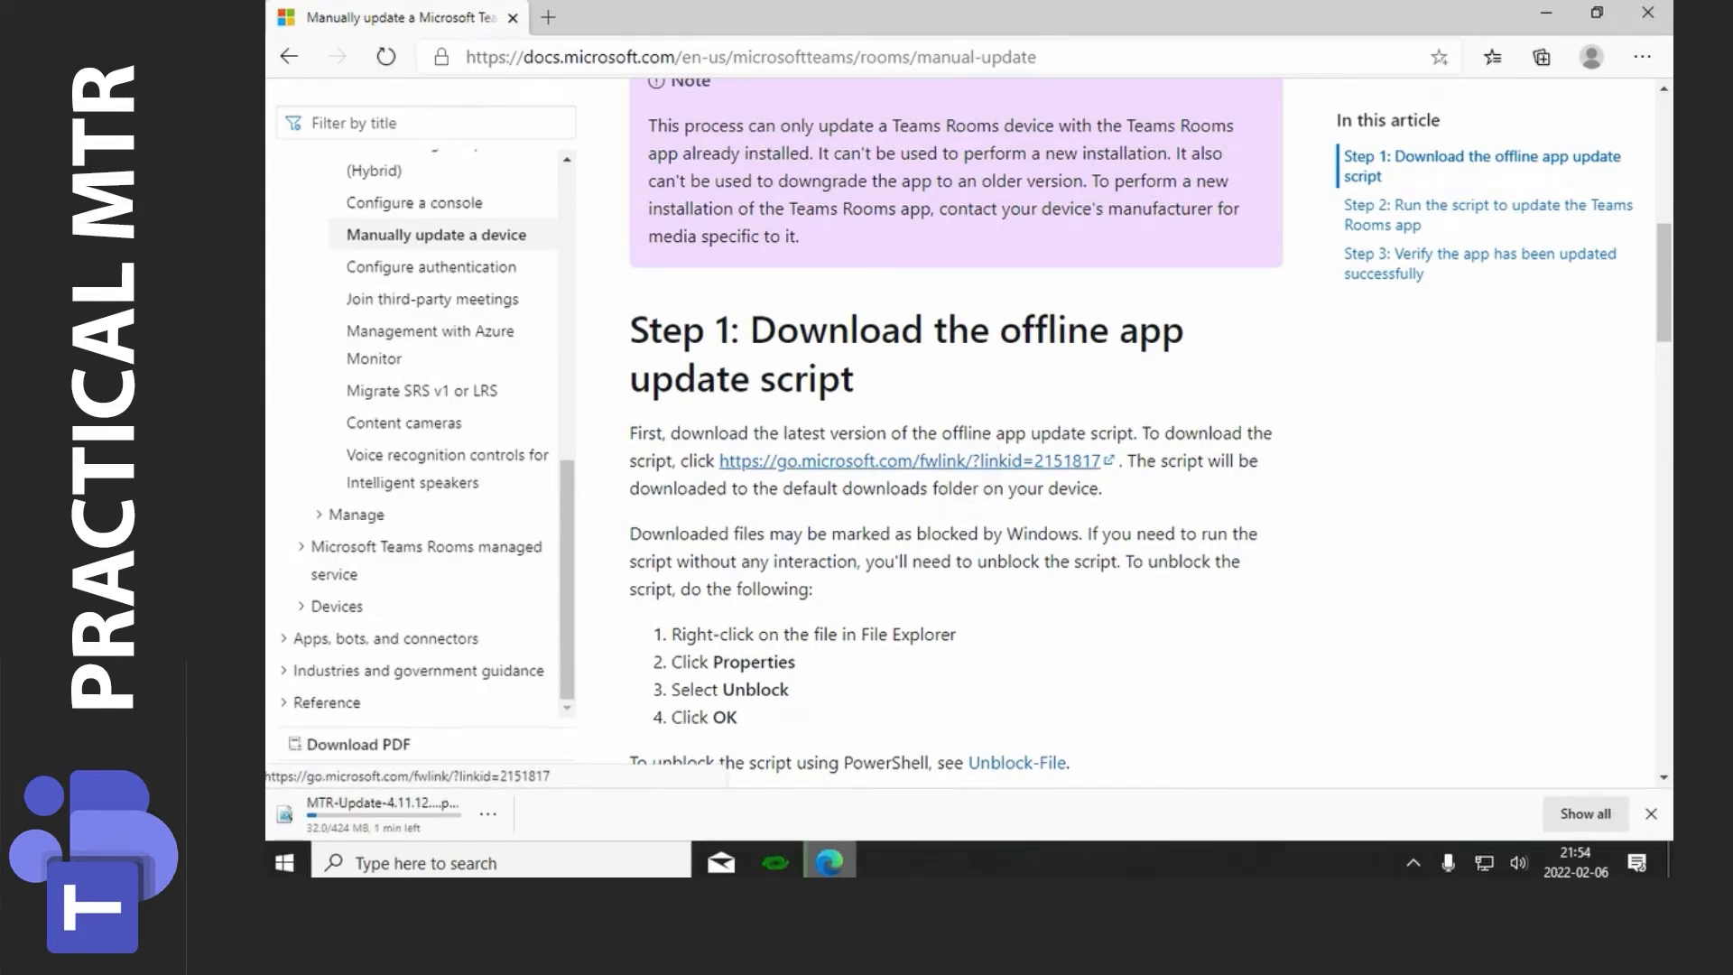
scroll("down", 3)
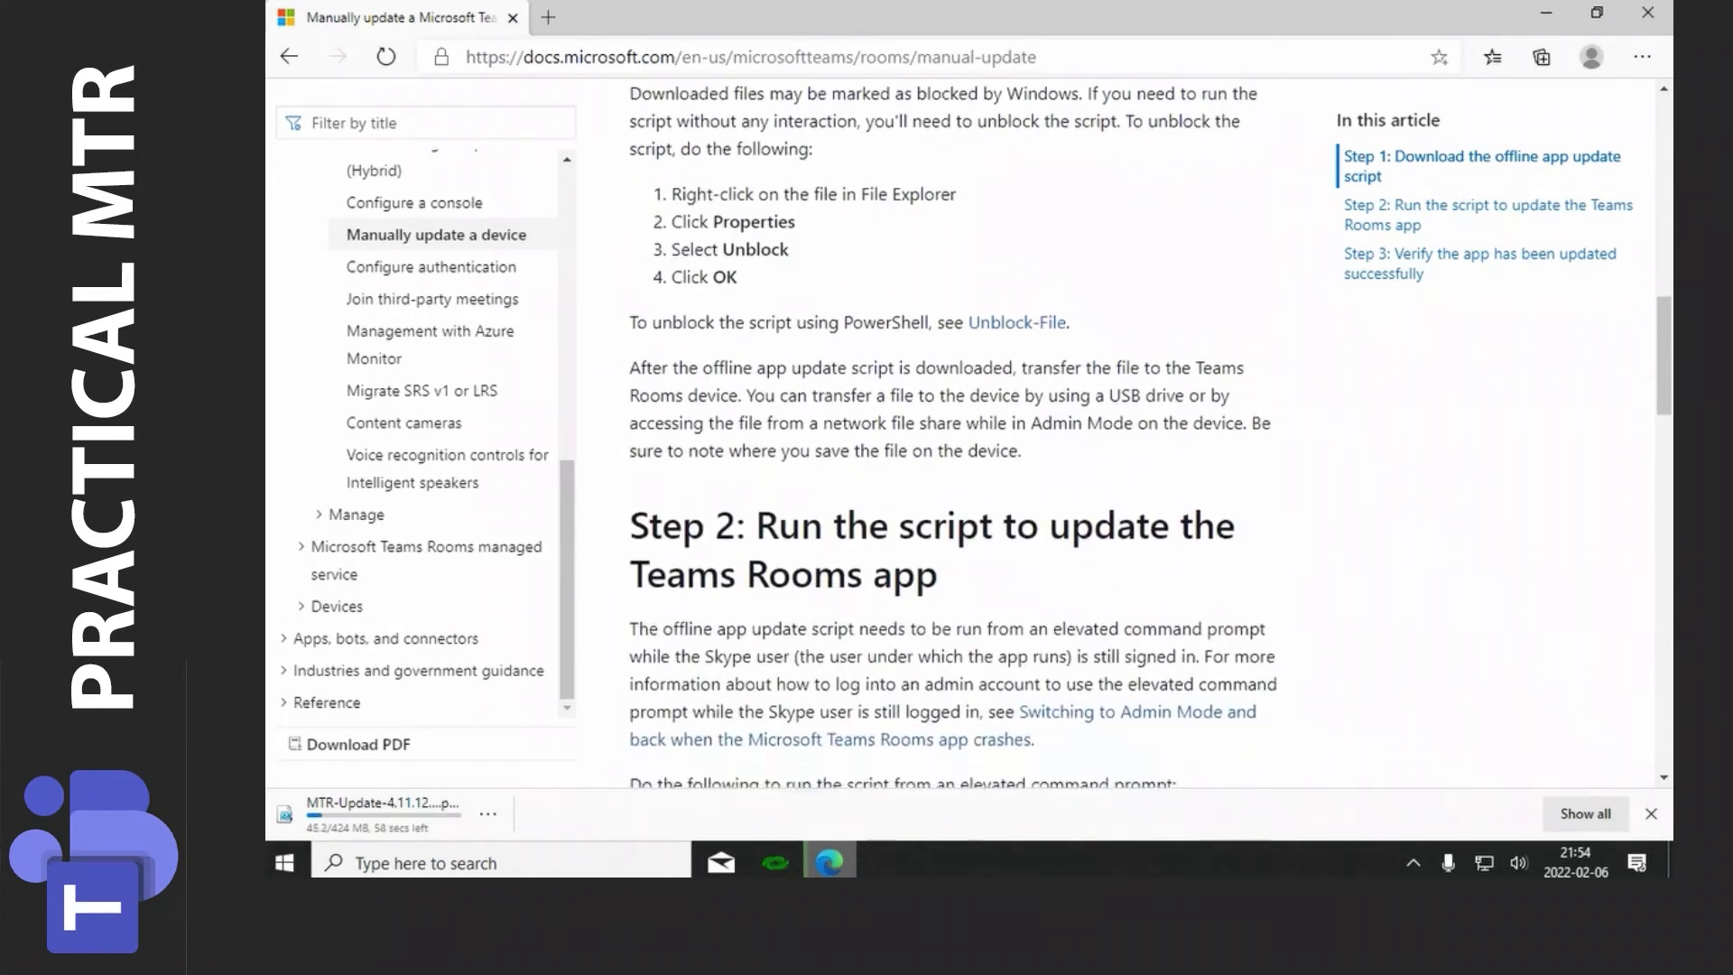
scroll("down", 3)
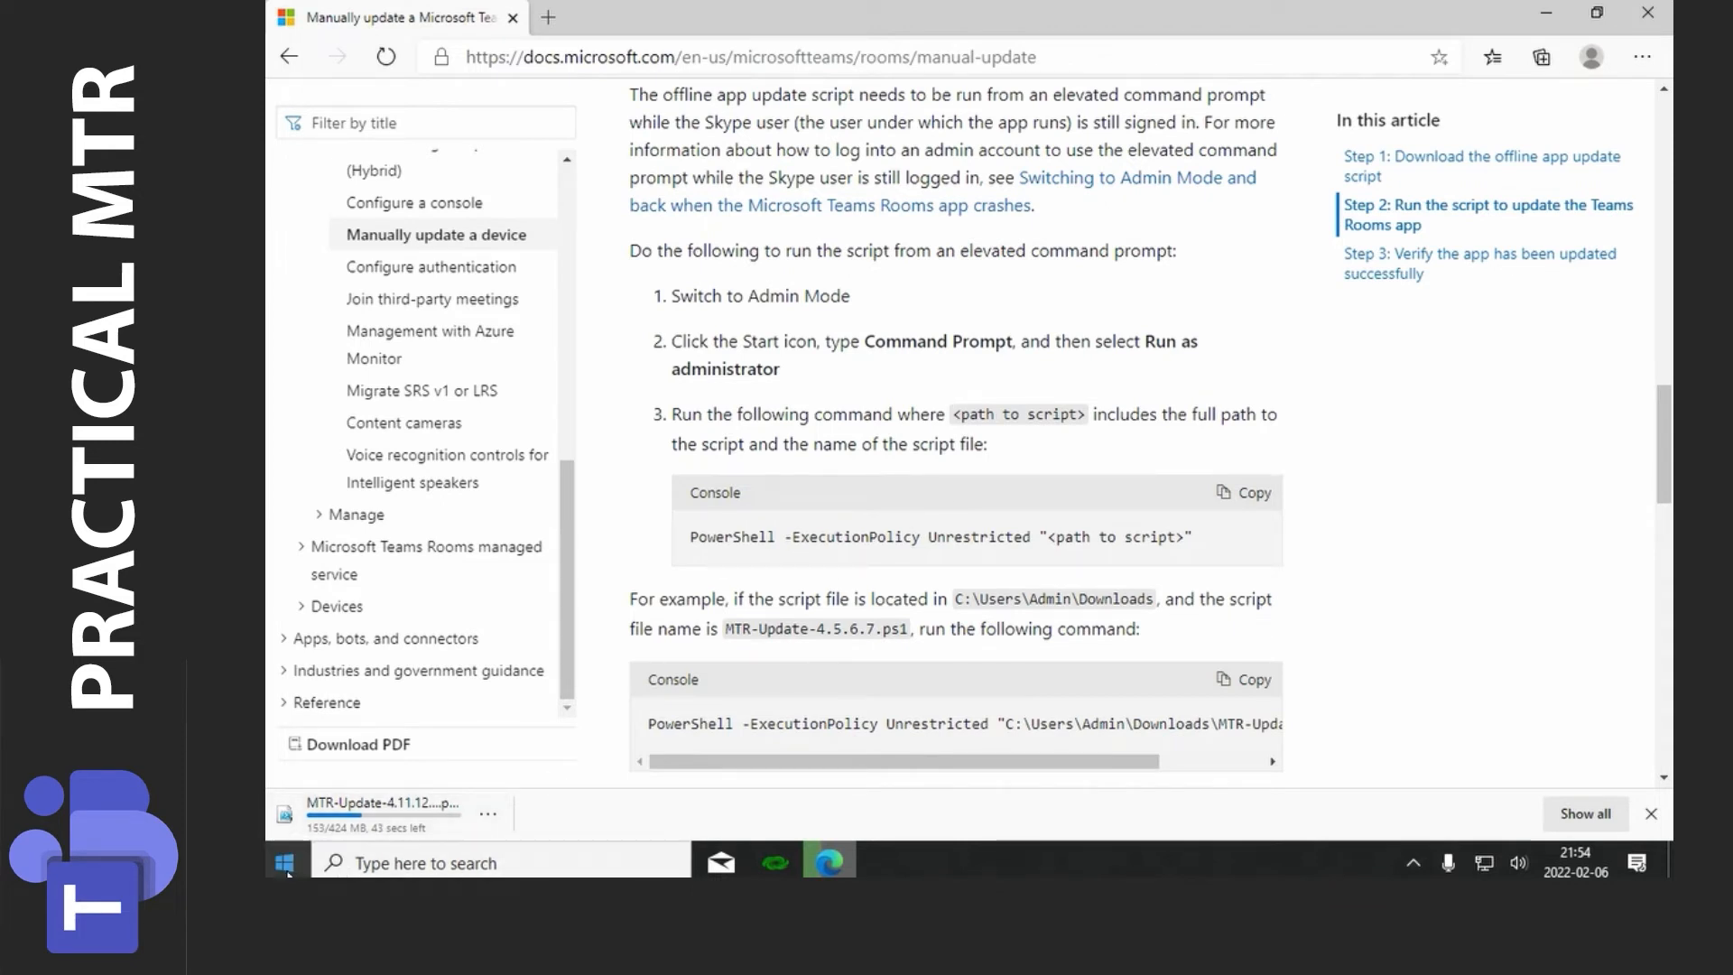
Step: Launch Windows PowerShell (Admin) from Start and approve the UAC prompt
right_click(286, 862)
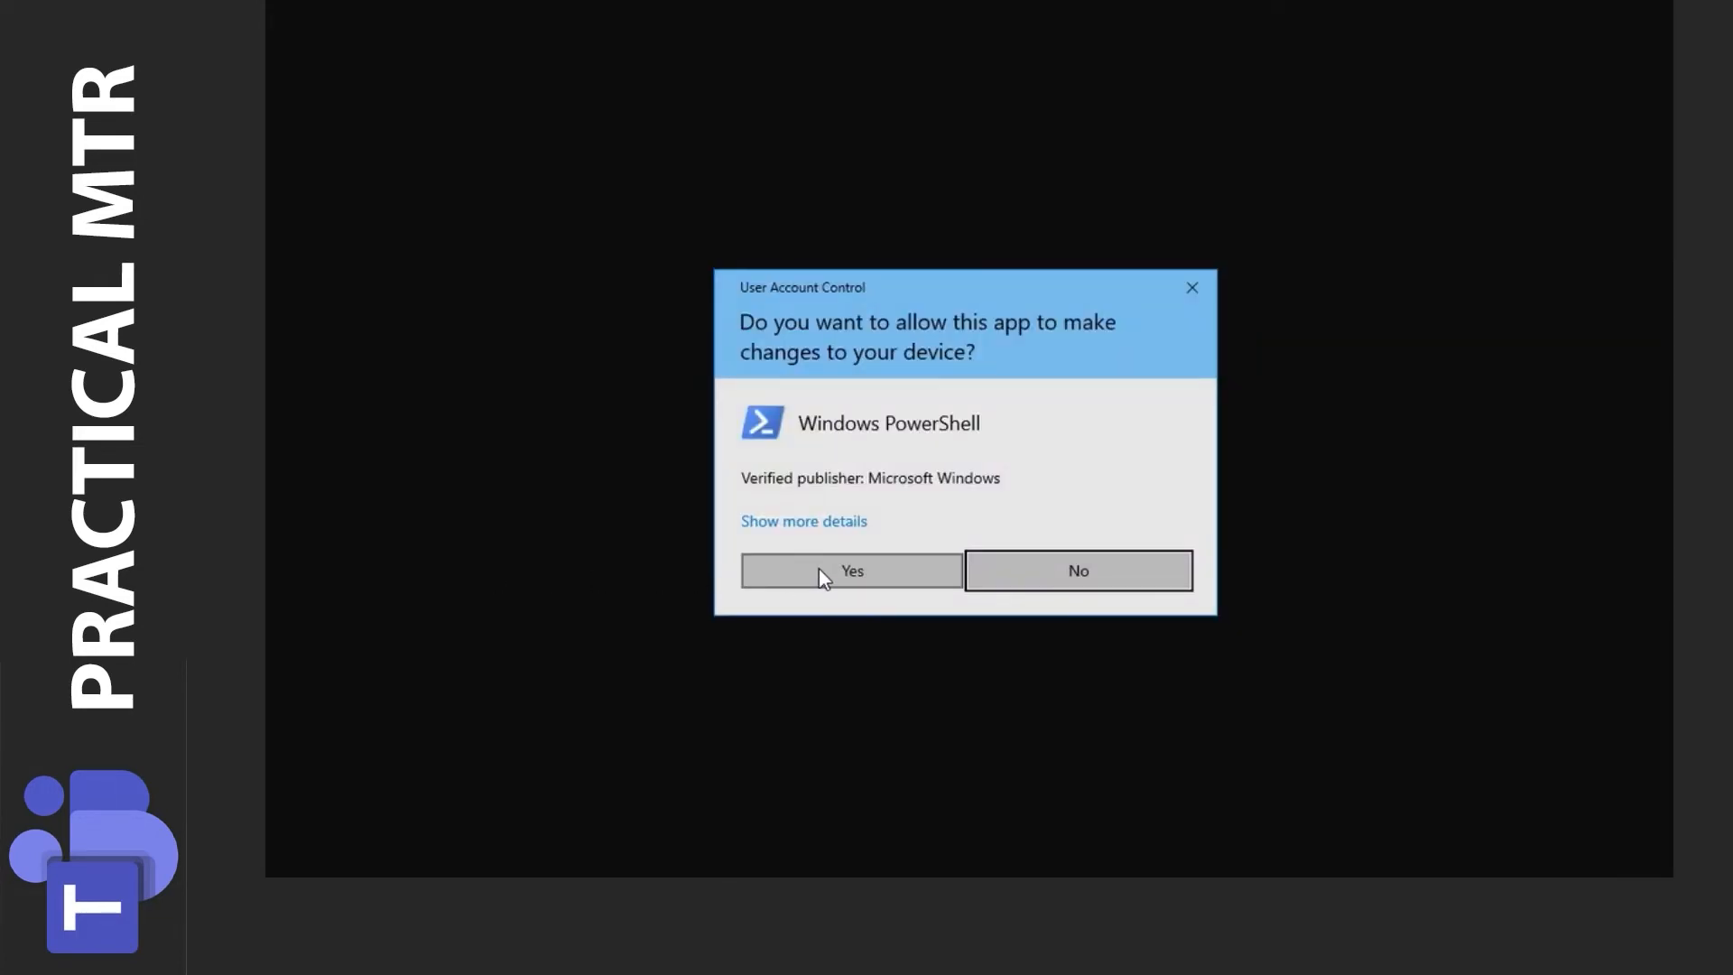
left_click(851, 570)
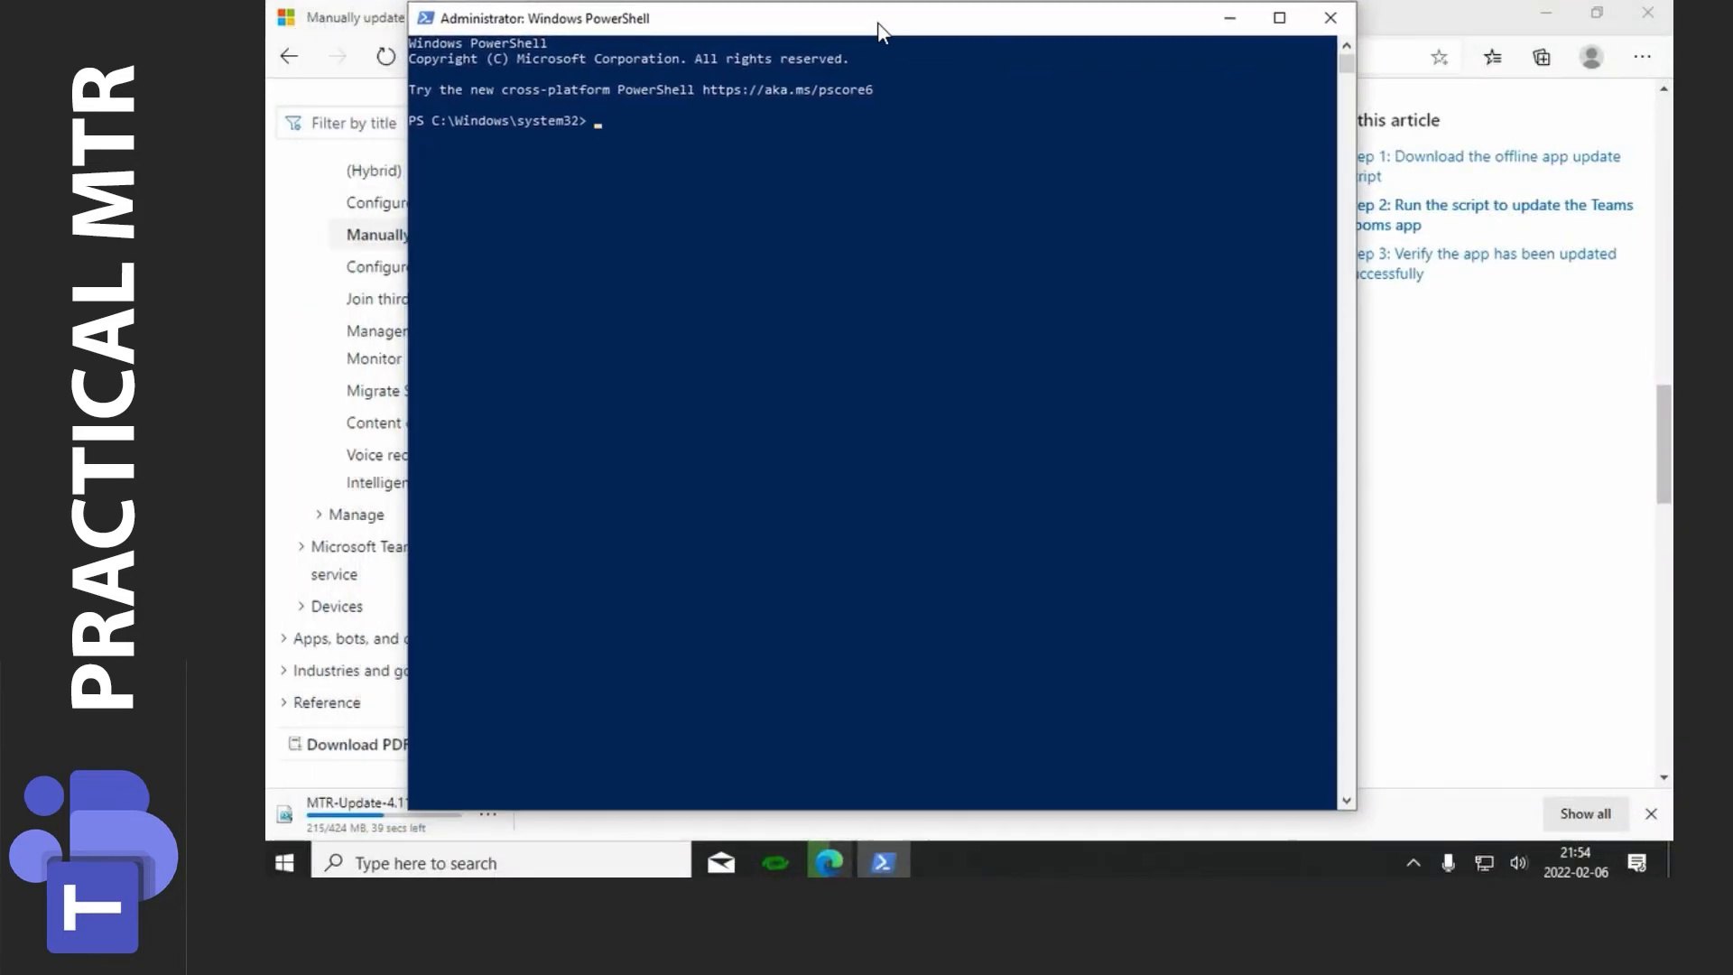
mouse_move(1471, 507)
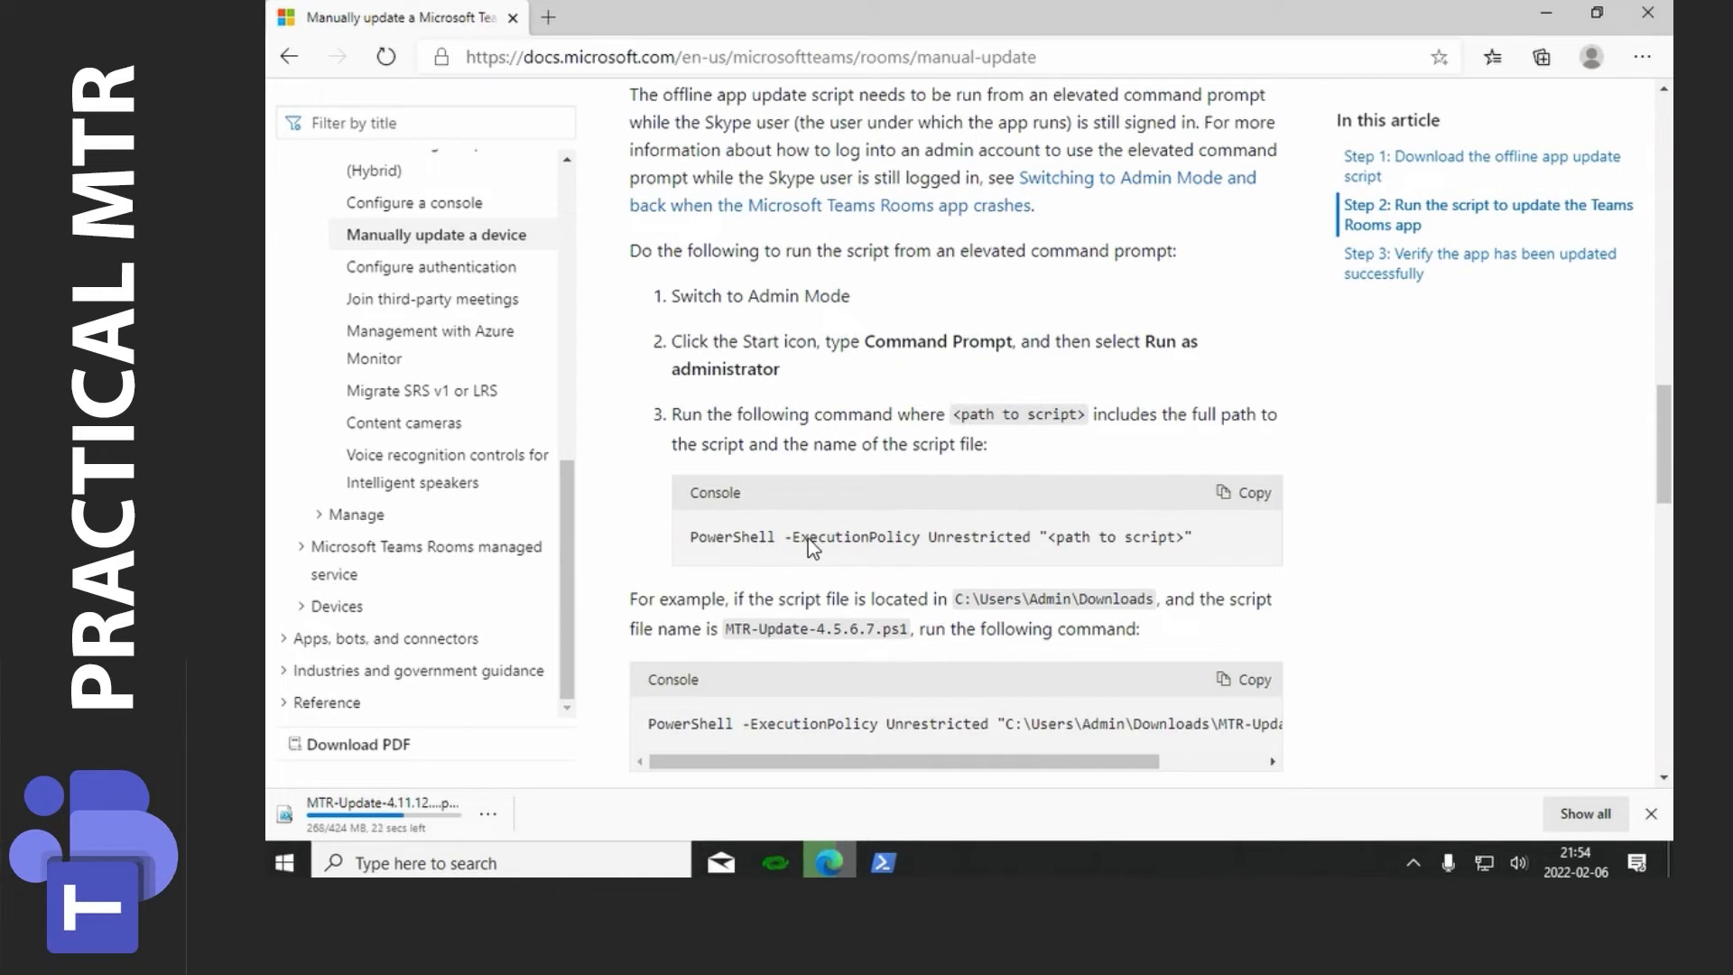
mouse_move(1105, 547)
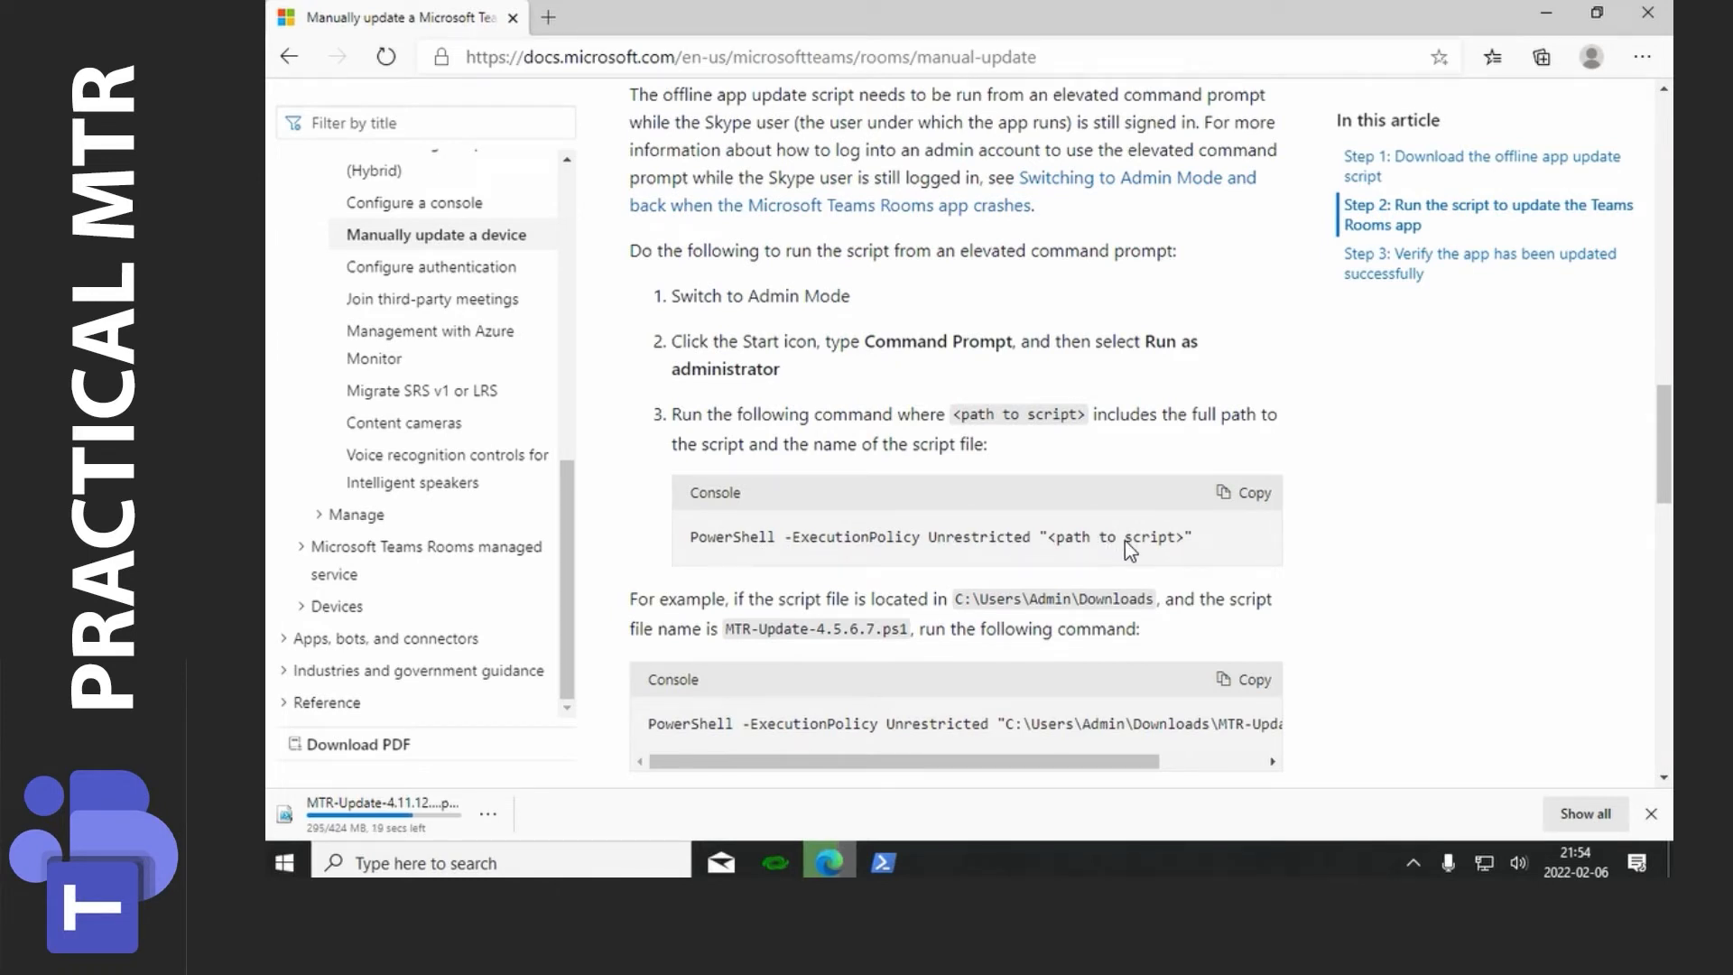
mouse_move(1254, 491)
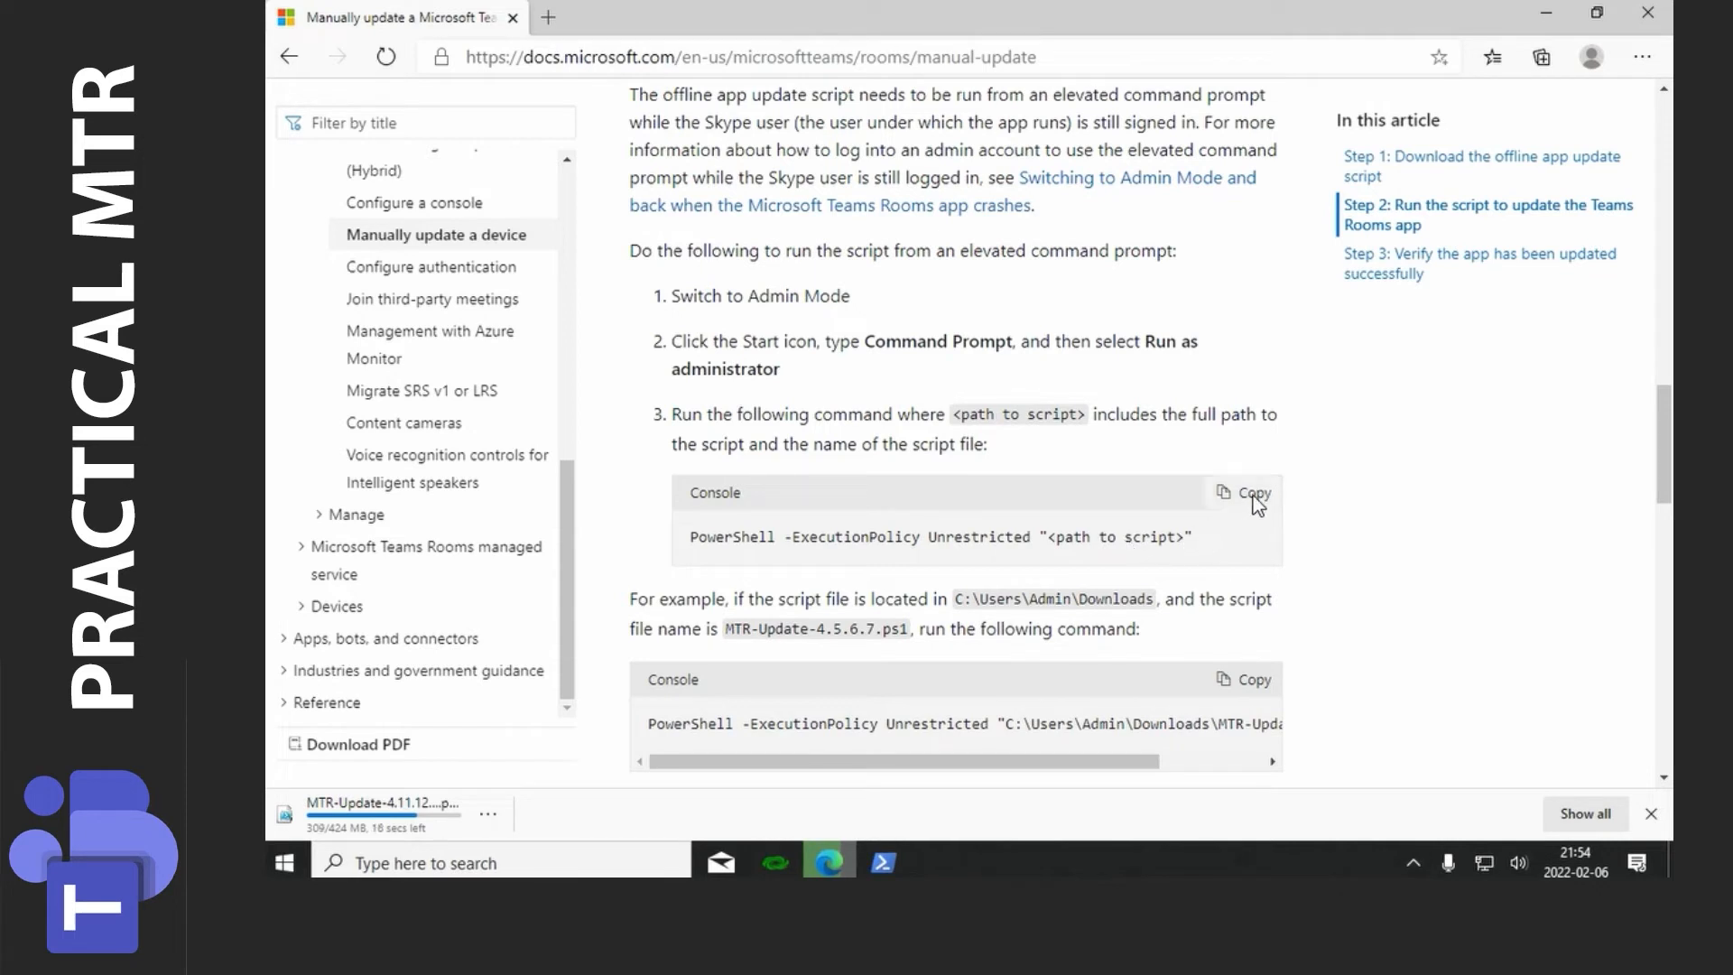
Step: Copy the generic script-running command from the first Console code block
left_click(1224, 492)
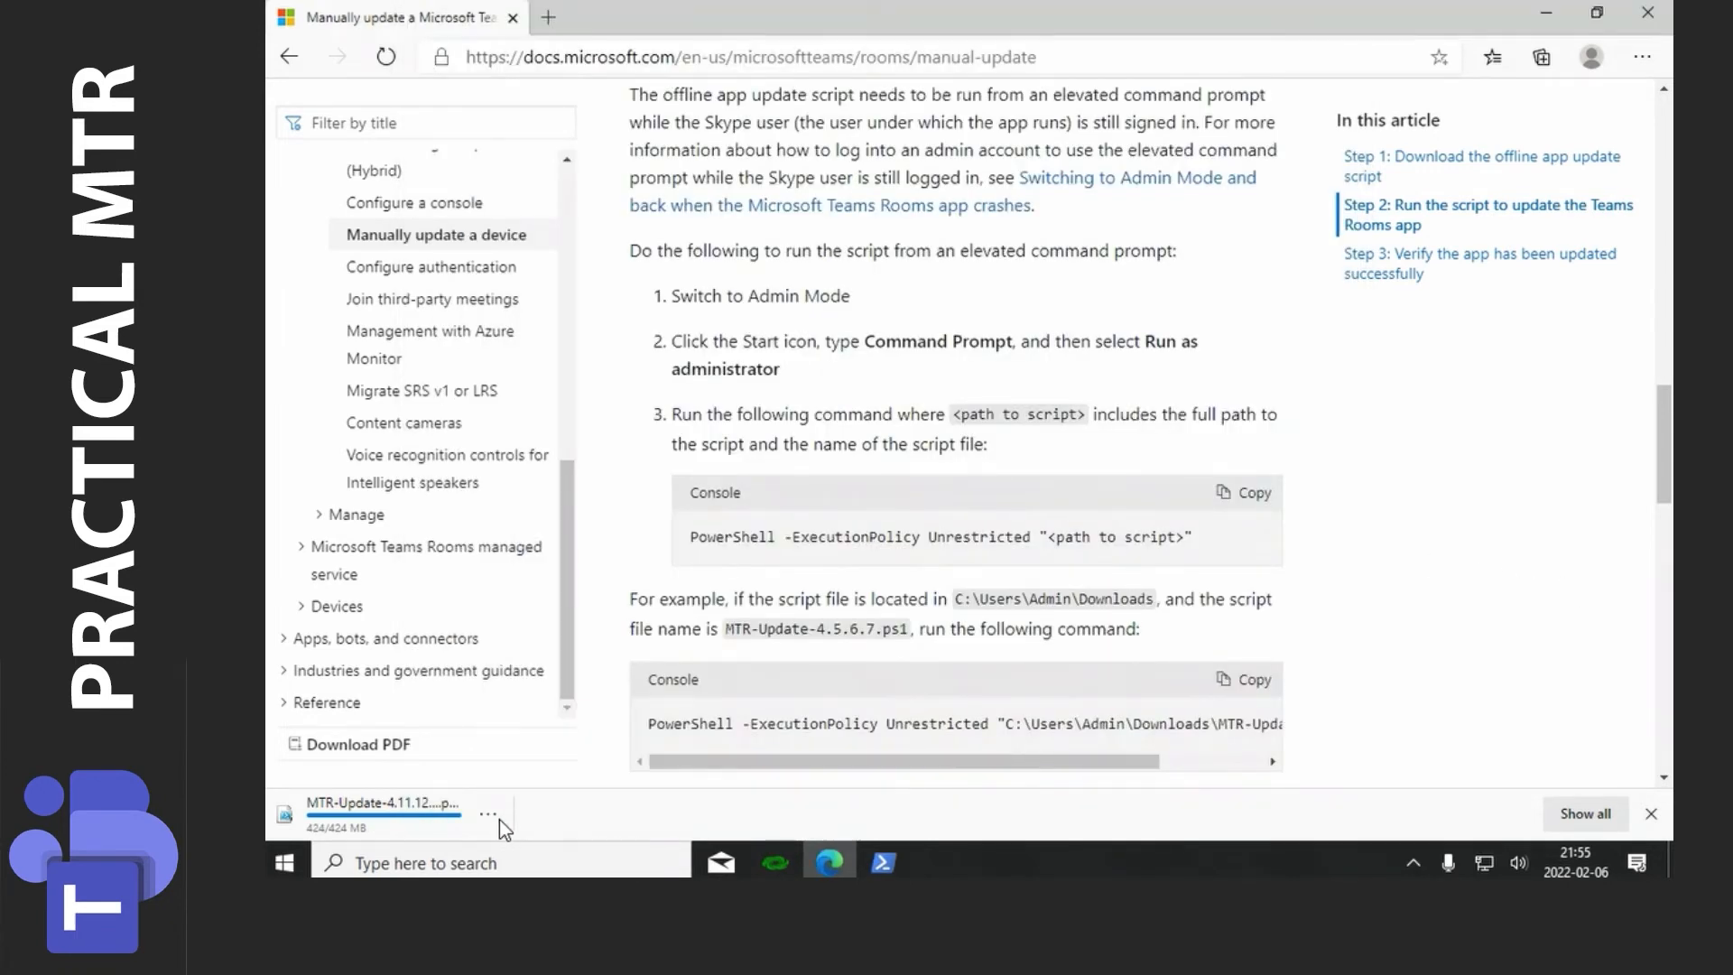
mouse_move(488, 813)
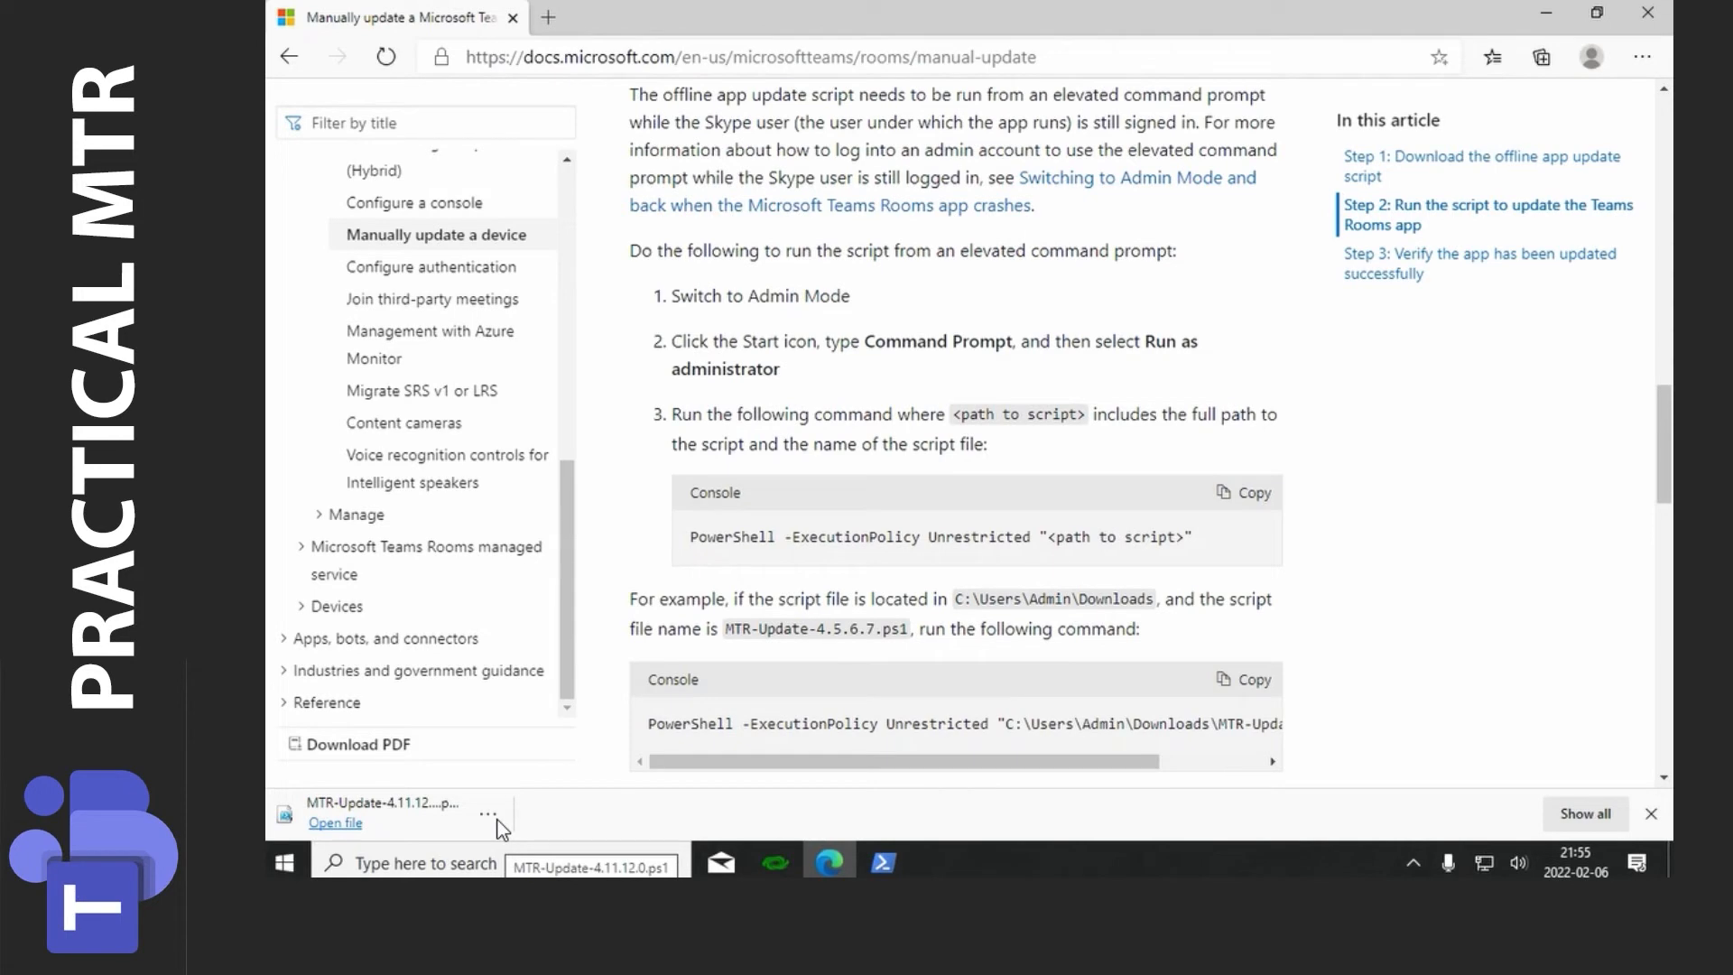
Step: Reveal the downloaded MTR-Update-4.11.12.0 script in its folder and copy it
left_click(488, 814)
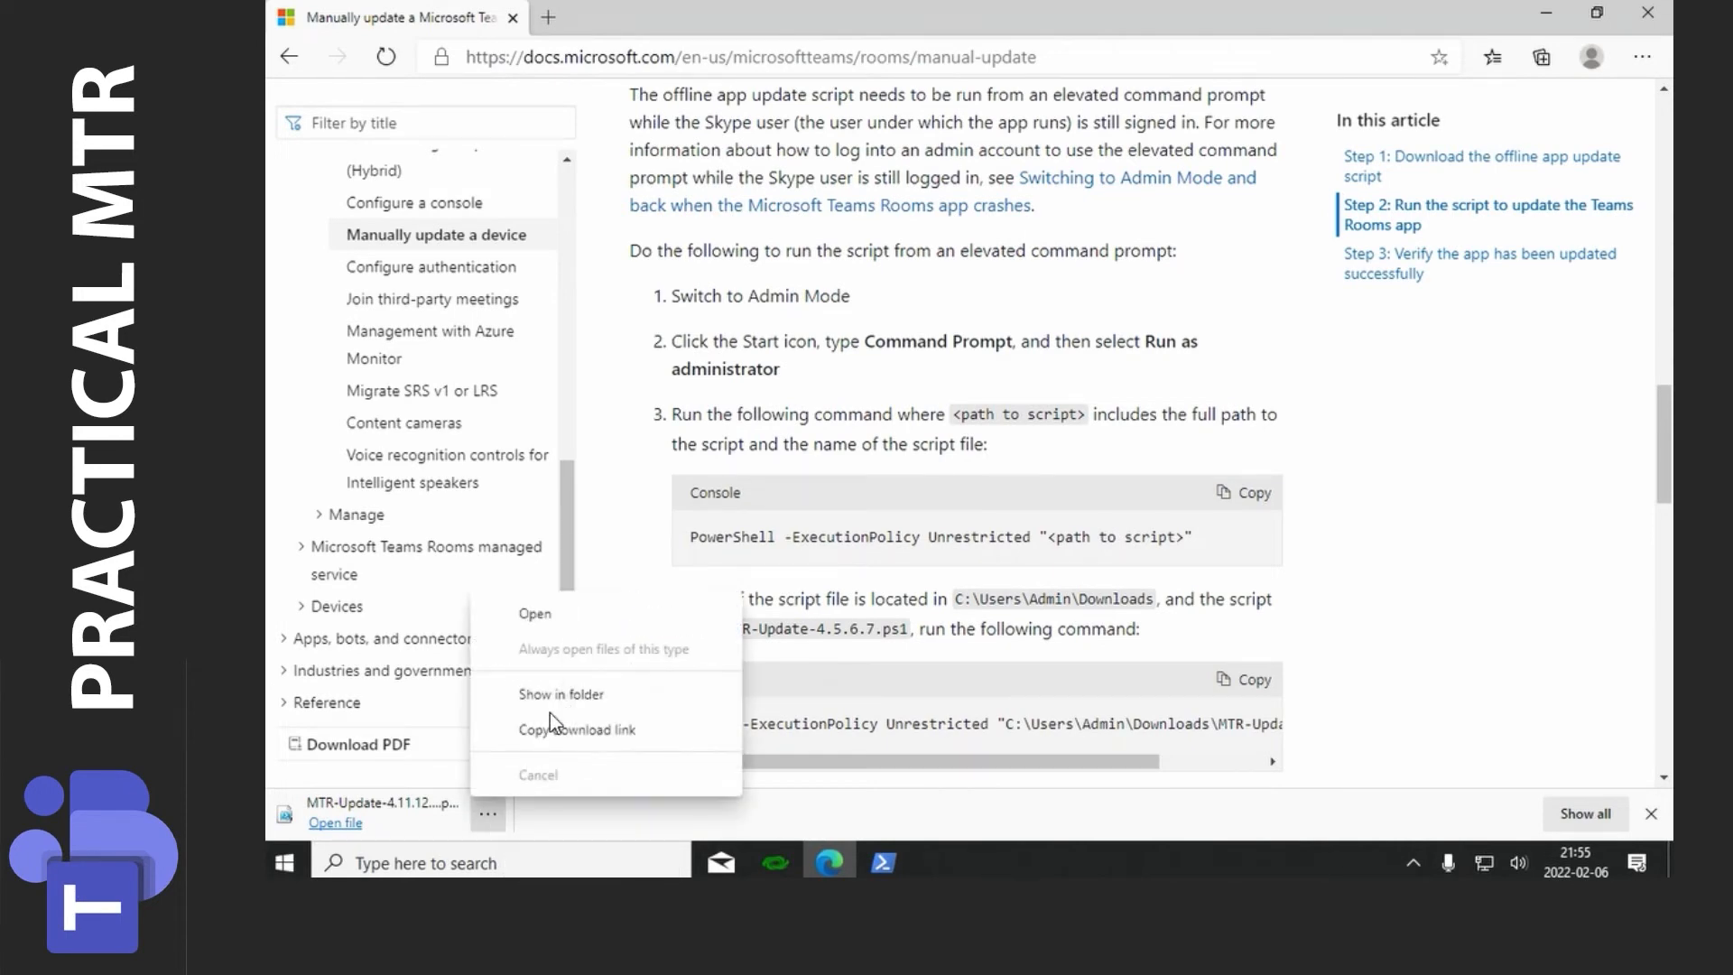
left_click(561, 694)
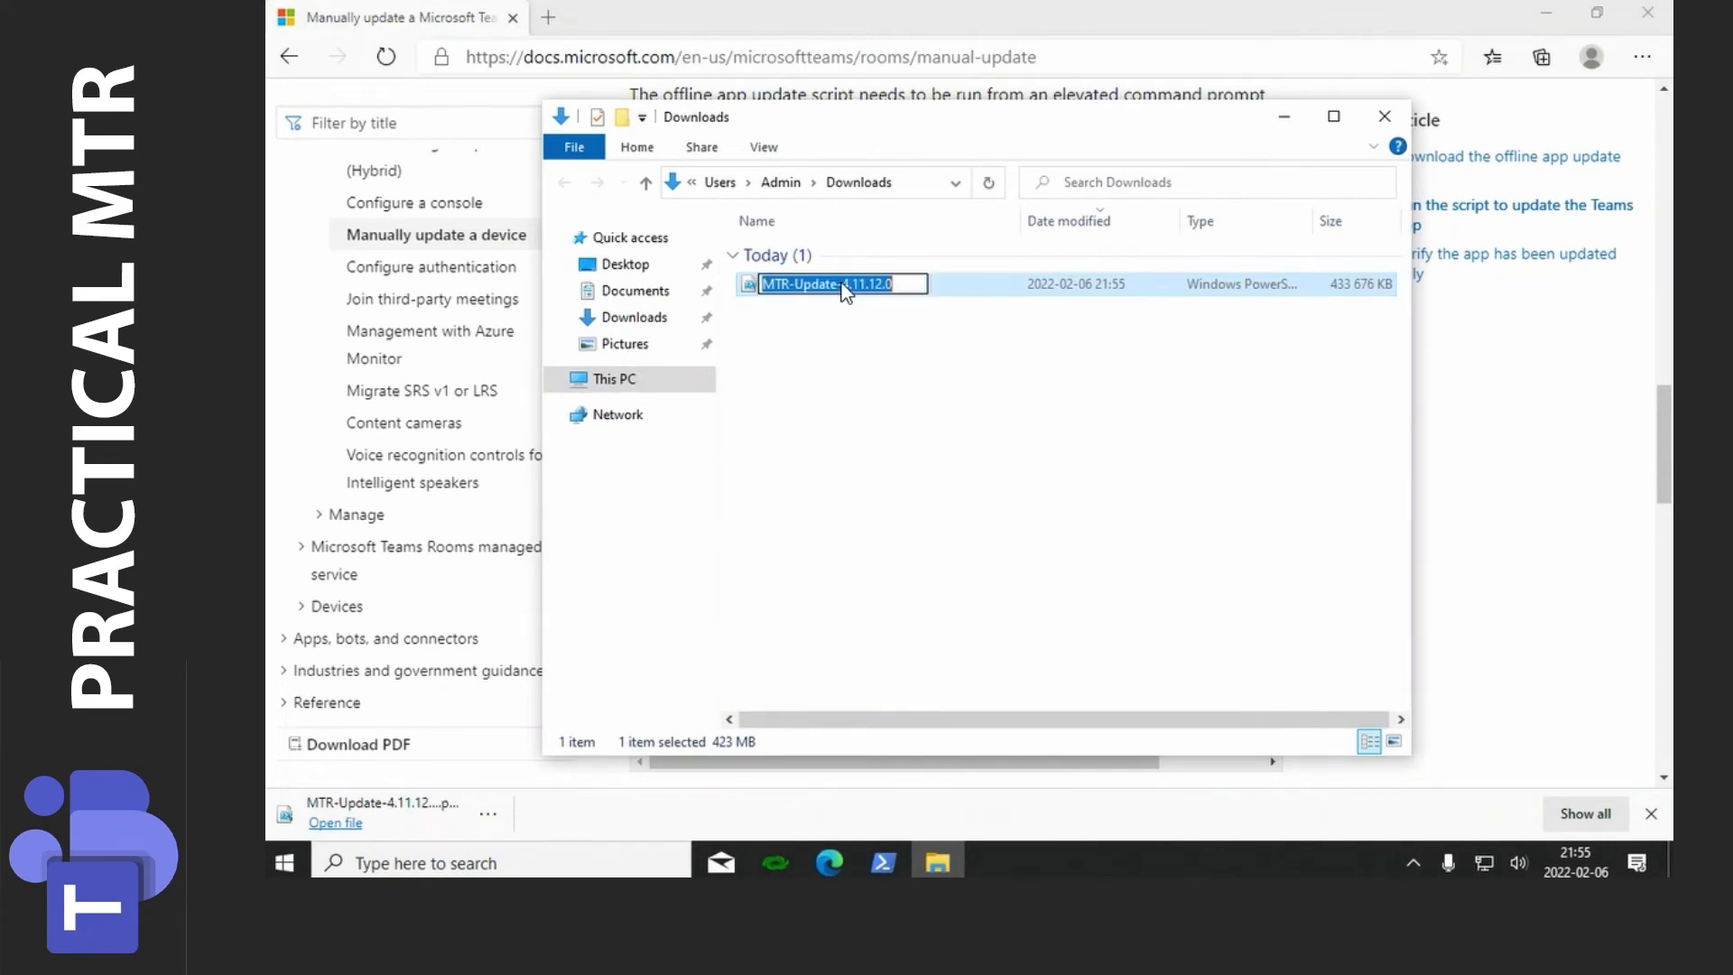
right_click(840, 284)
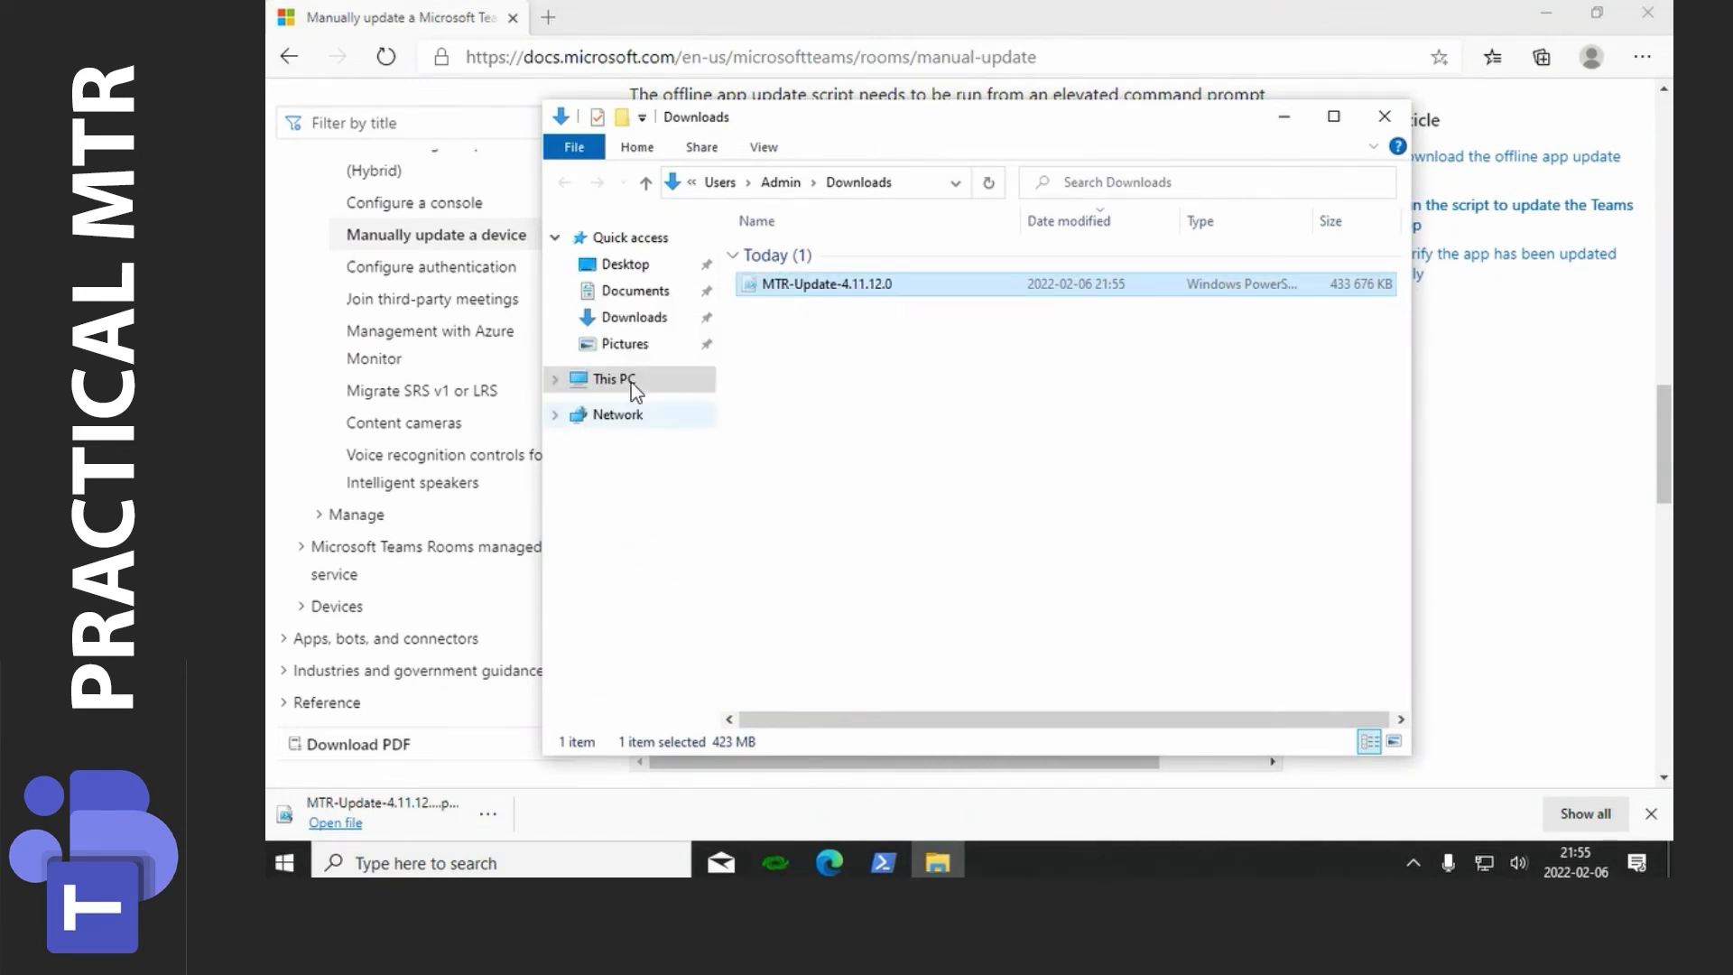
Step: Create a Temp folder on C: and paste the script into it
left_click(611, 378)
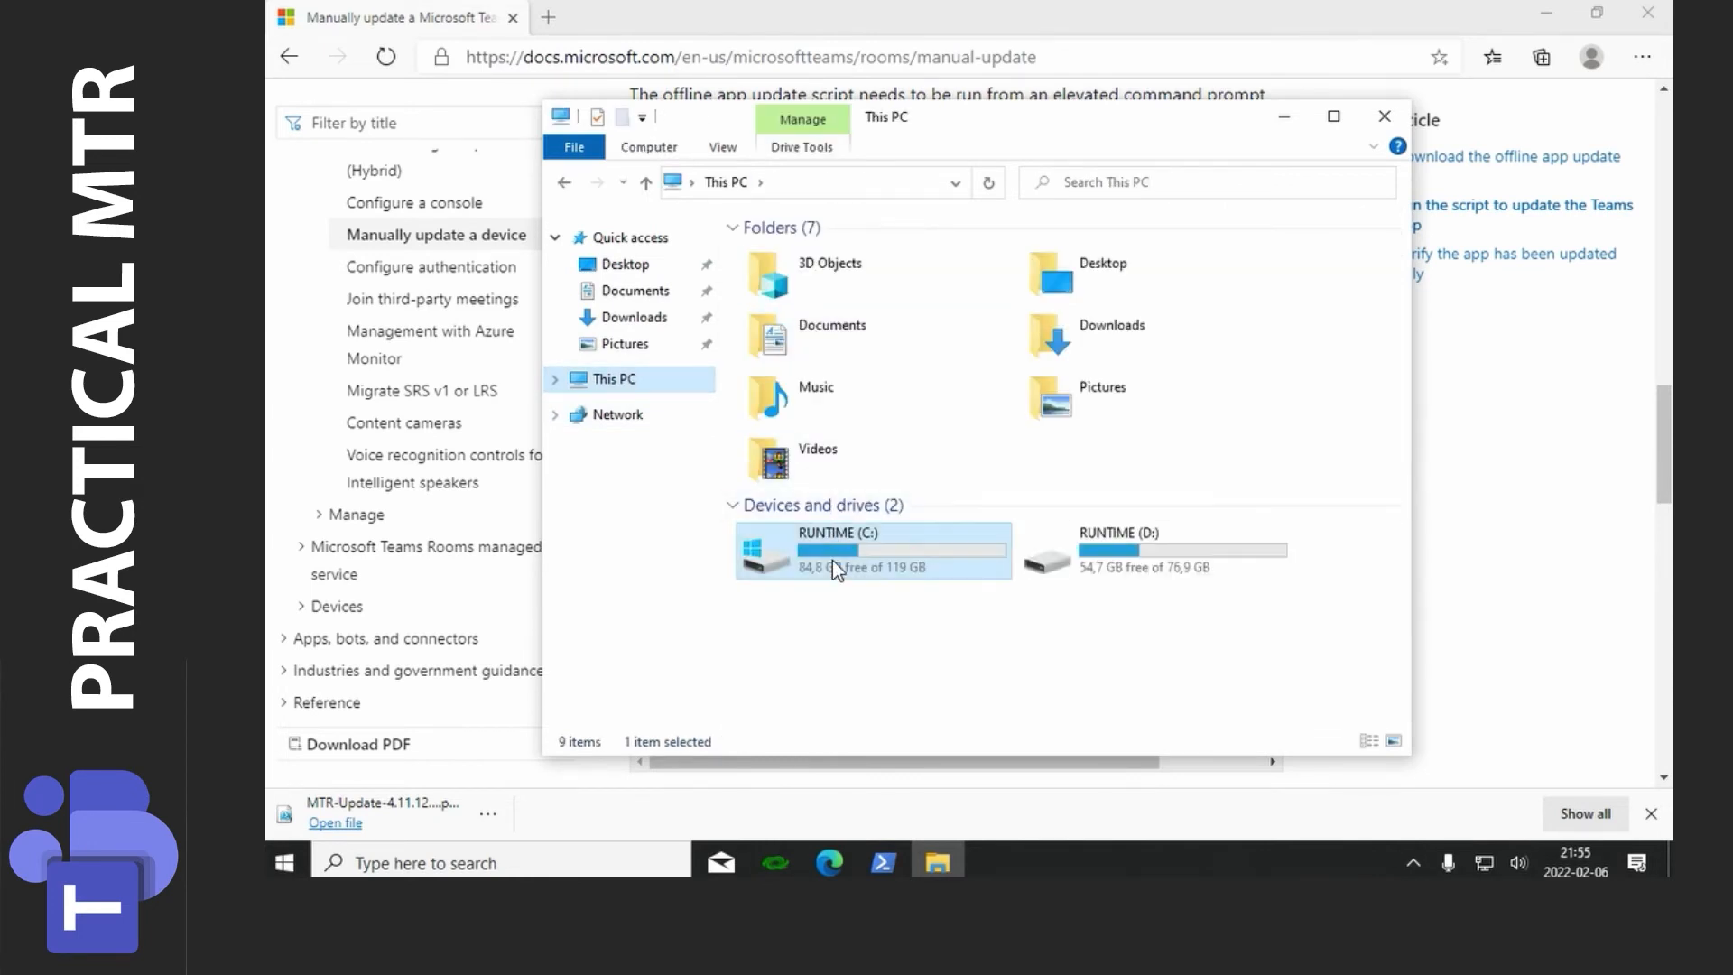
double_click(871, 549)
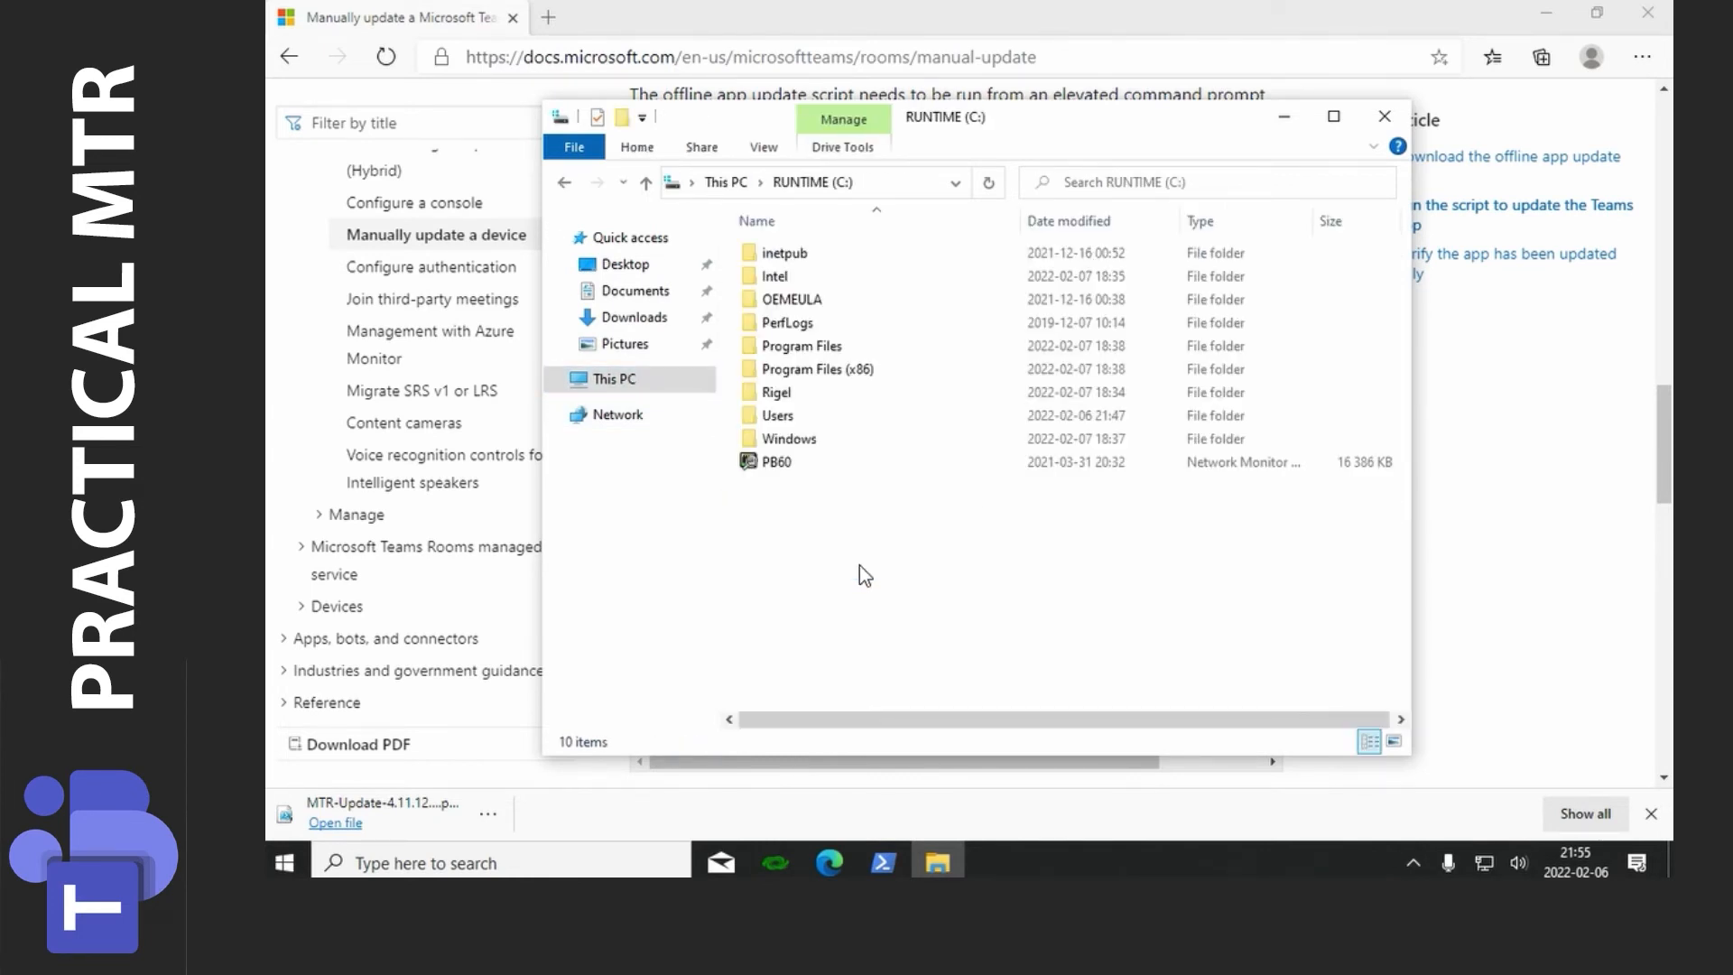
right_click(864, 574)
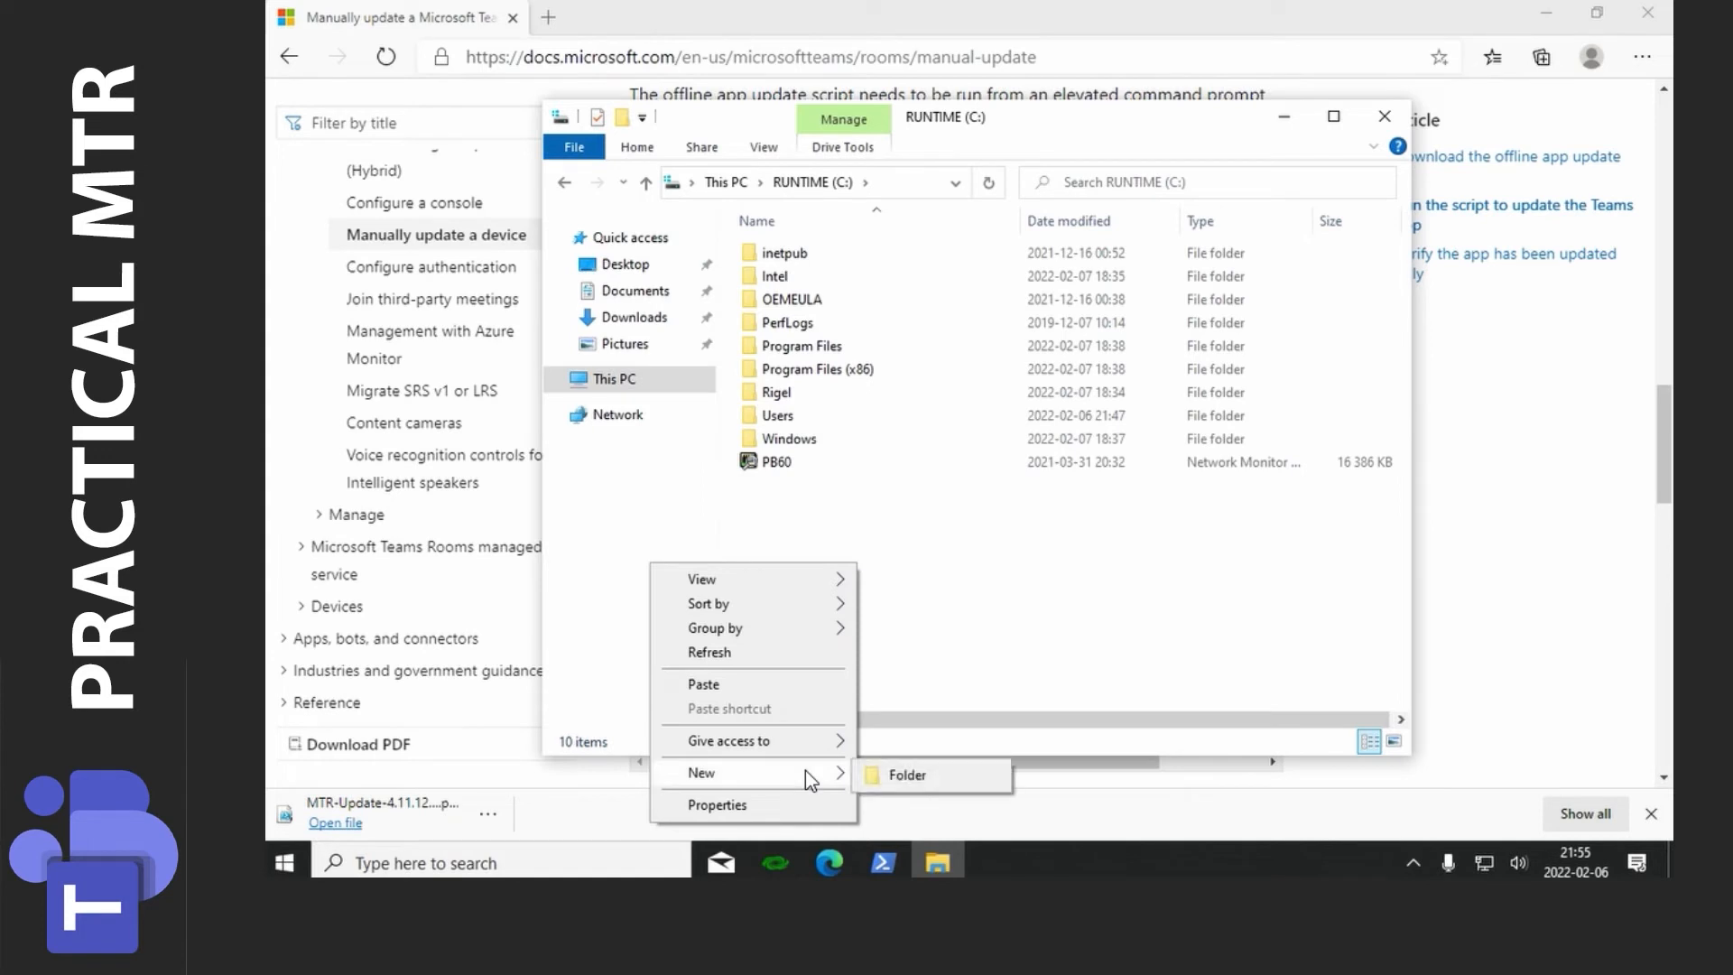
left_click(907, 774)
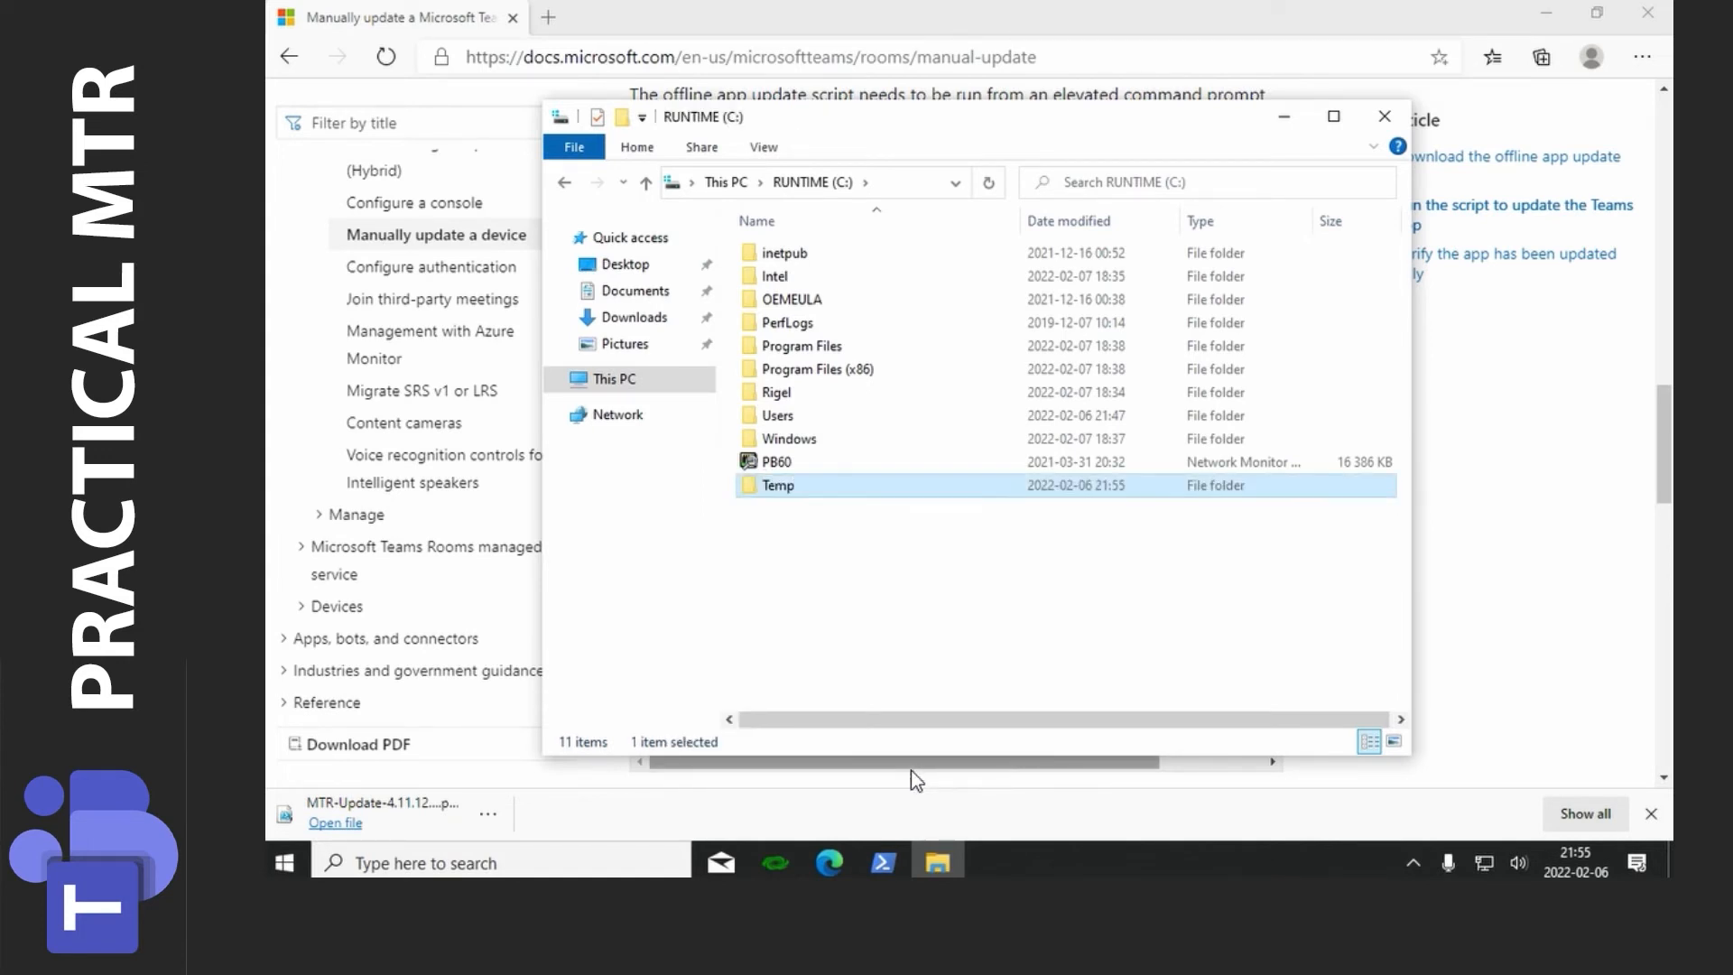
double_click(777, 485)
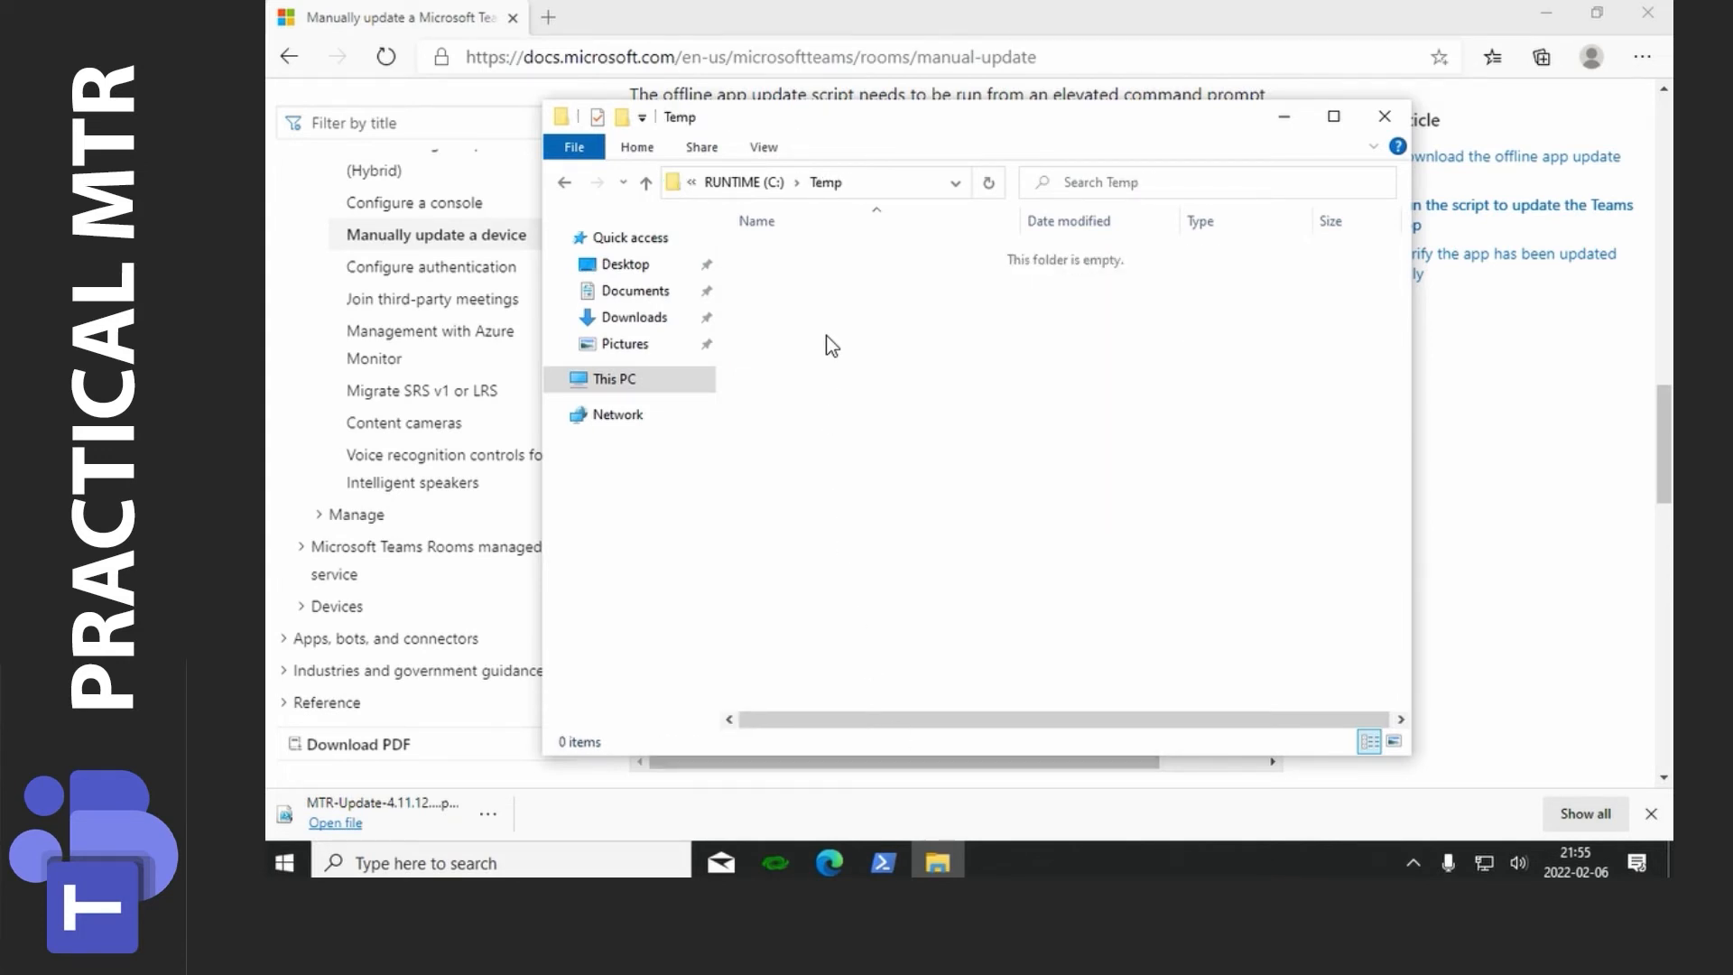
right_click(830, 343)
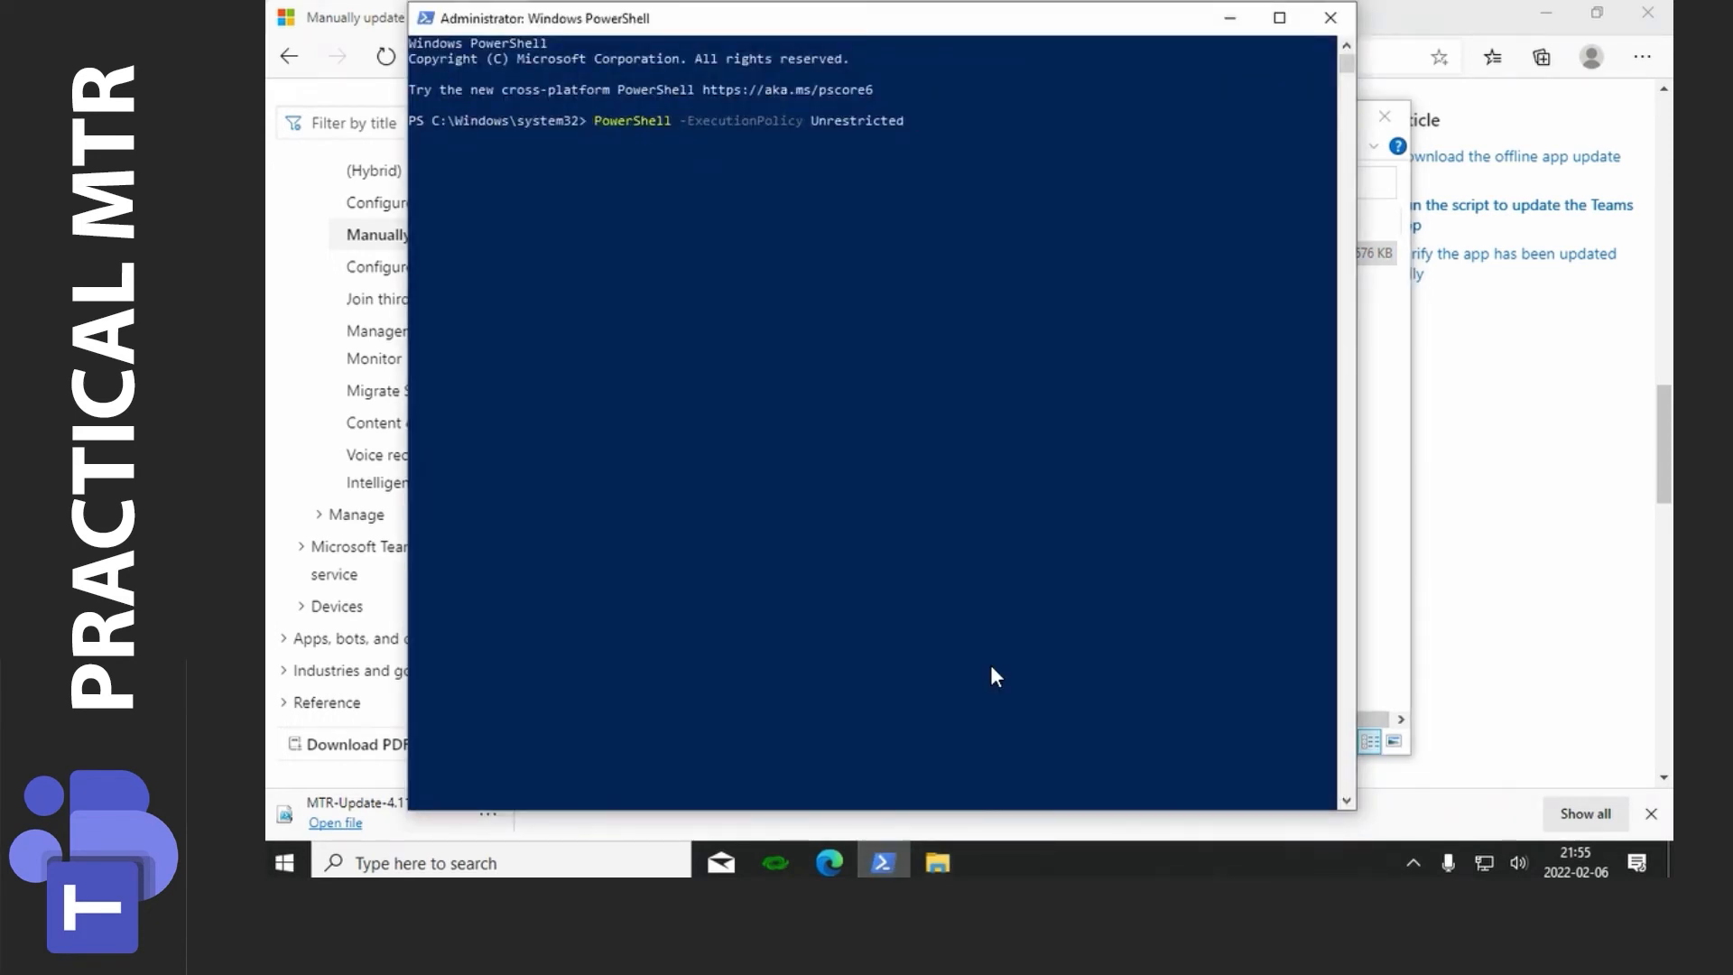
Step: Complete the update command's script path as C:\Temp\MTR-Update-4.11.12.0.ps1
type("c:\\temp")
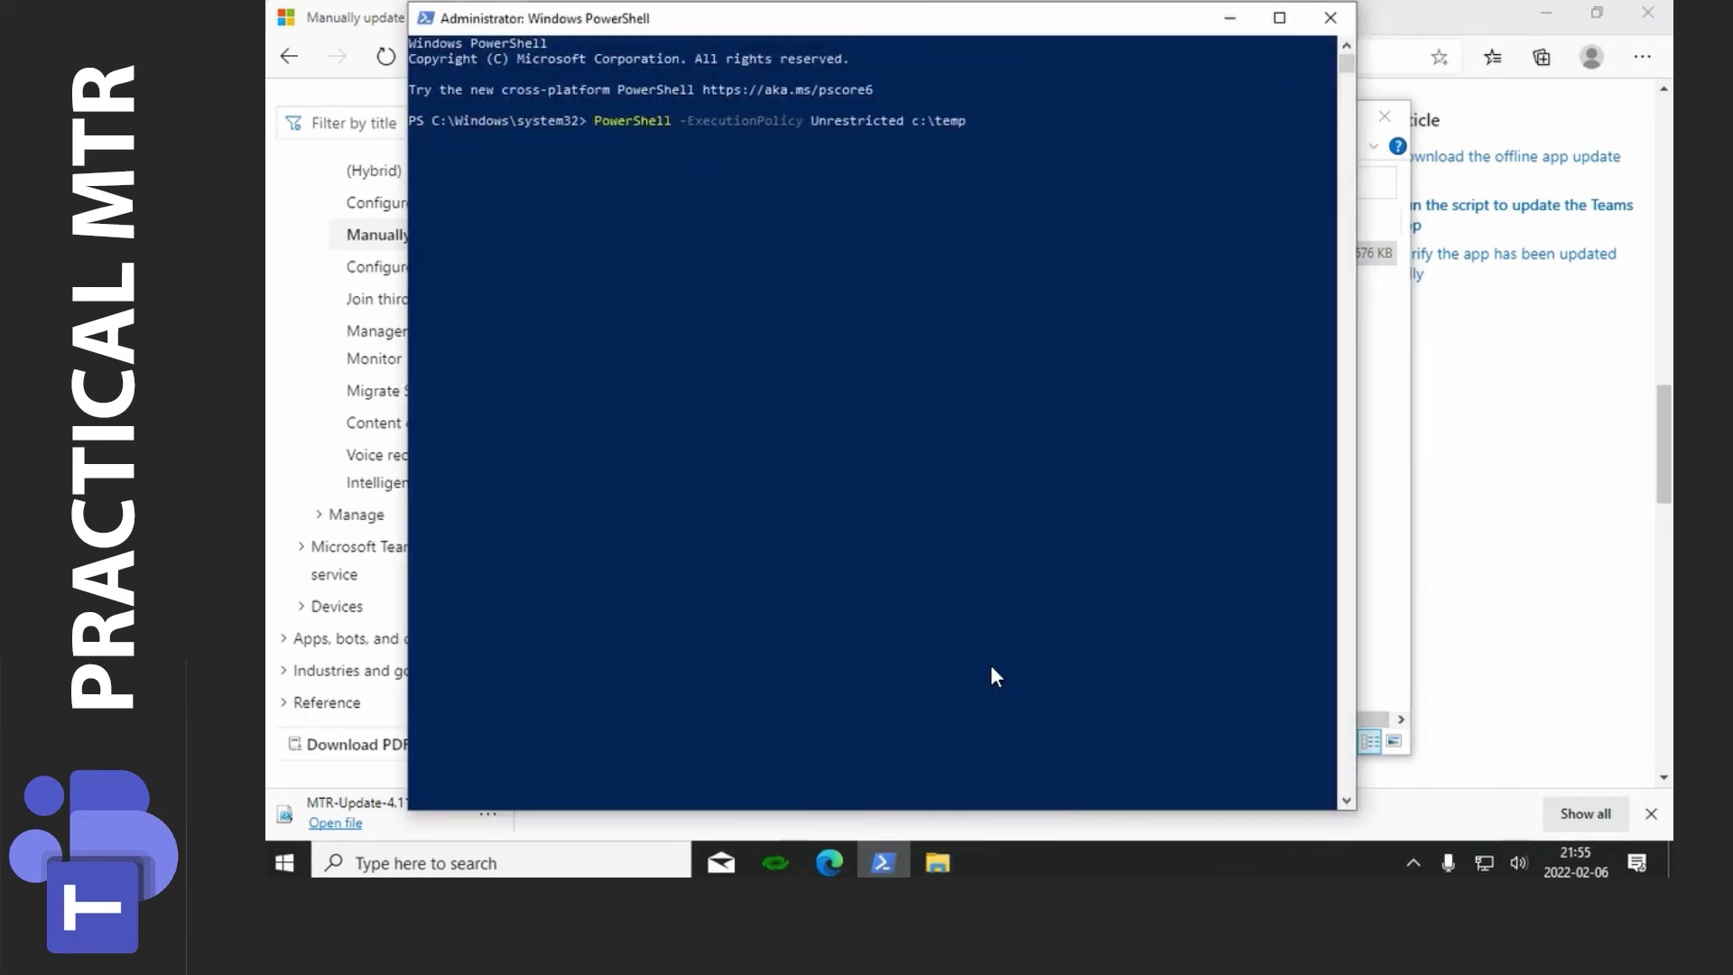
type("C:\\Temp\\")
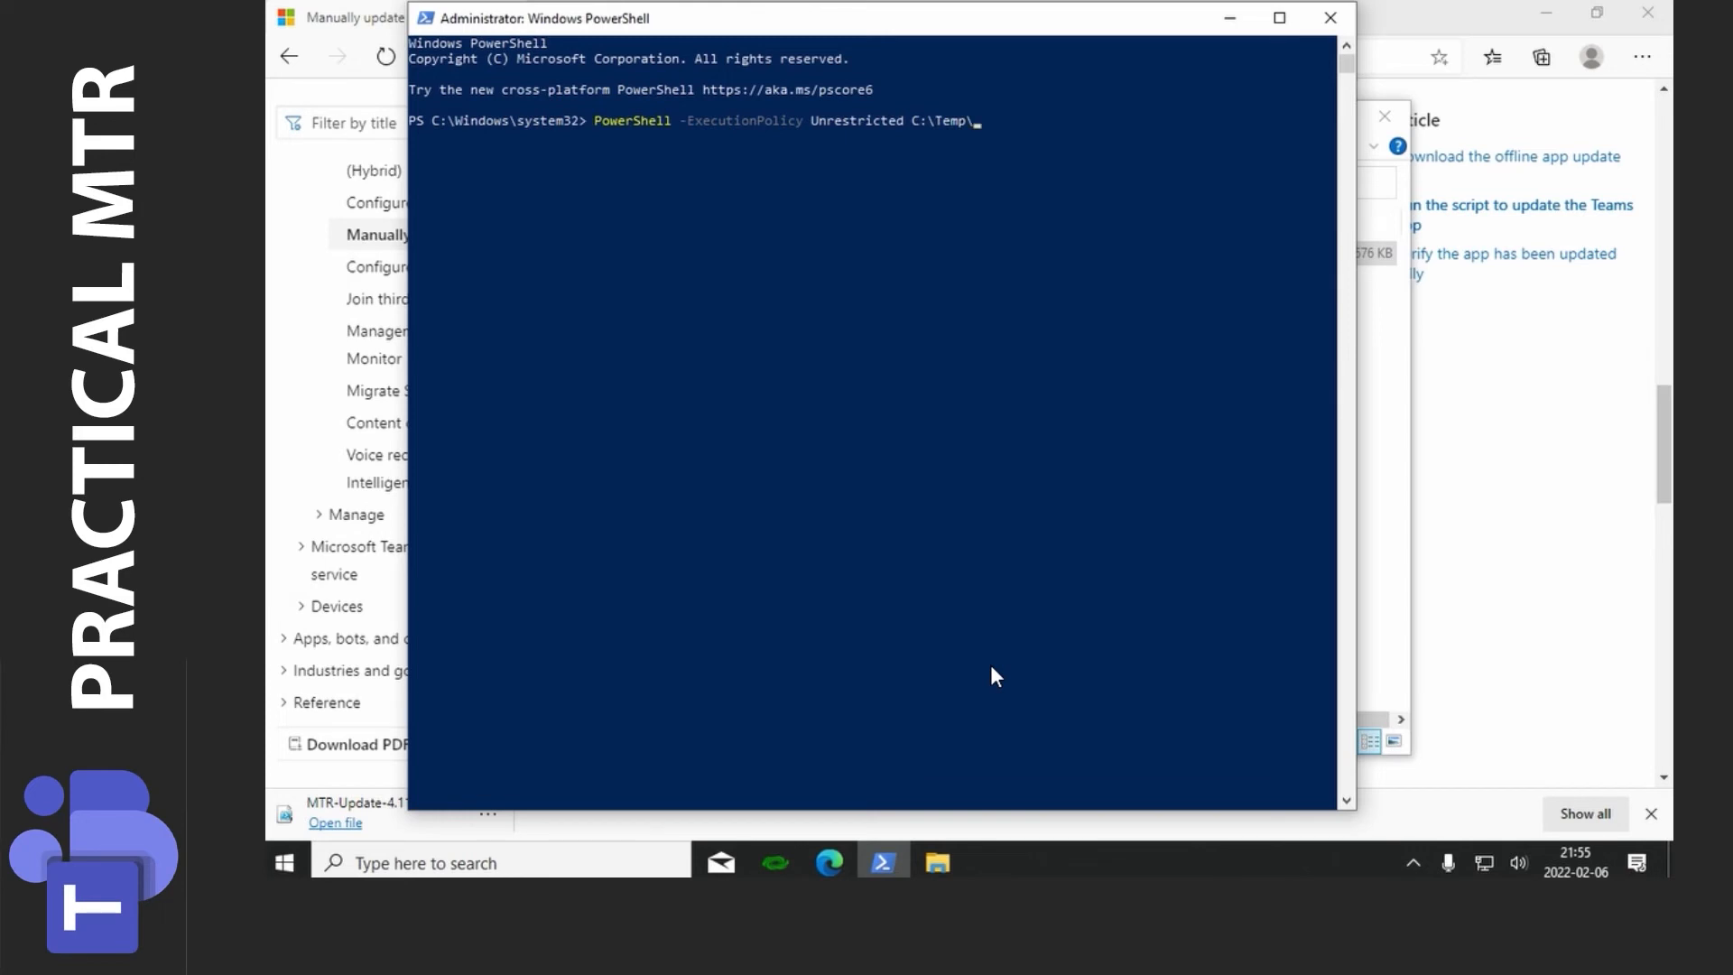
type("MTR-Update-4.11.12.0.ps1")
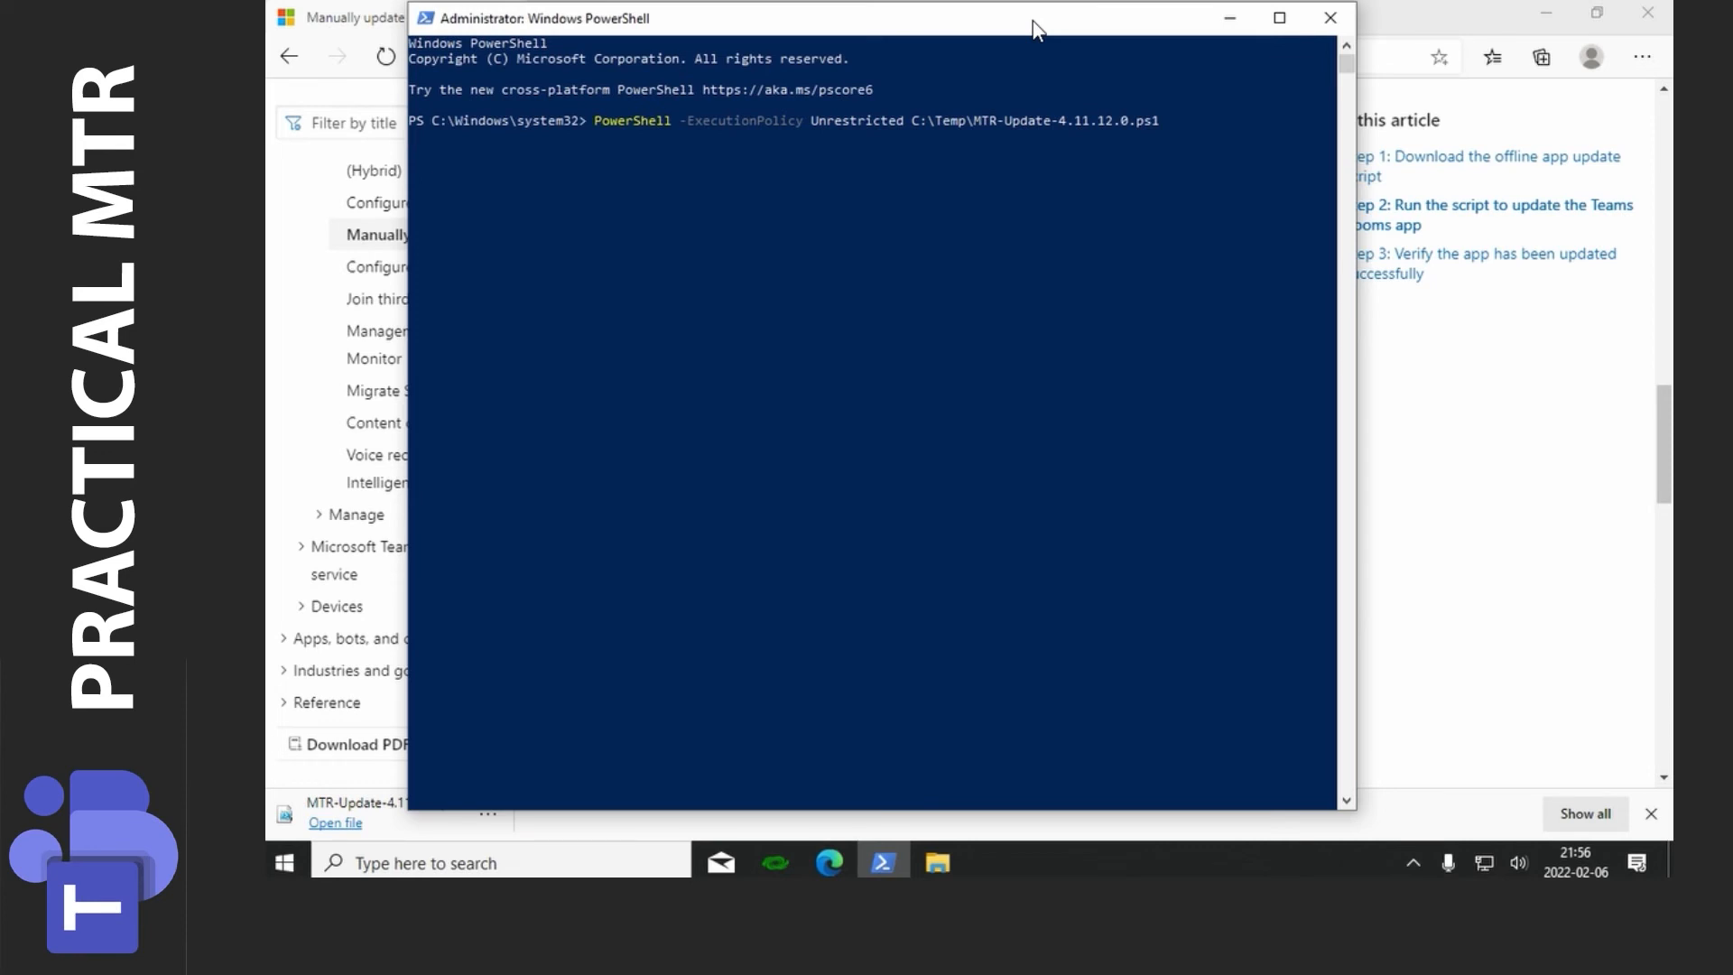
Step: Run the update script once (R), letting it re-provision Teams Rooms 4.11.12.0
key("enter")
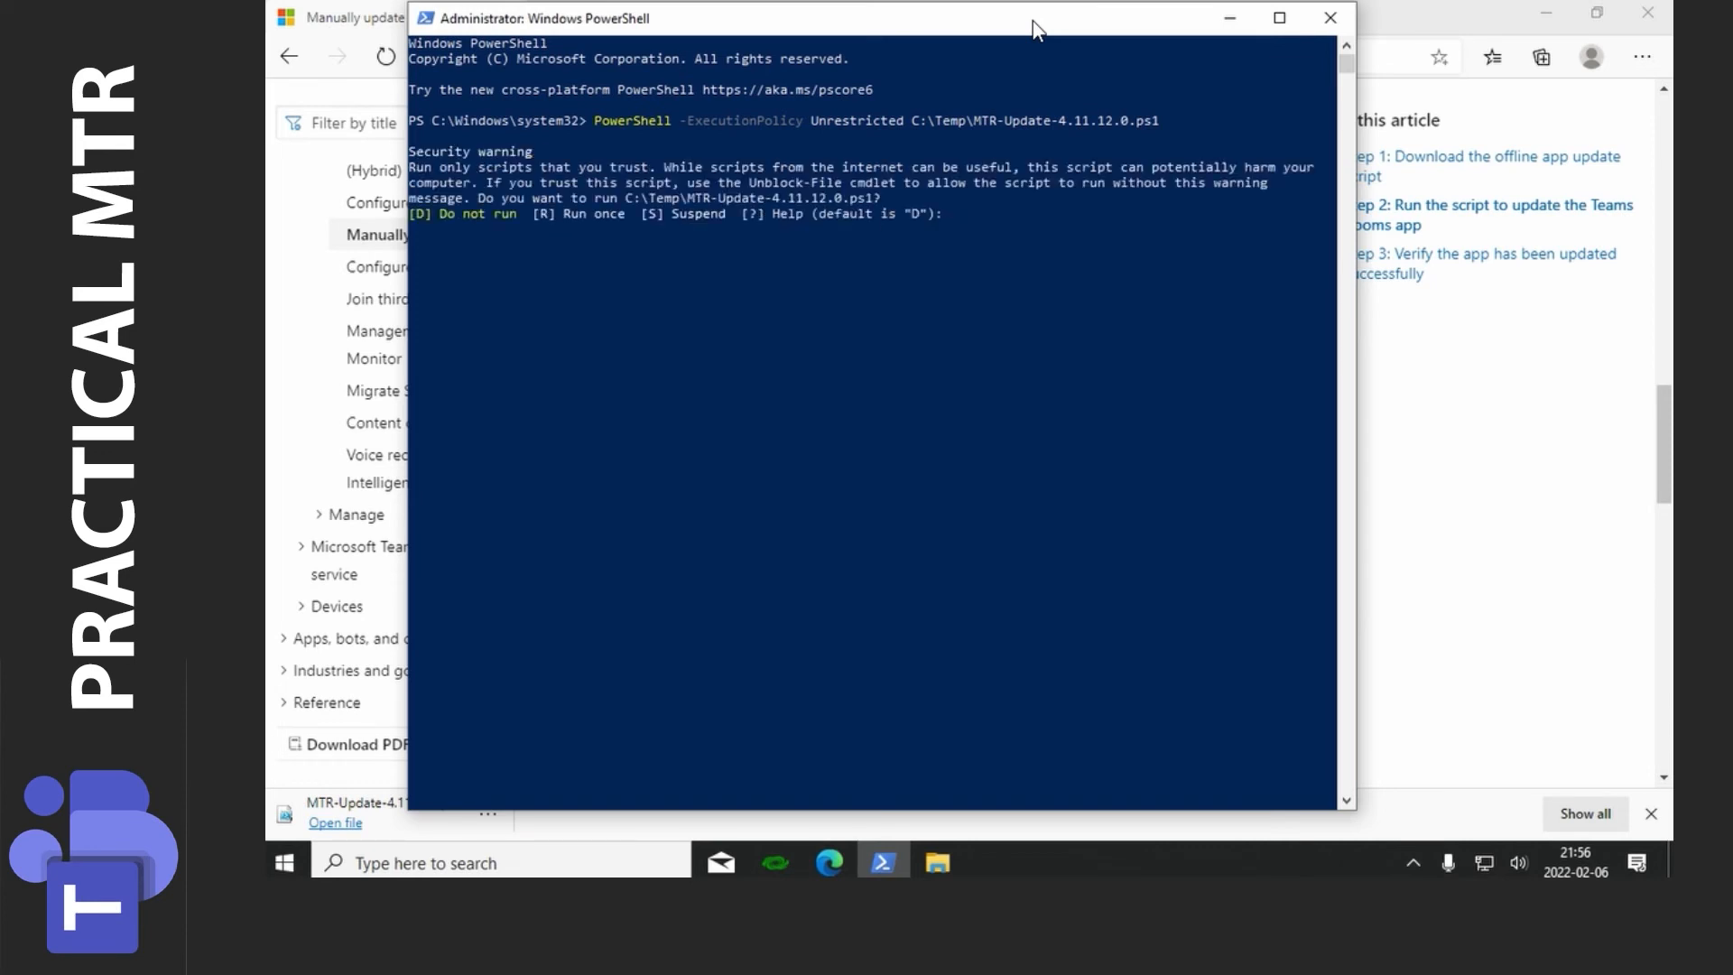
type("r")
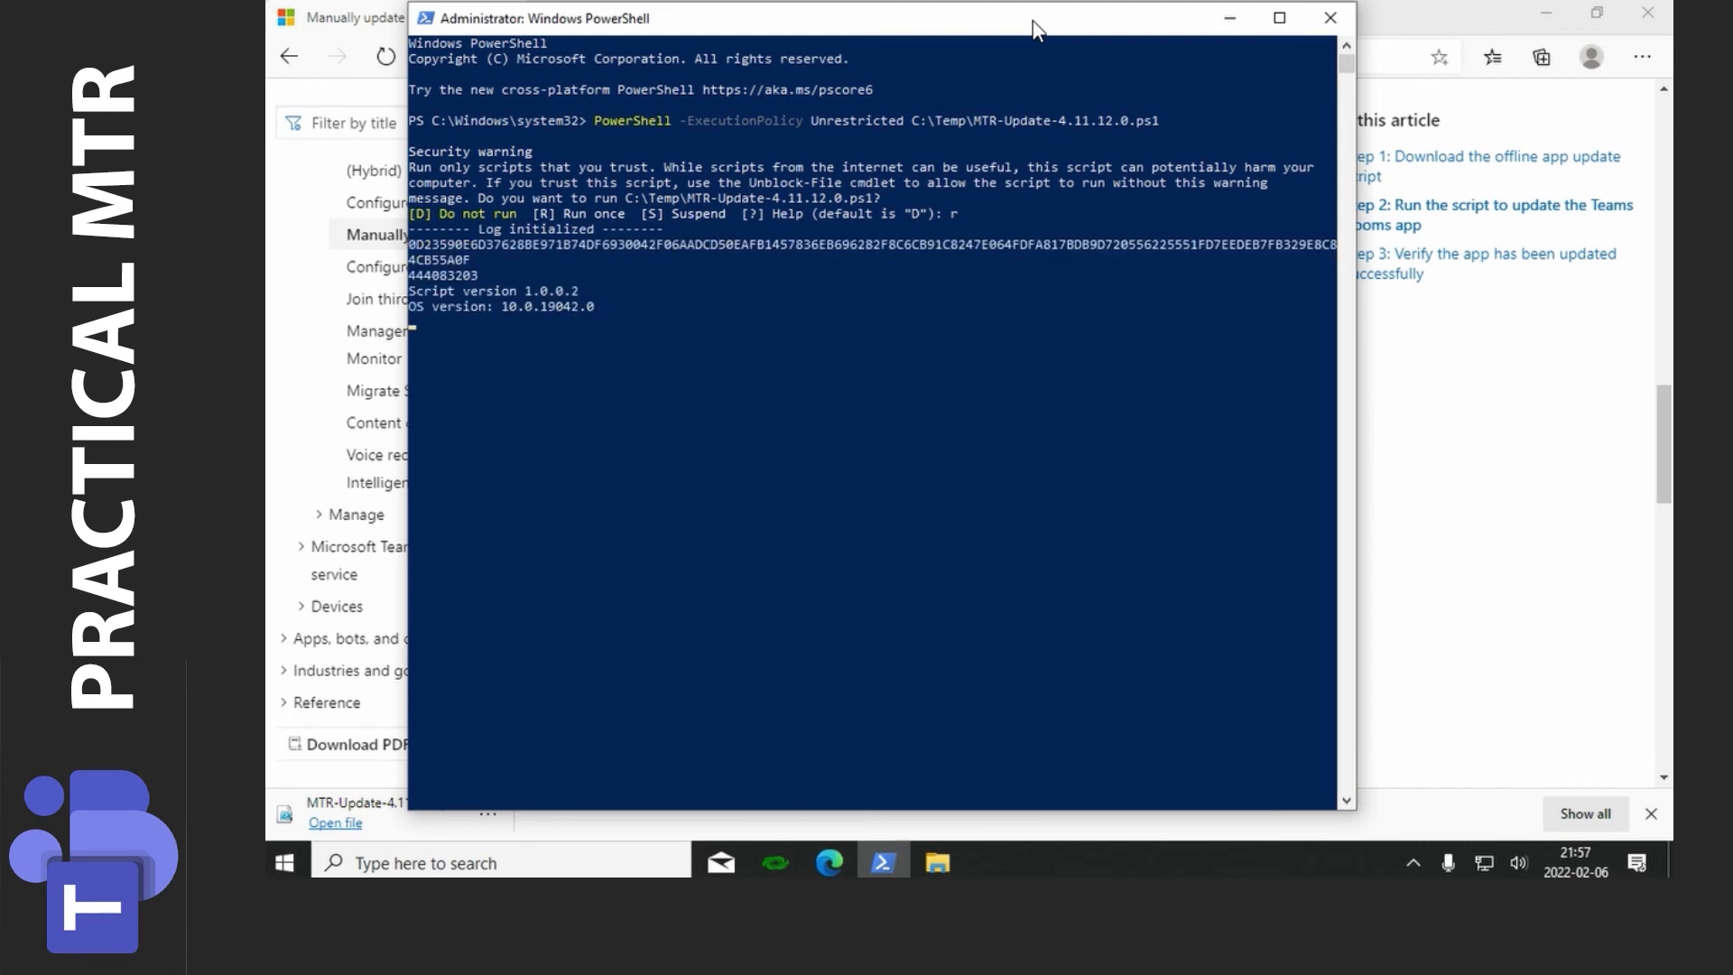
key("enter")
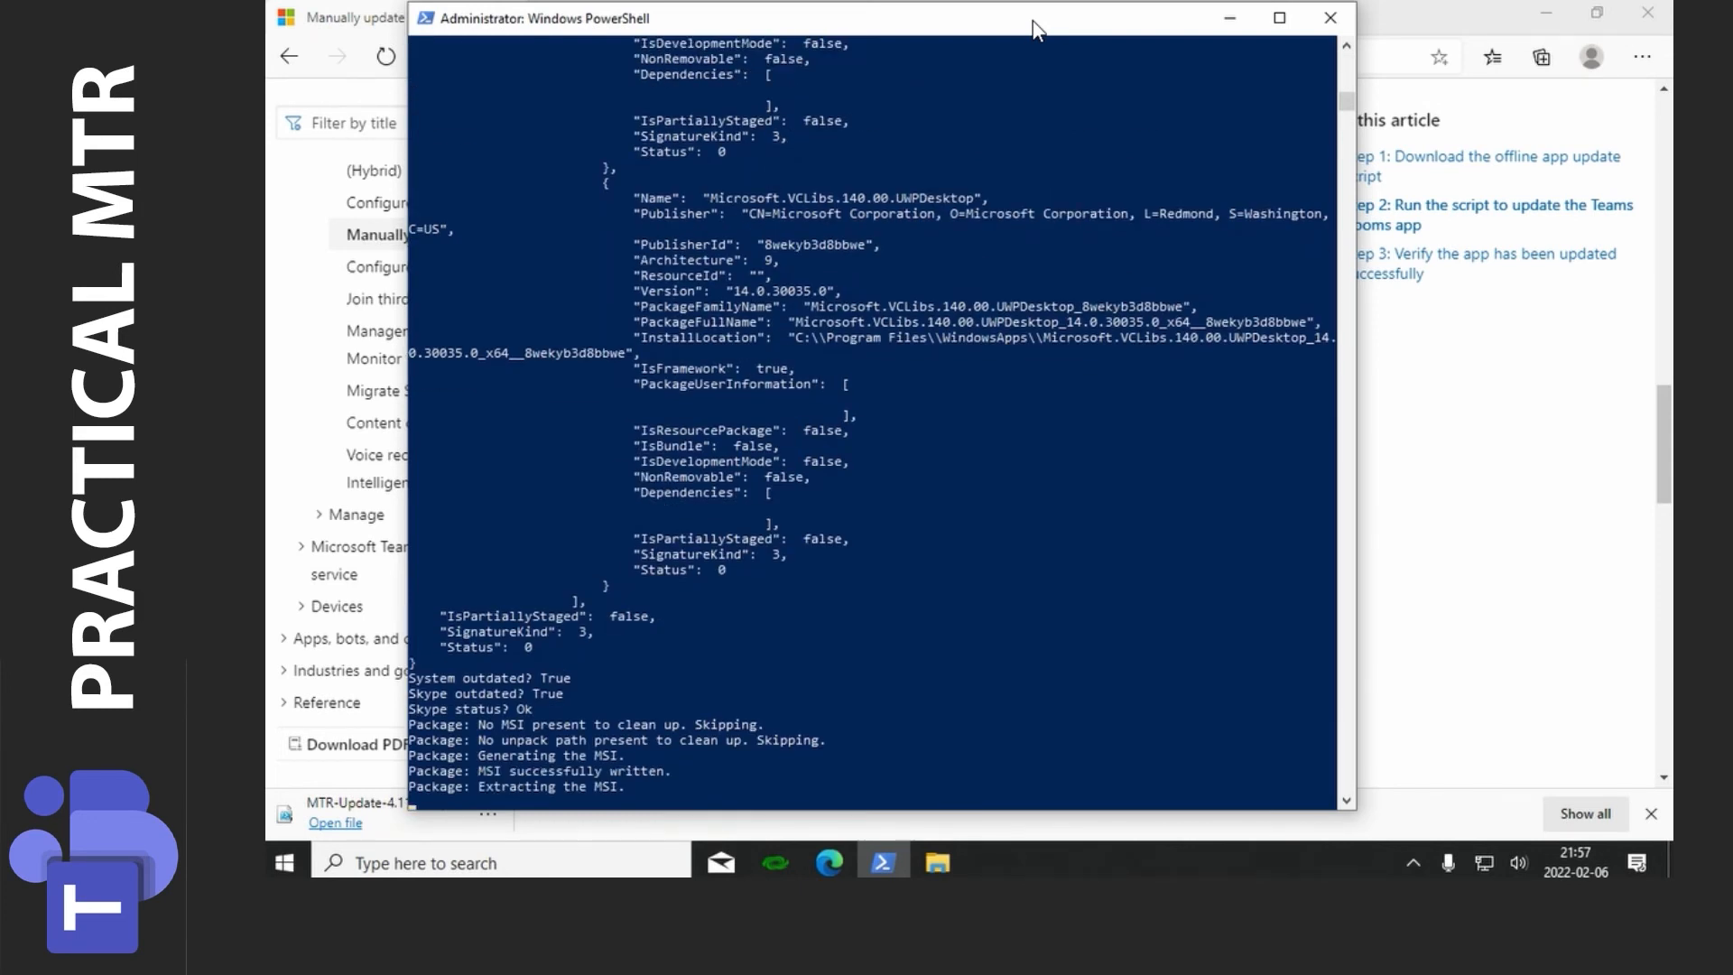
scroll("down", 3)
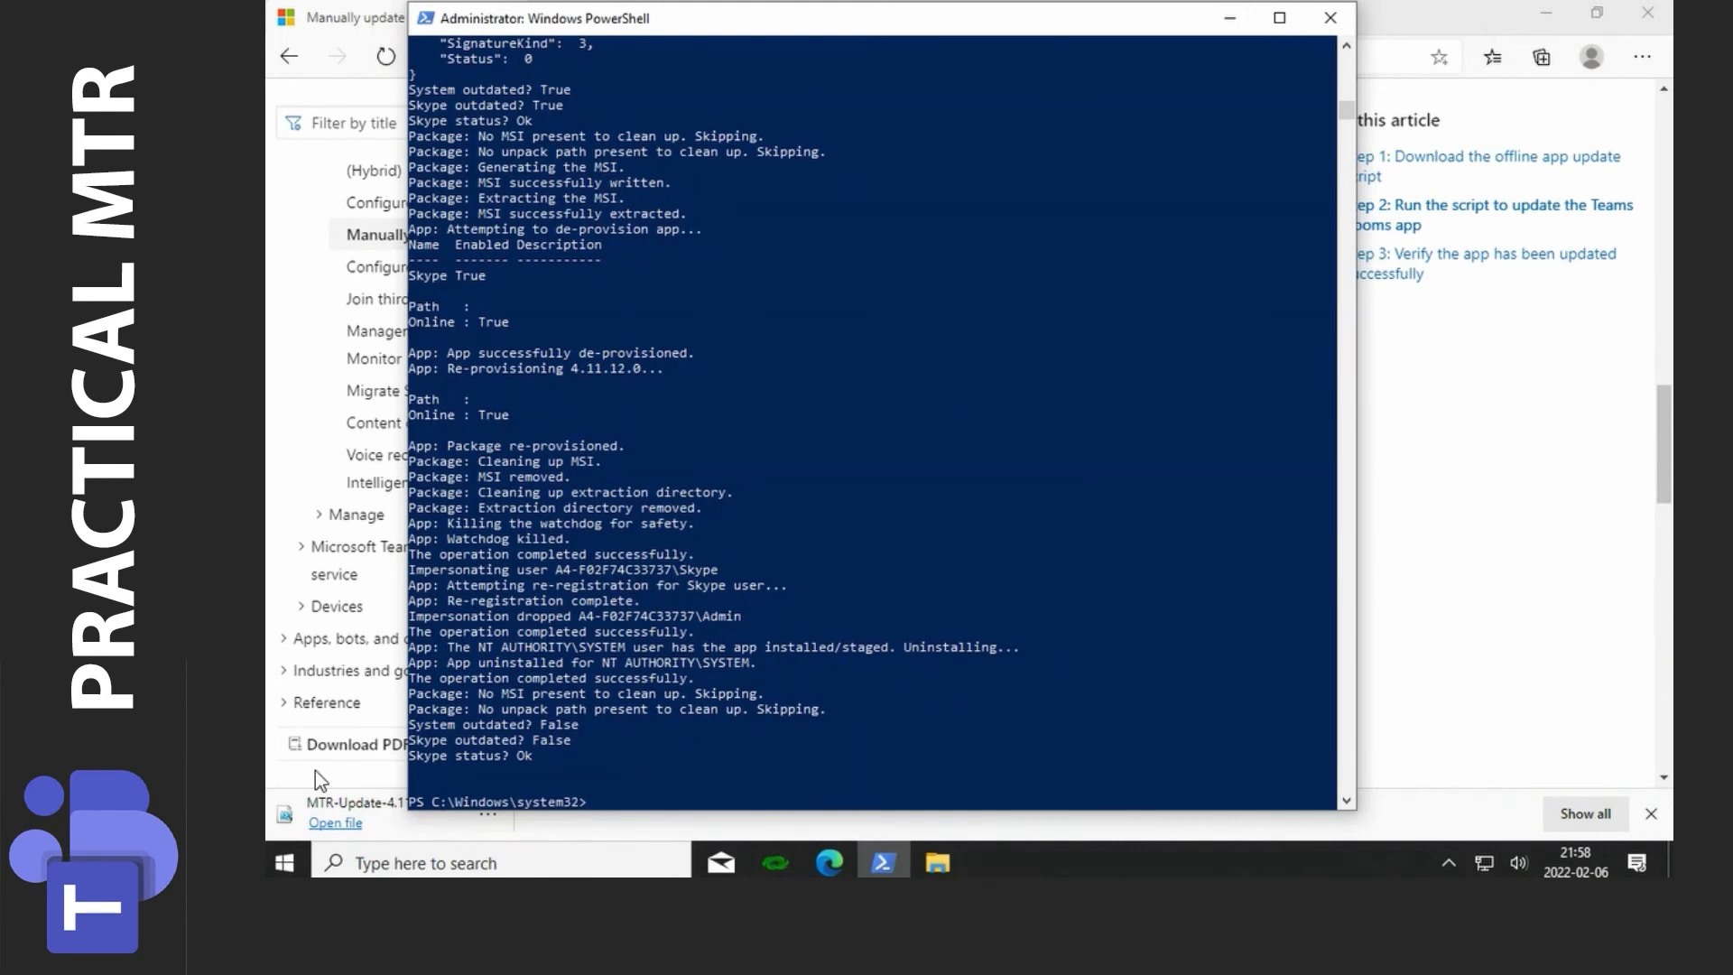
Step: Restart the device from the Start button's Shut down or sign out menu
right_click(284, 862)
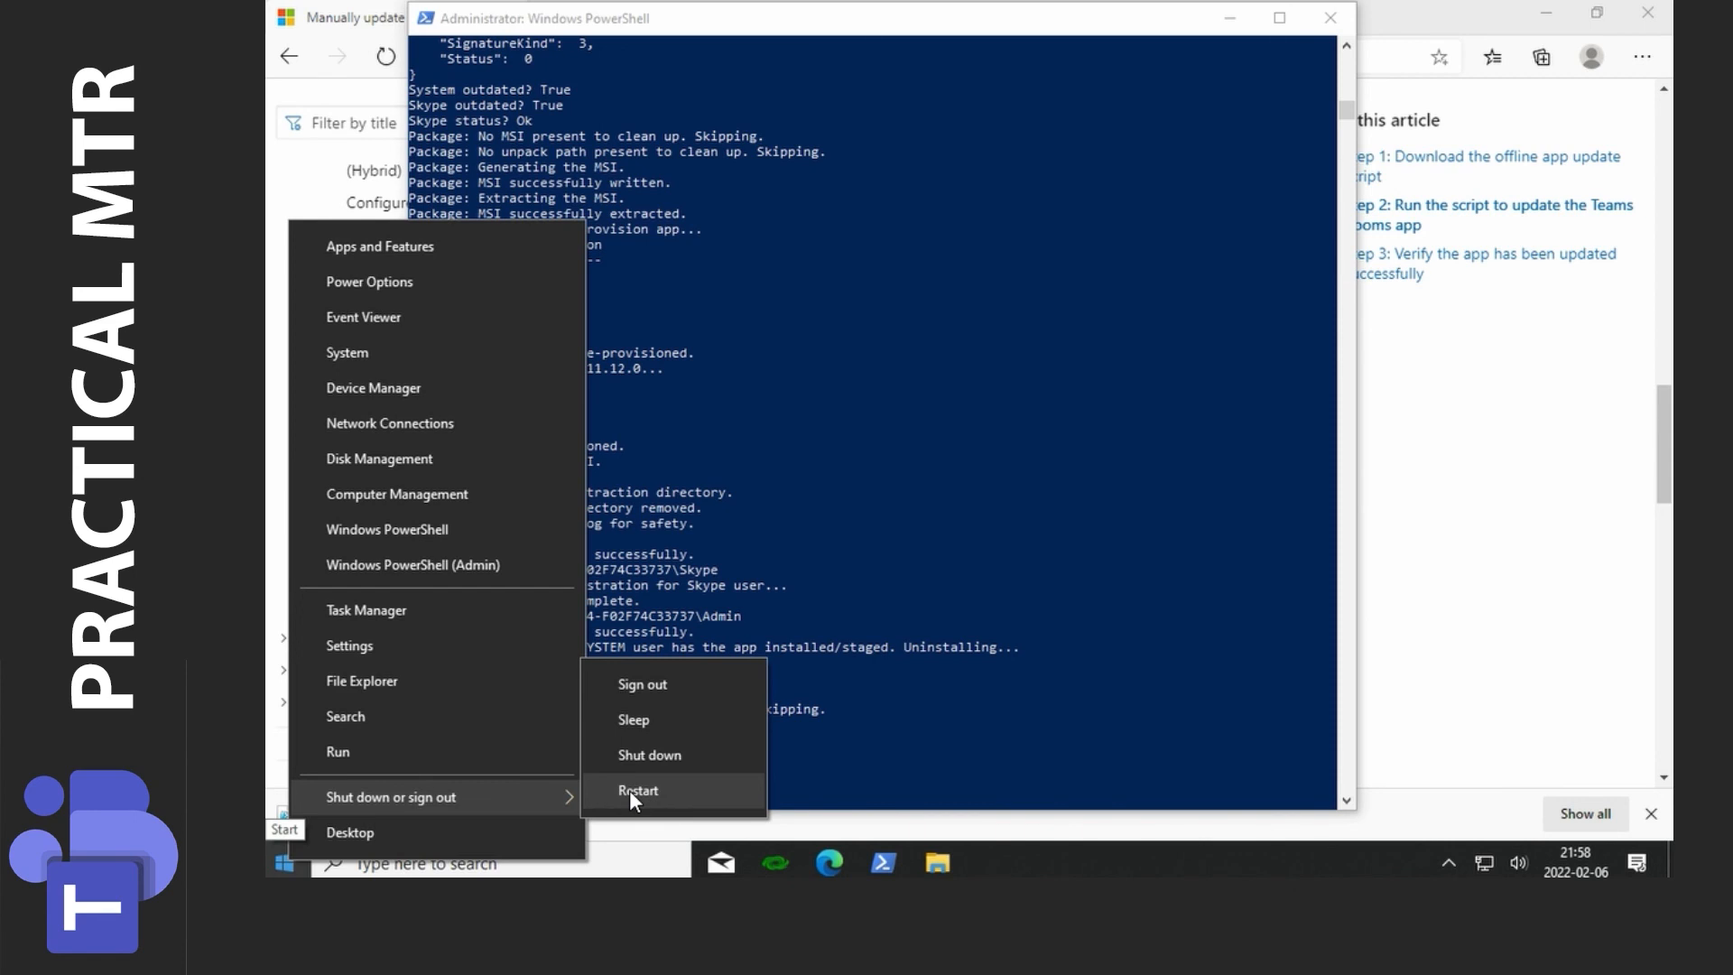
left_click(638, 788)
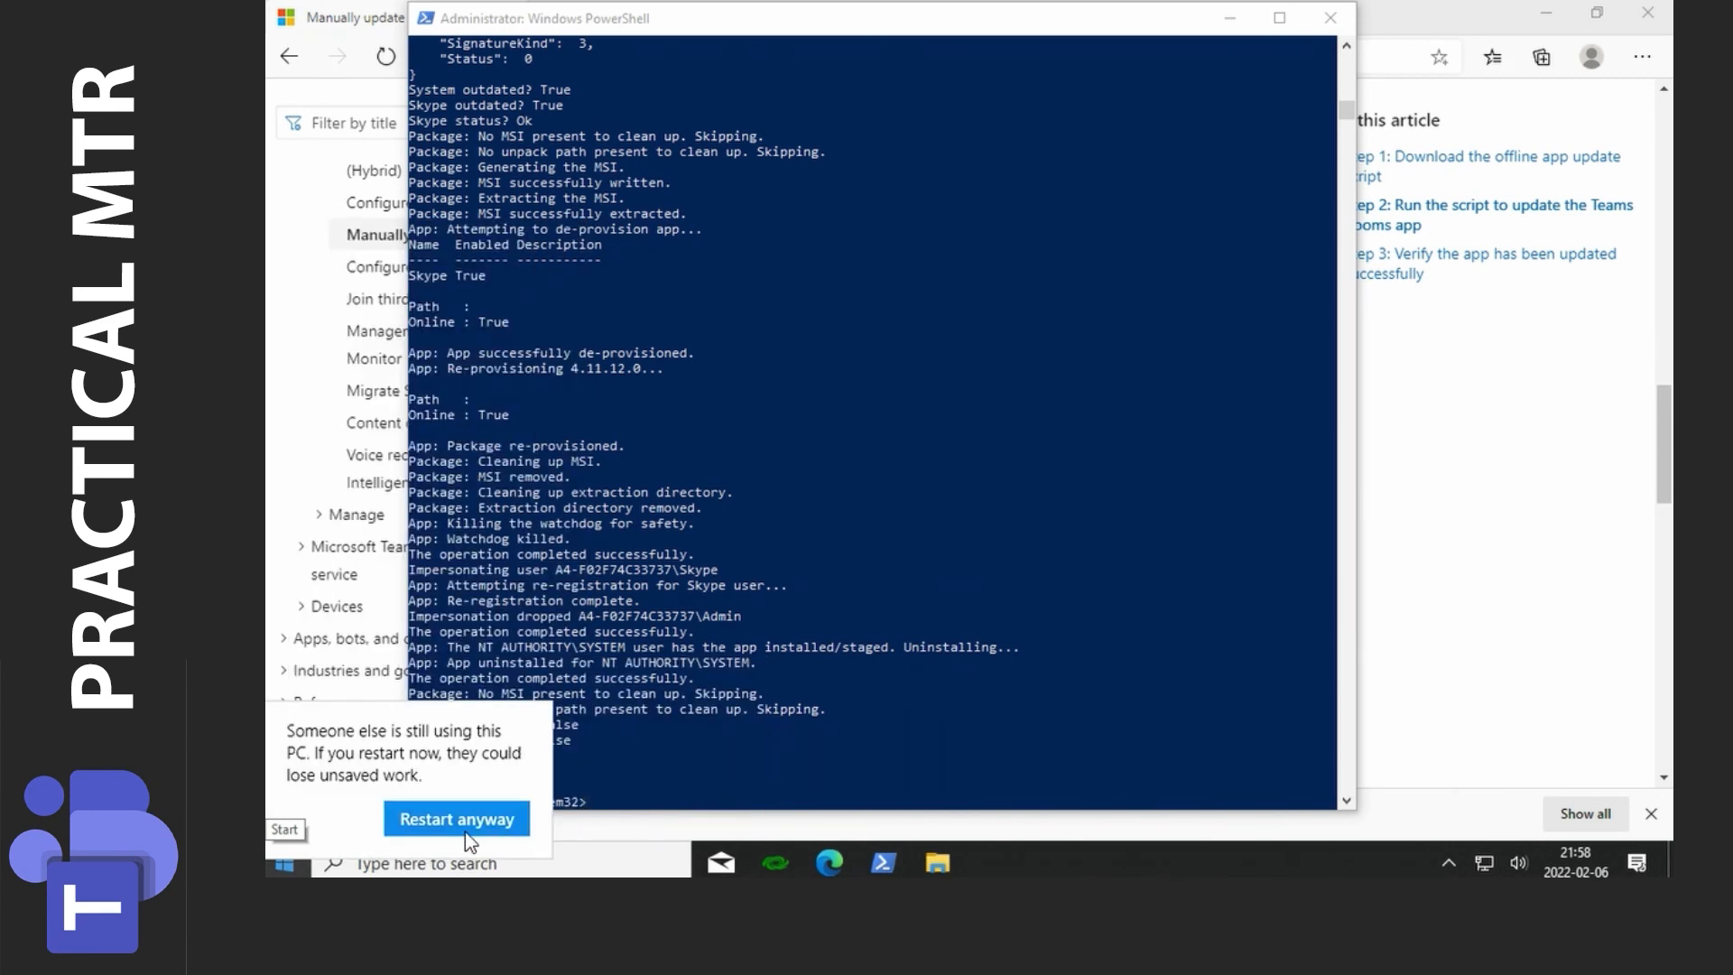